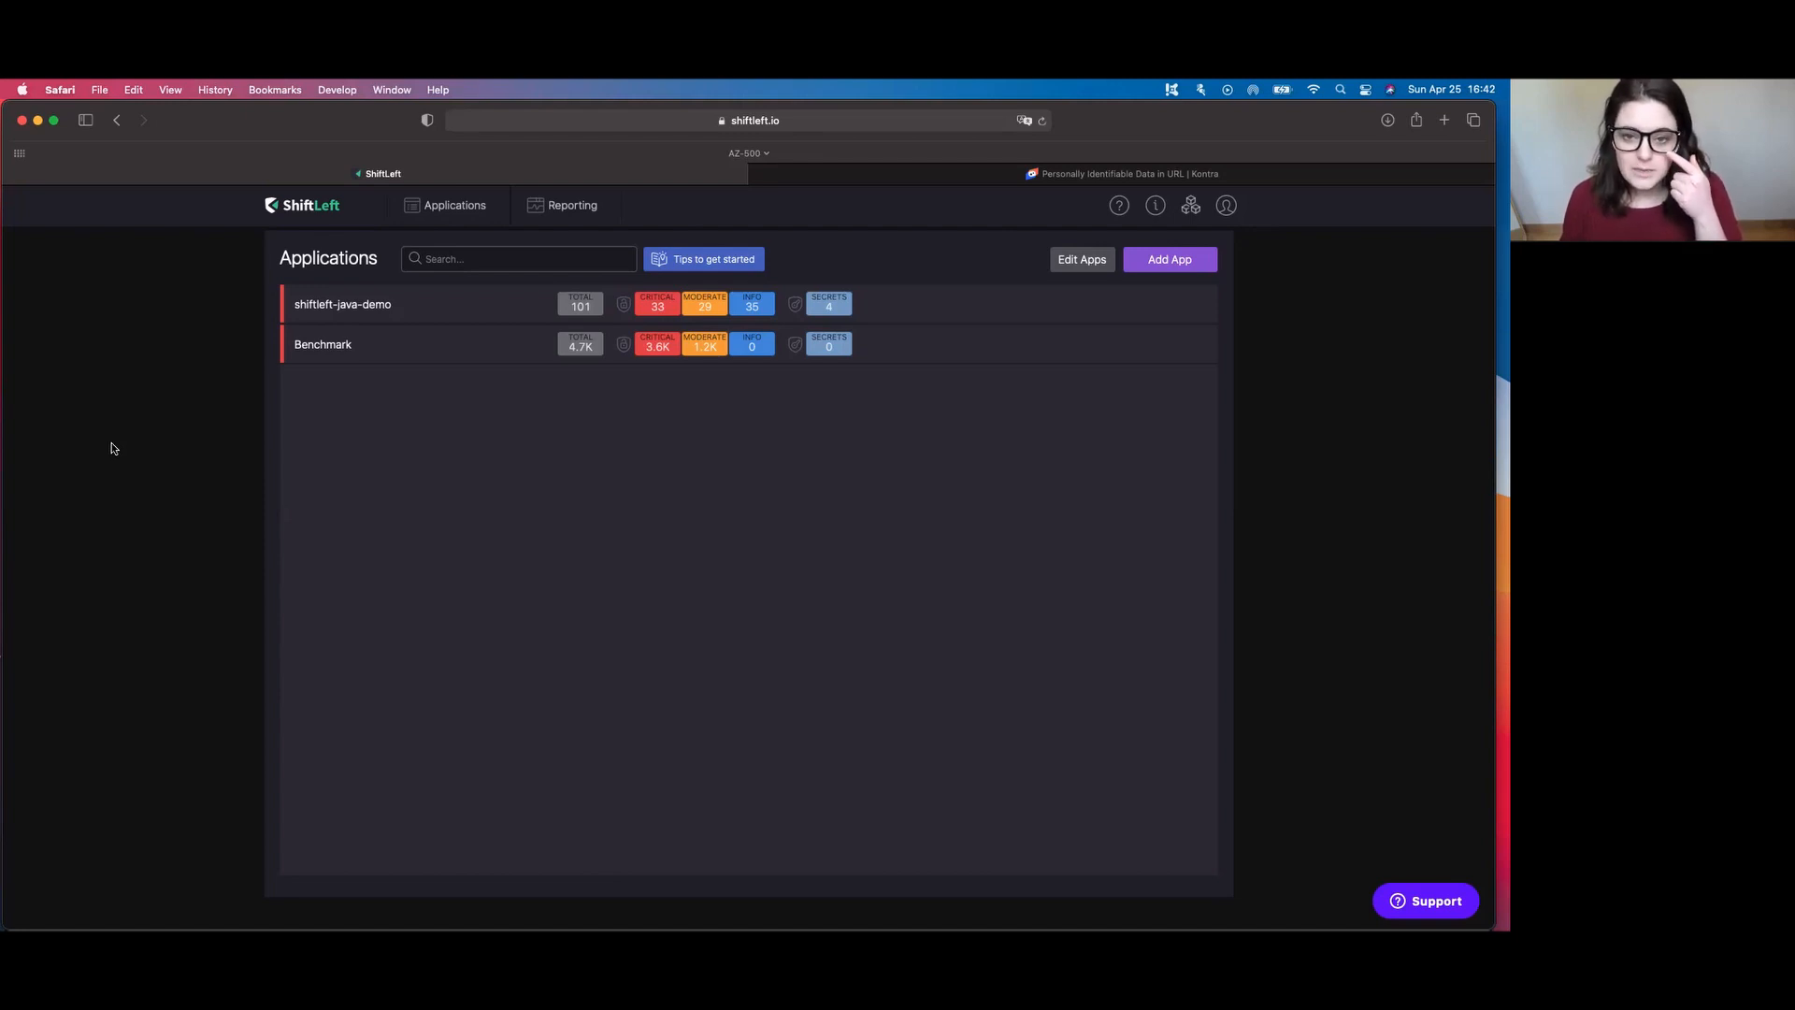
pyautogui.moveTo(316, 516)
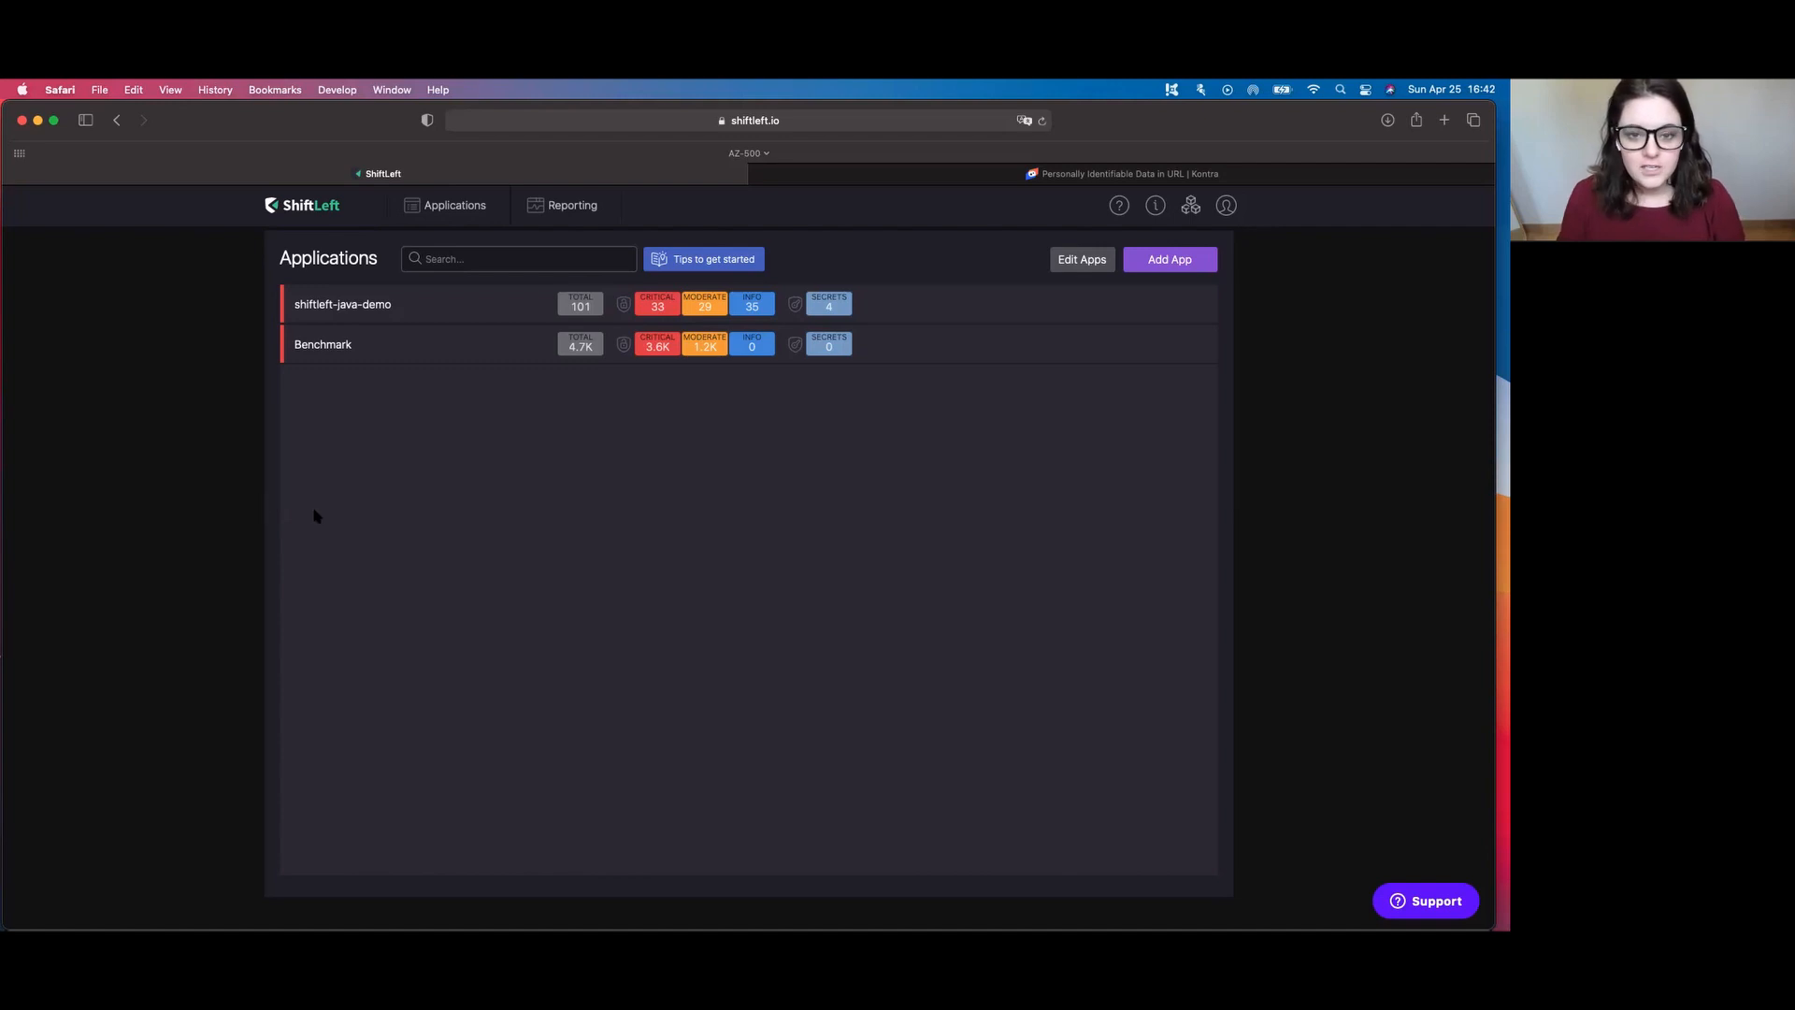
pyautogui.moveTo(284, 523)
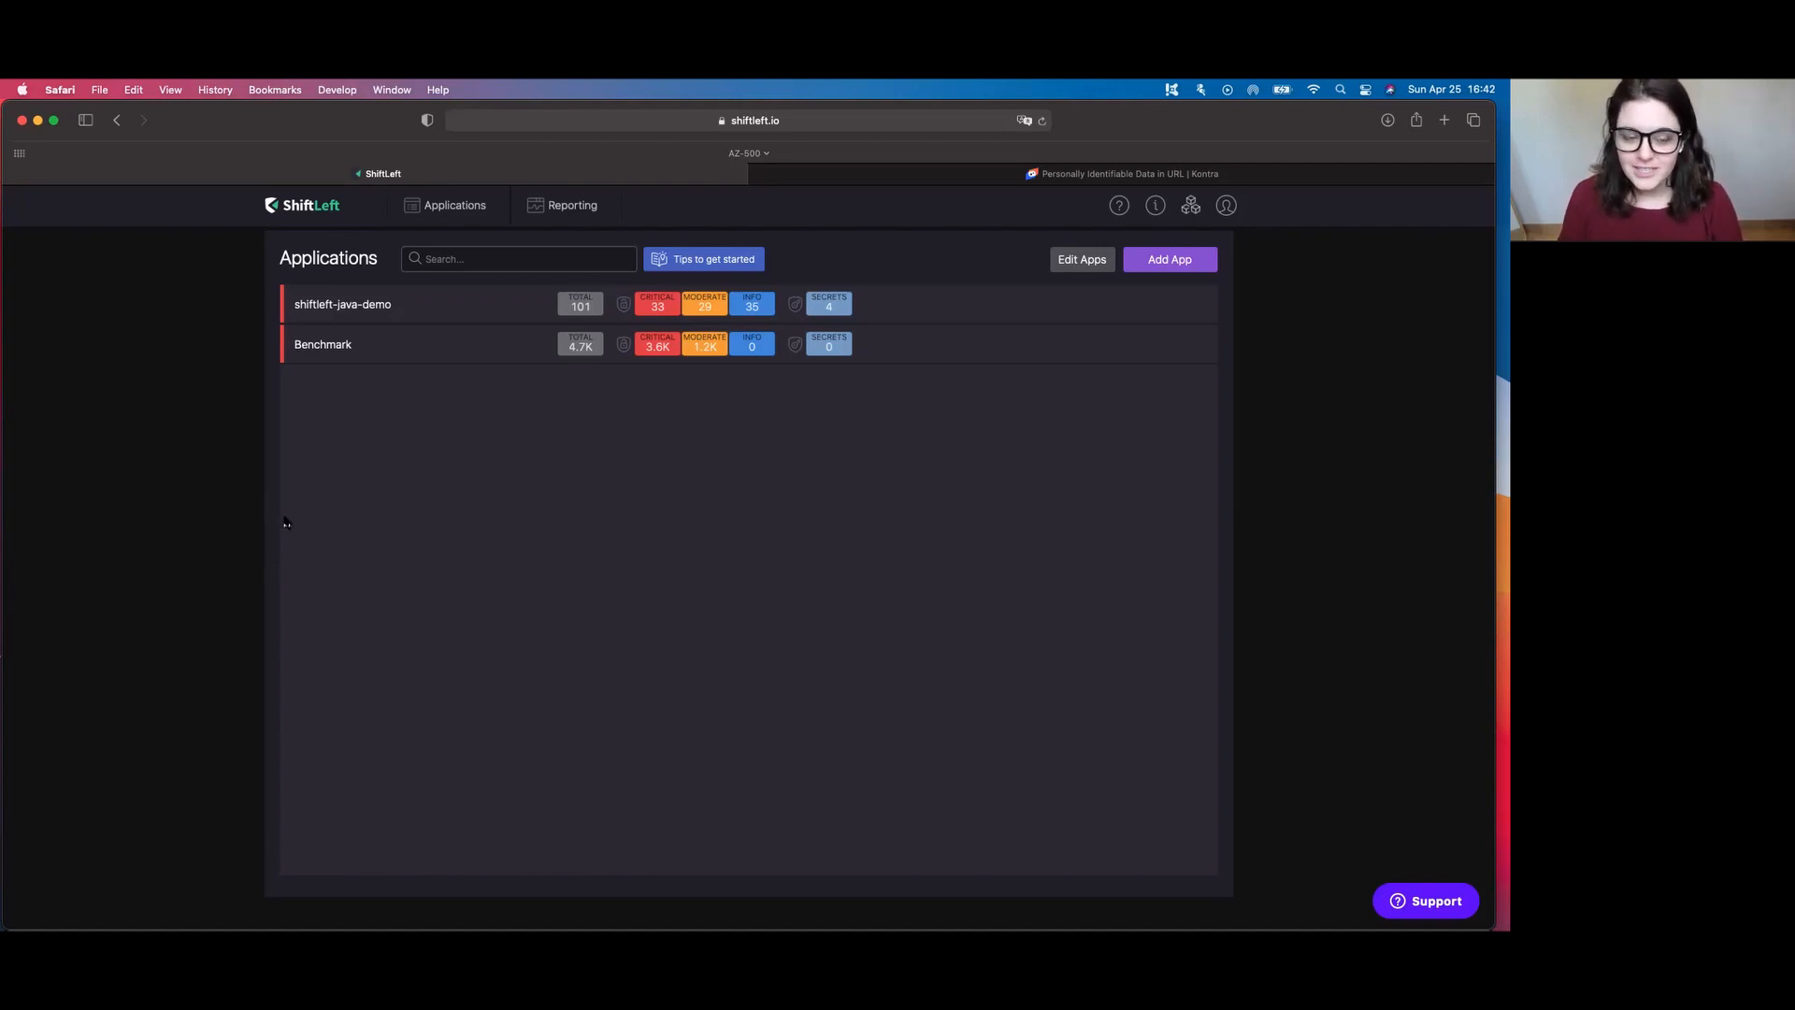
# - Show shiftleft-java-demo's 97 vulnerabilities sorted by OWASP Category and scroll through the list
pyautogui.click(342, 303)
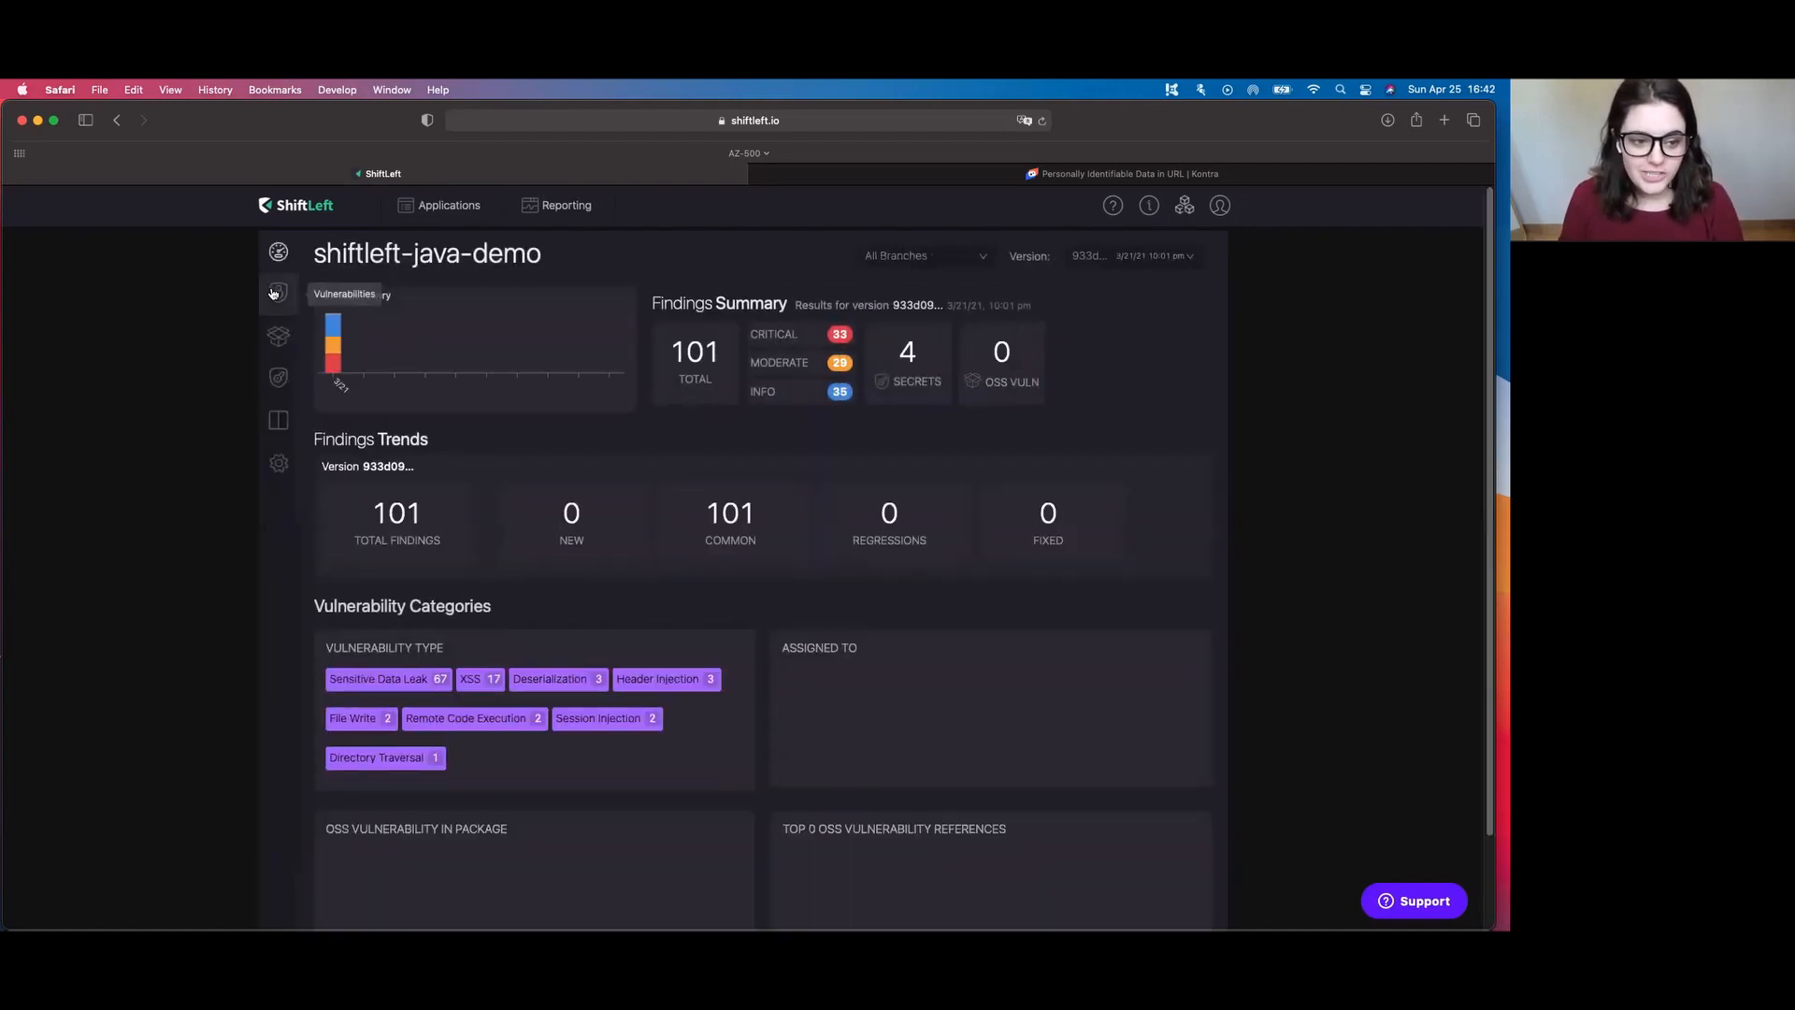
pyautogui.click(276, 291)
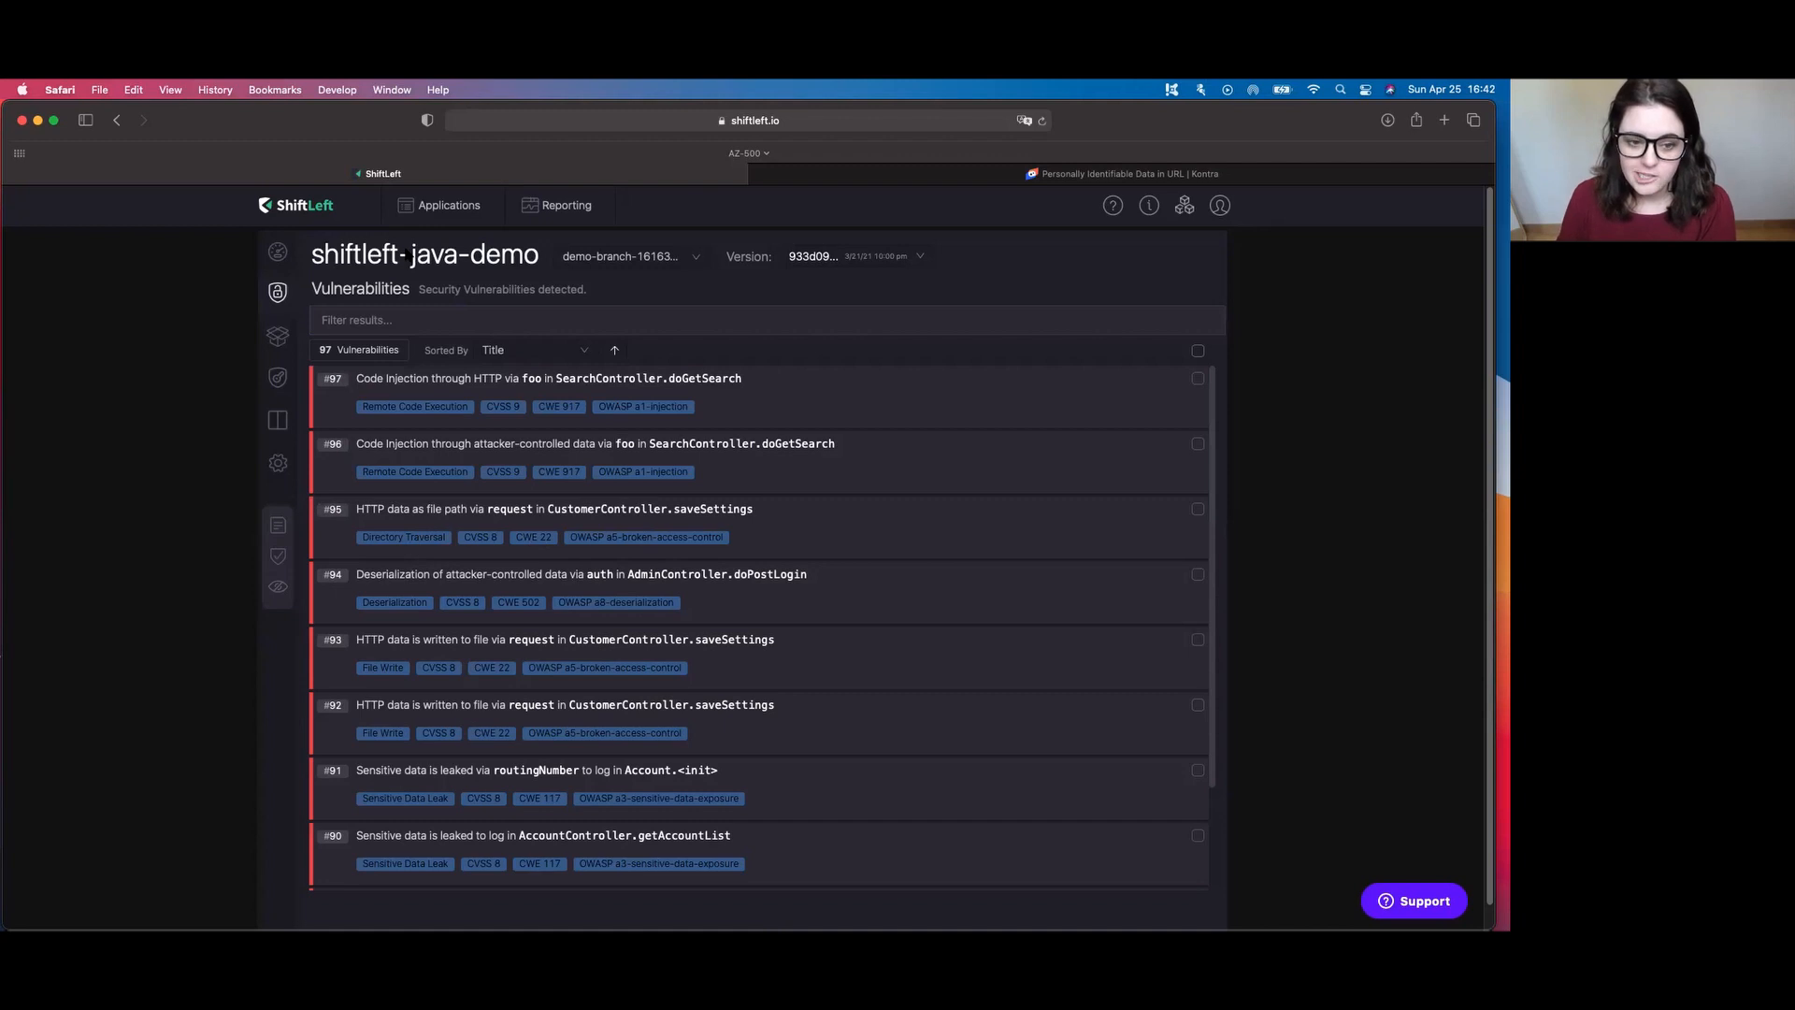
pyautogui.click(533, 349)
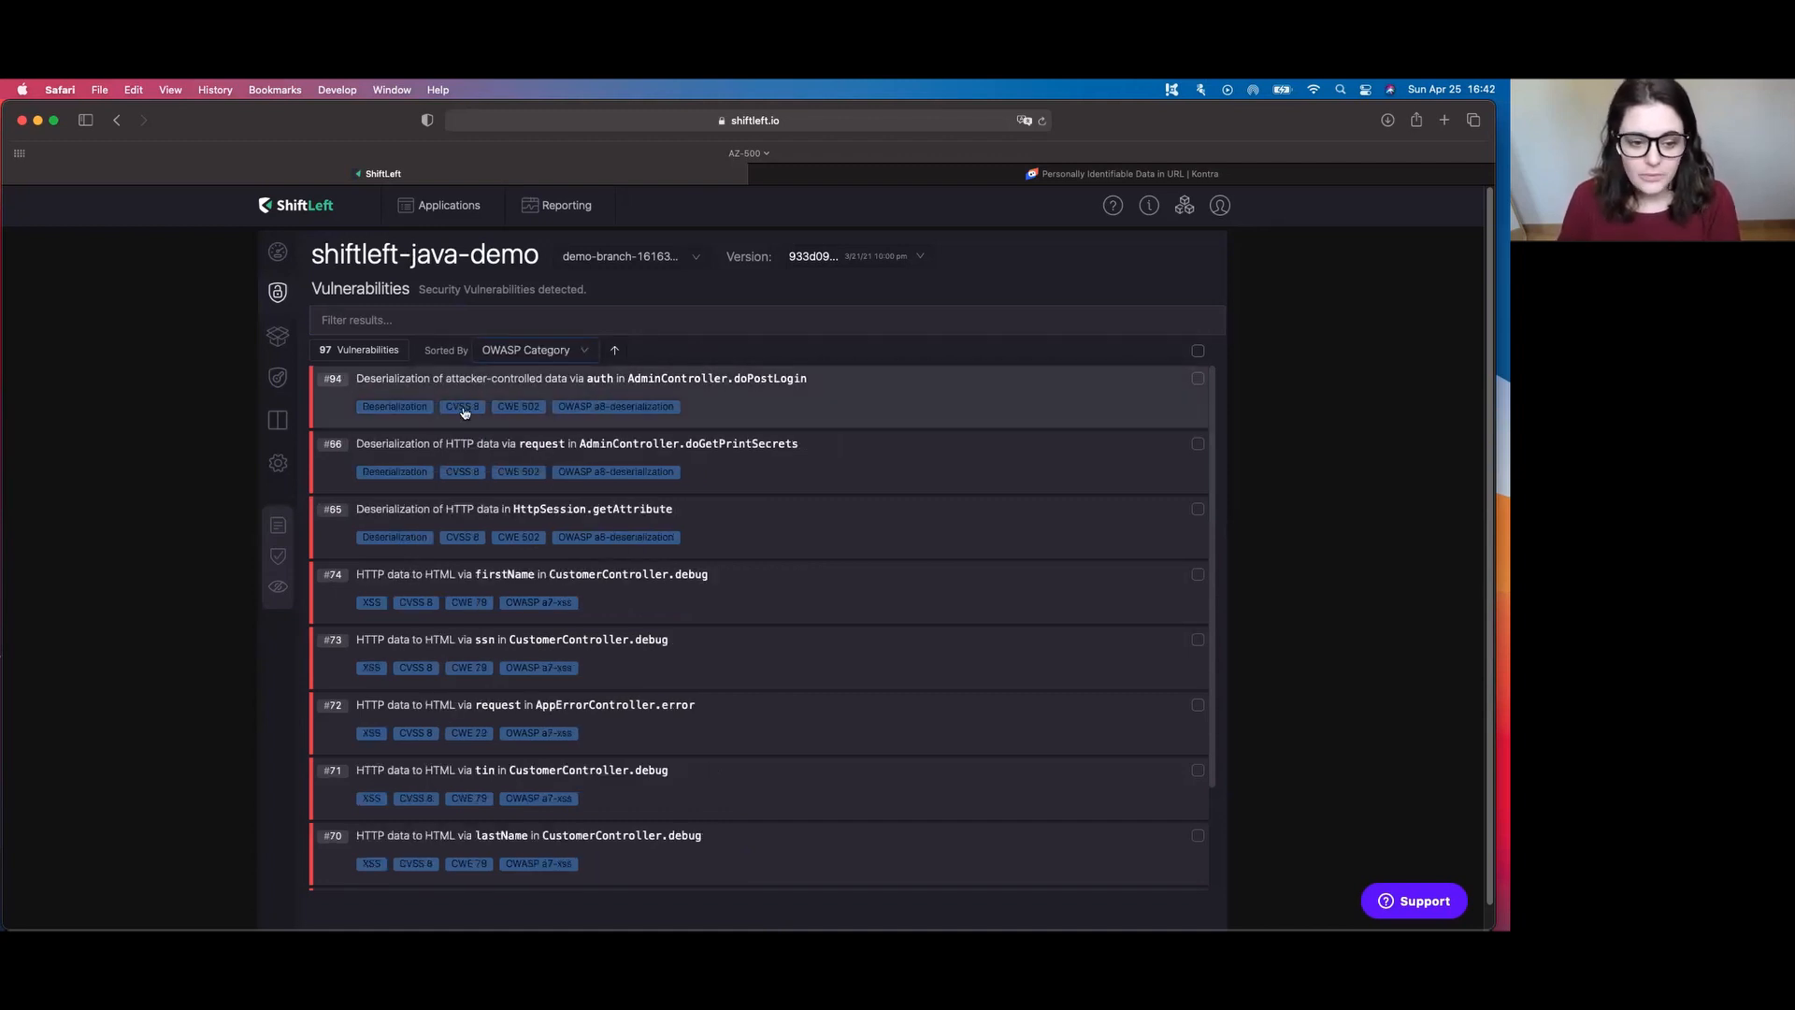
pyautogui.moveTo(431, 628)
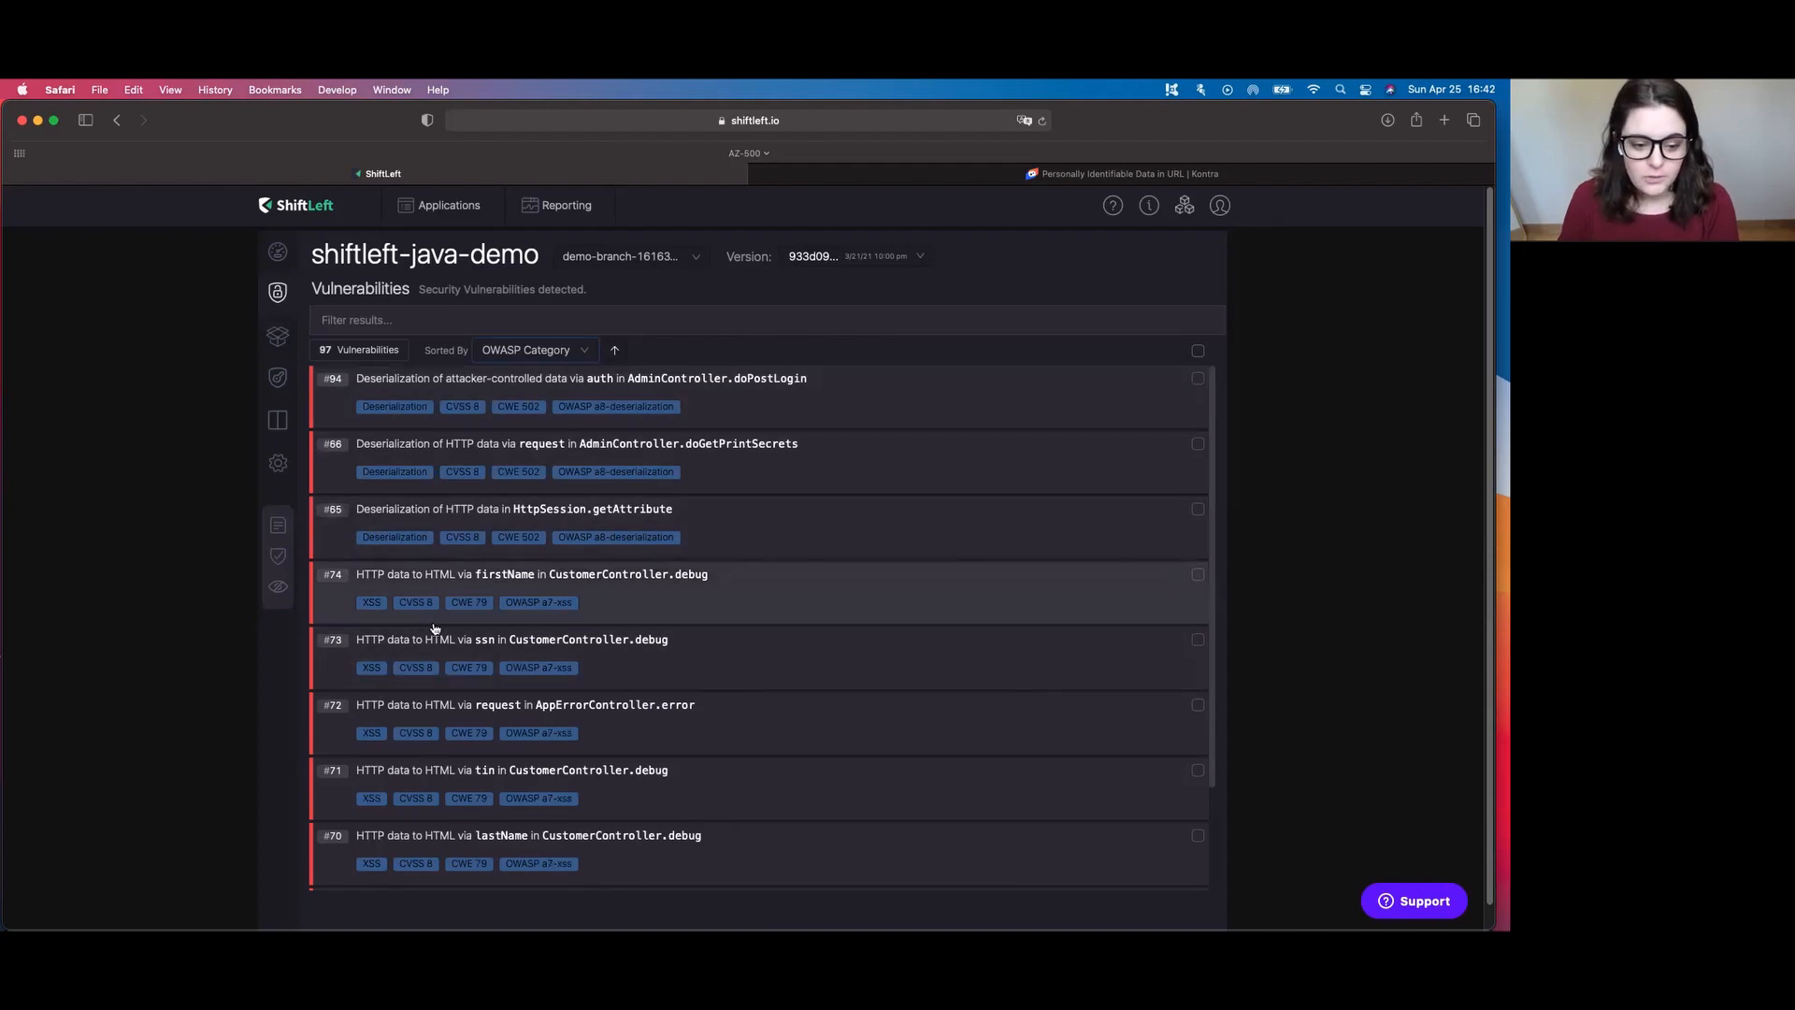
pyautogui.scroll(-3)
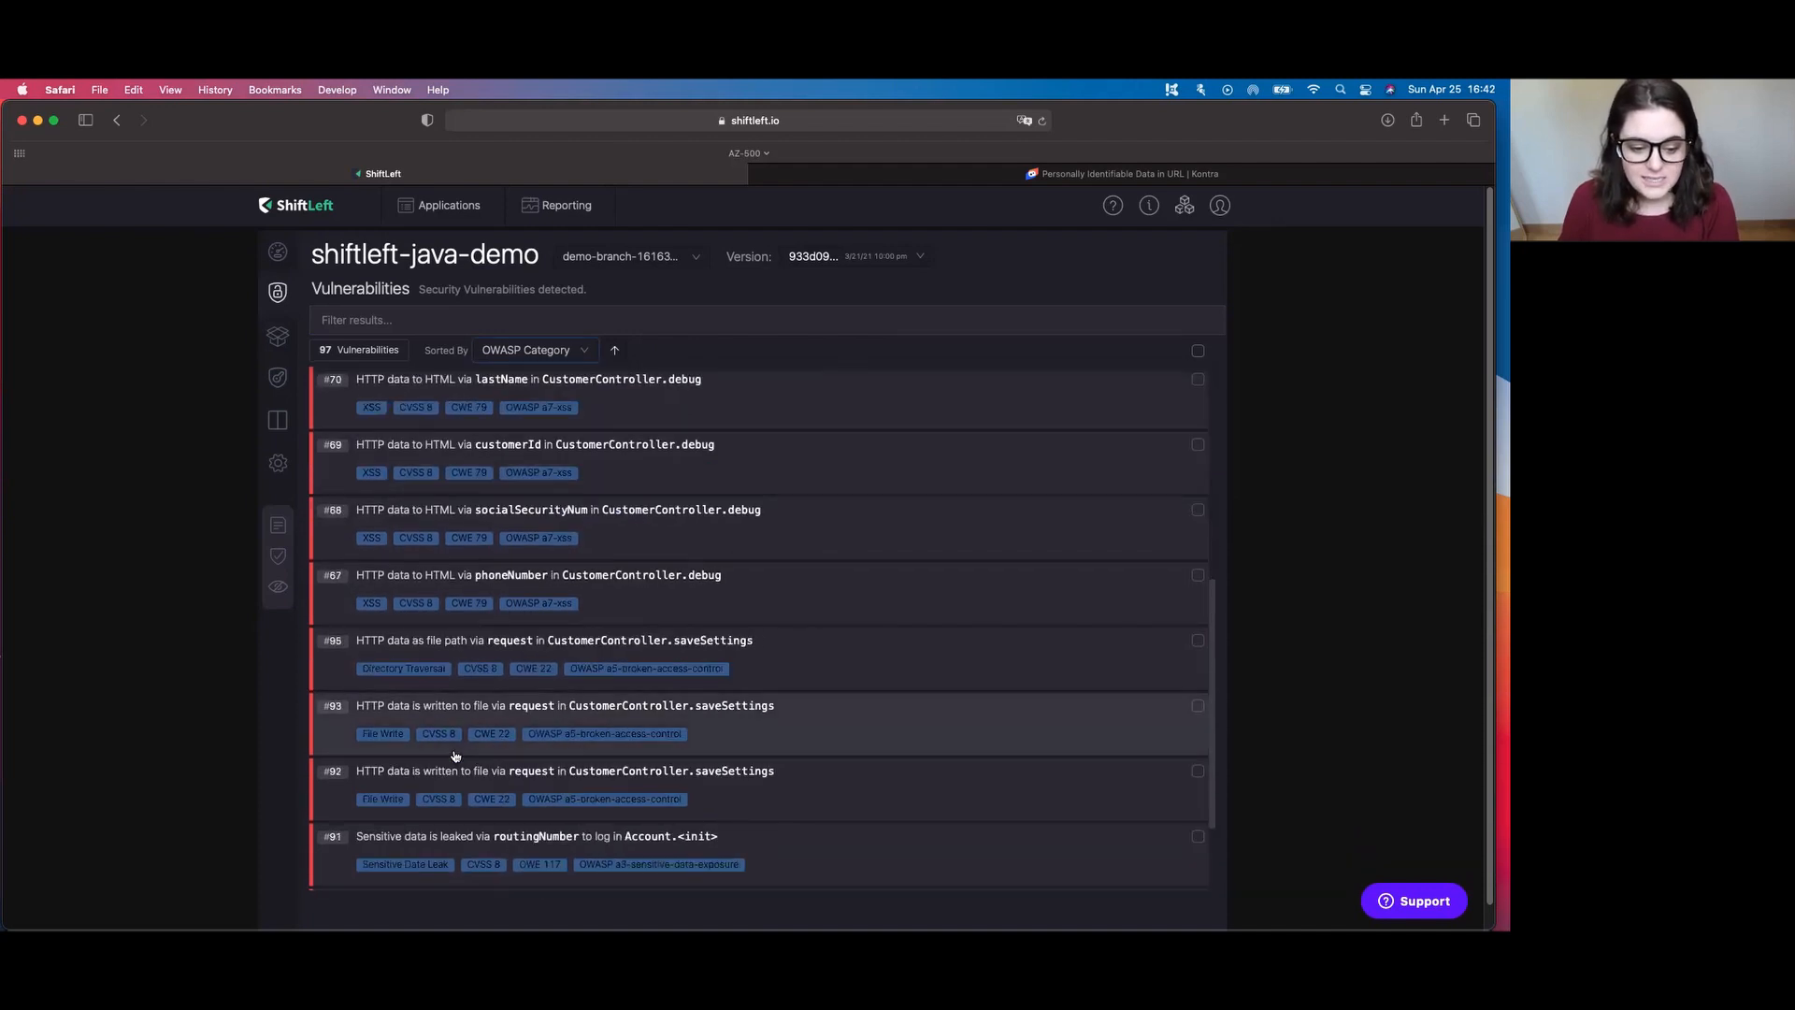
pyautogui.scroll(-3)
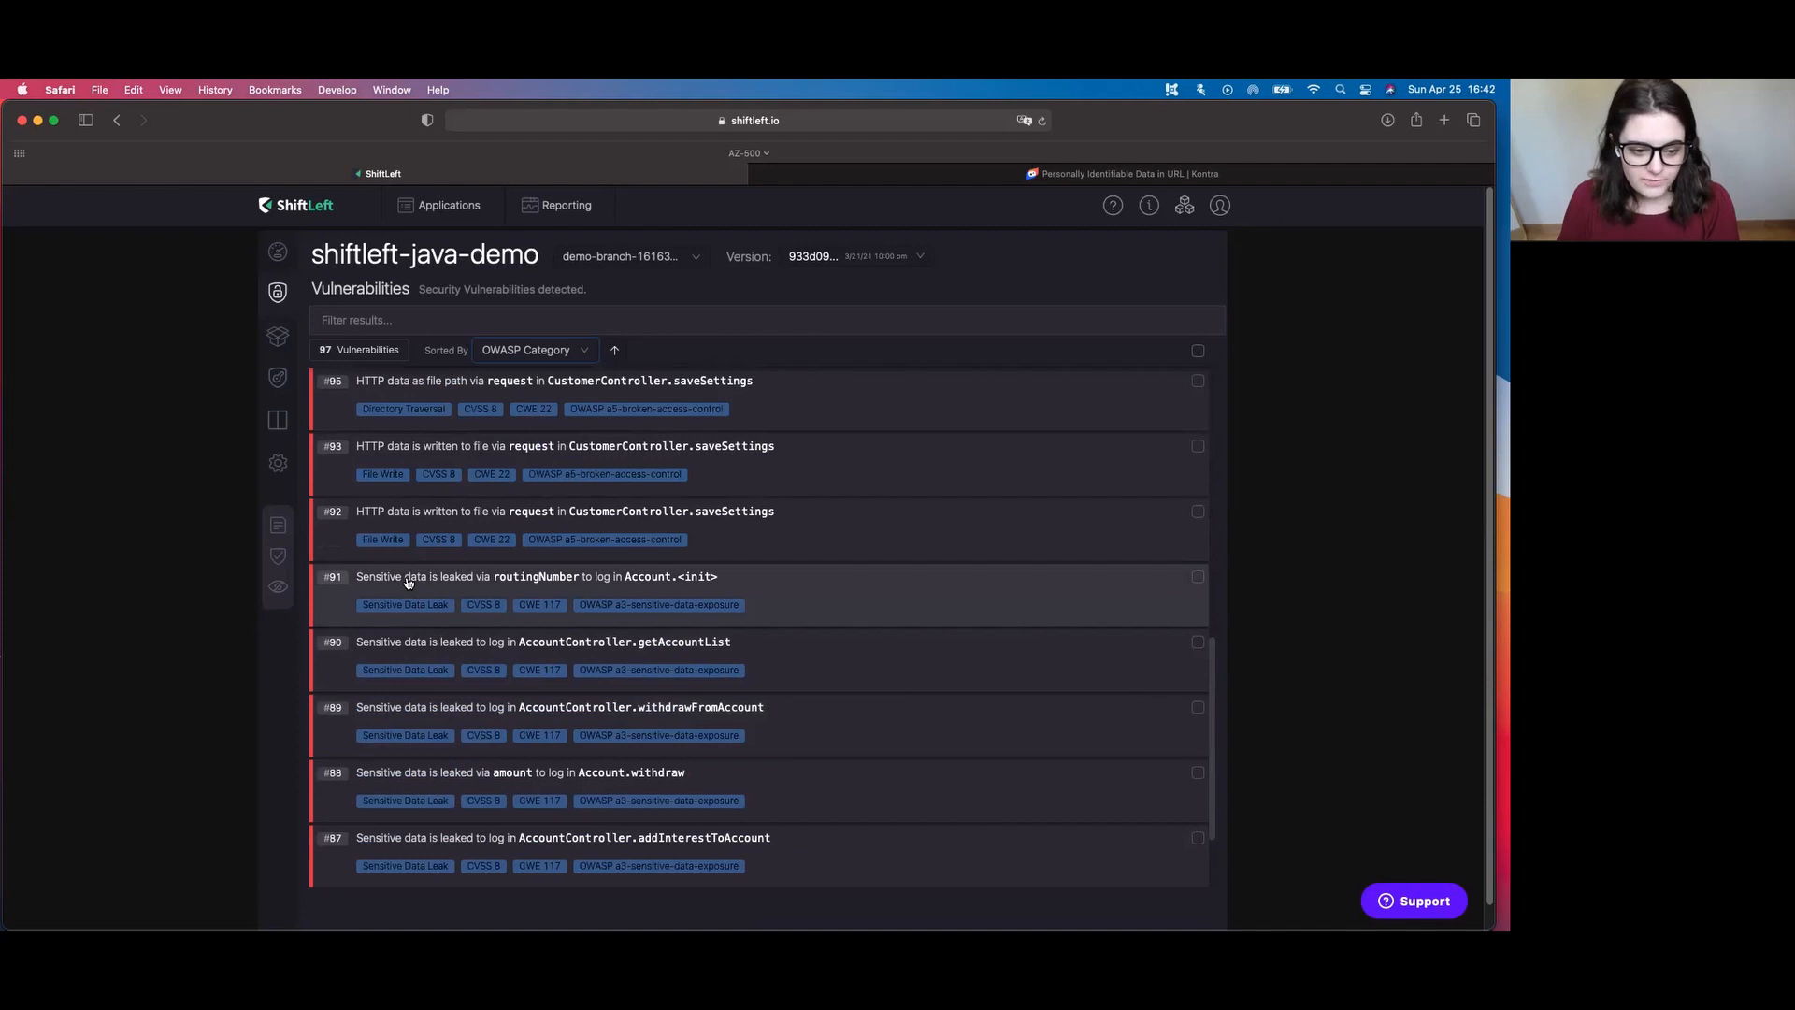
# - Open vulnerability #91, routingNumber leaked to log in Account.<init>, on its Data Flow trace
pyautogui.click(535, 576)
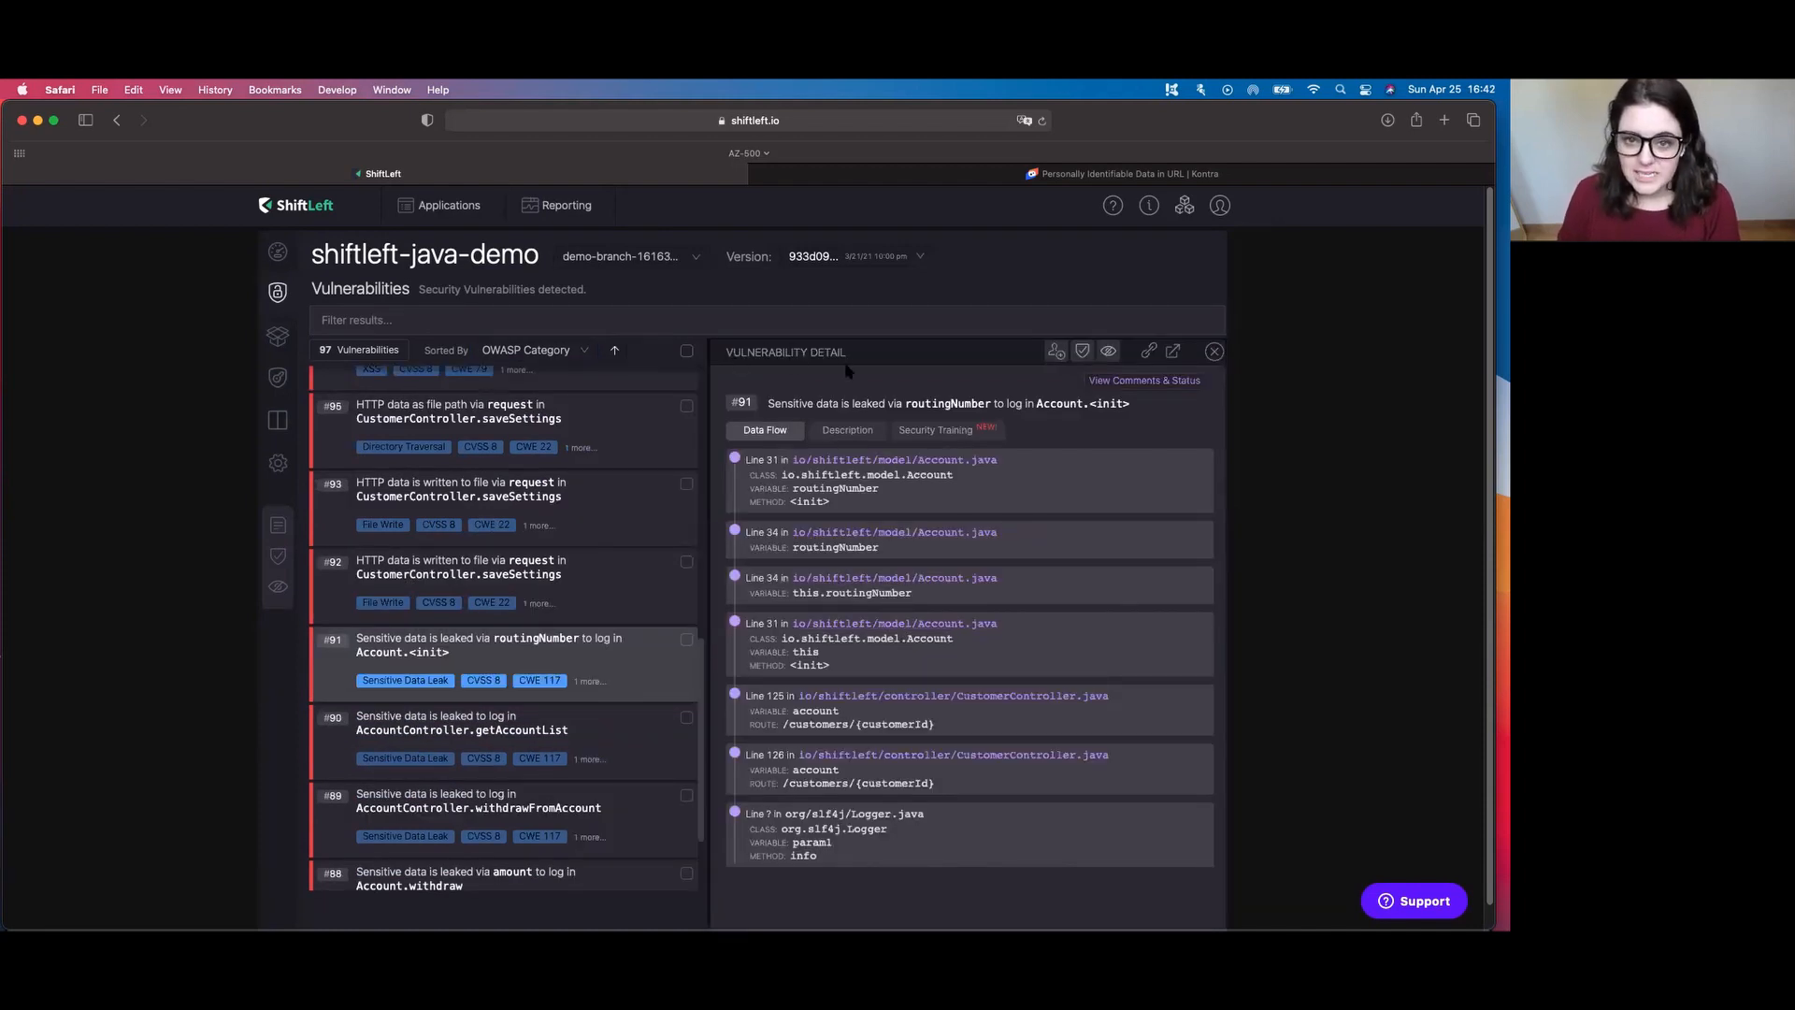
pyautogui.moveTo(863, 368)
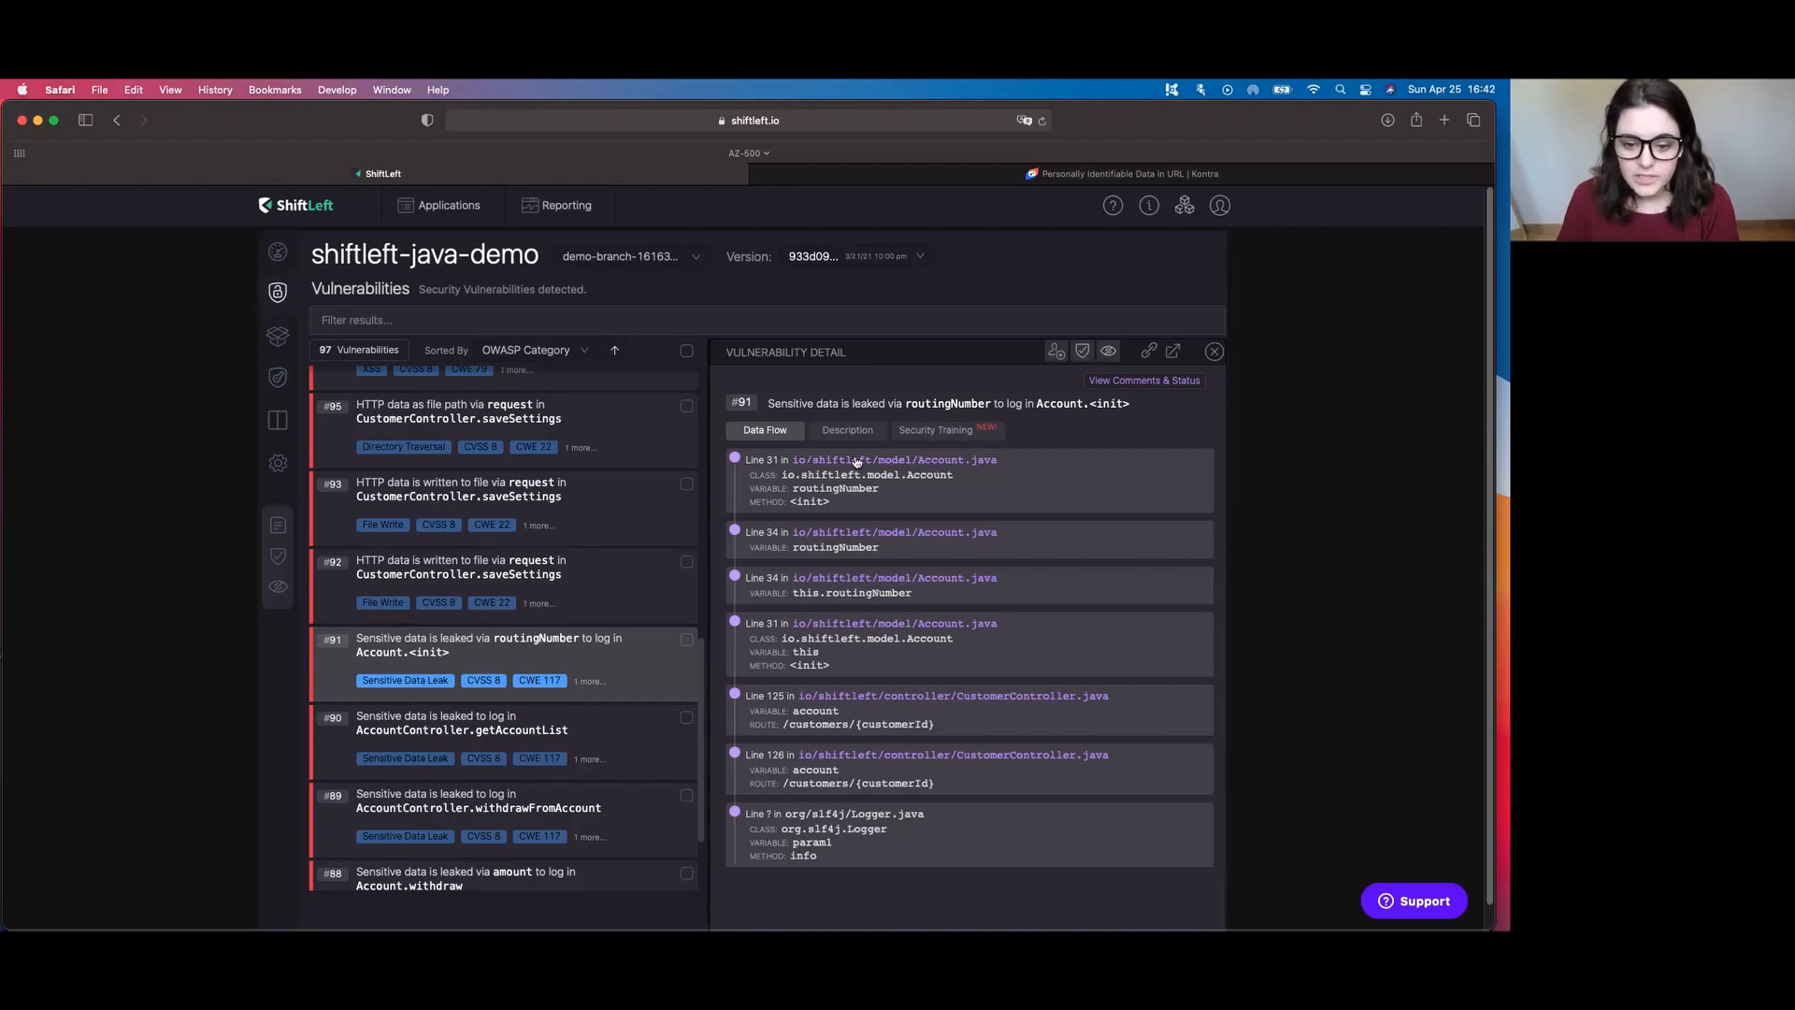
# - View finding #91's Description with countermeasures and CWE-200/CWE-117/OWASP-A3 references
pyautogui.click(845, 430)
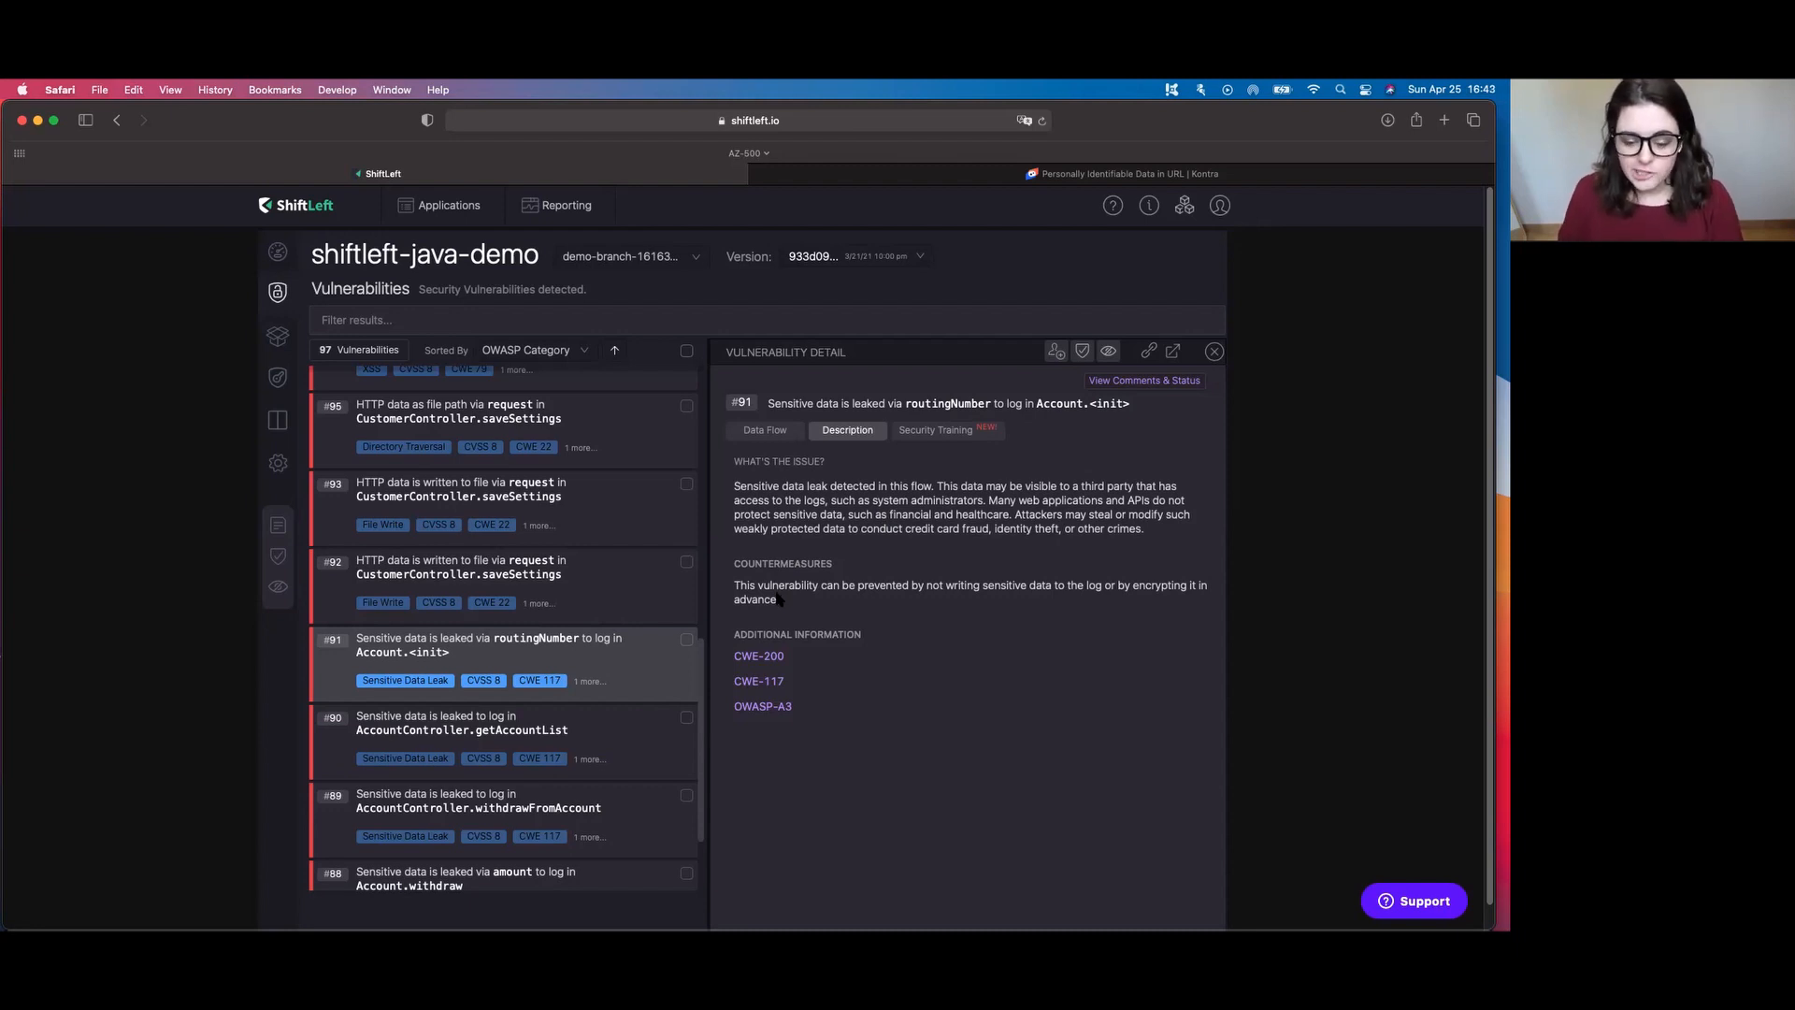
pyautogui.moveTo(851, 656)
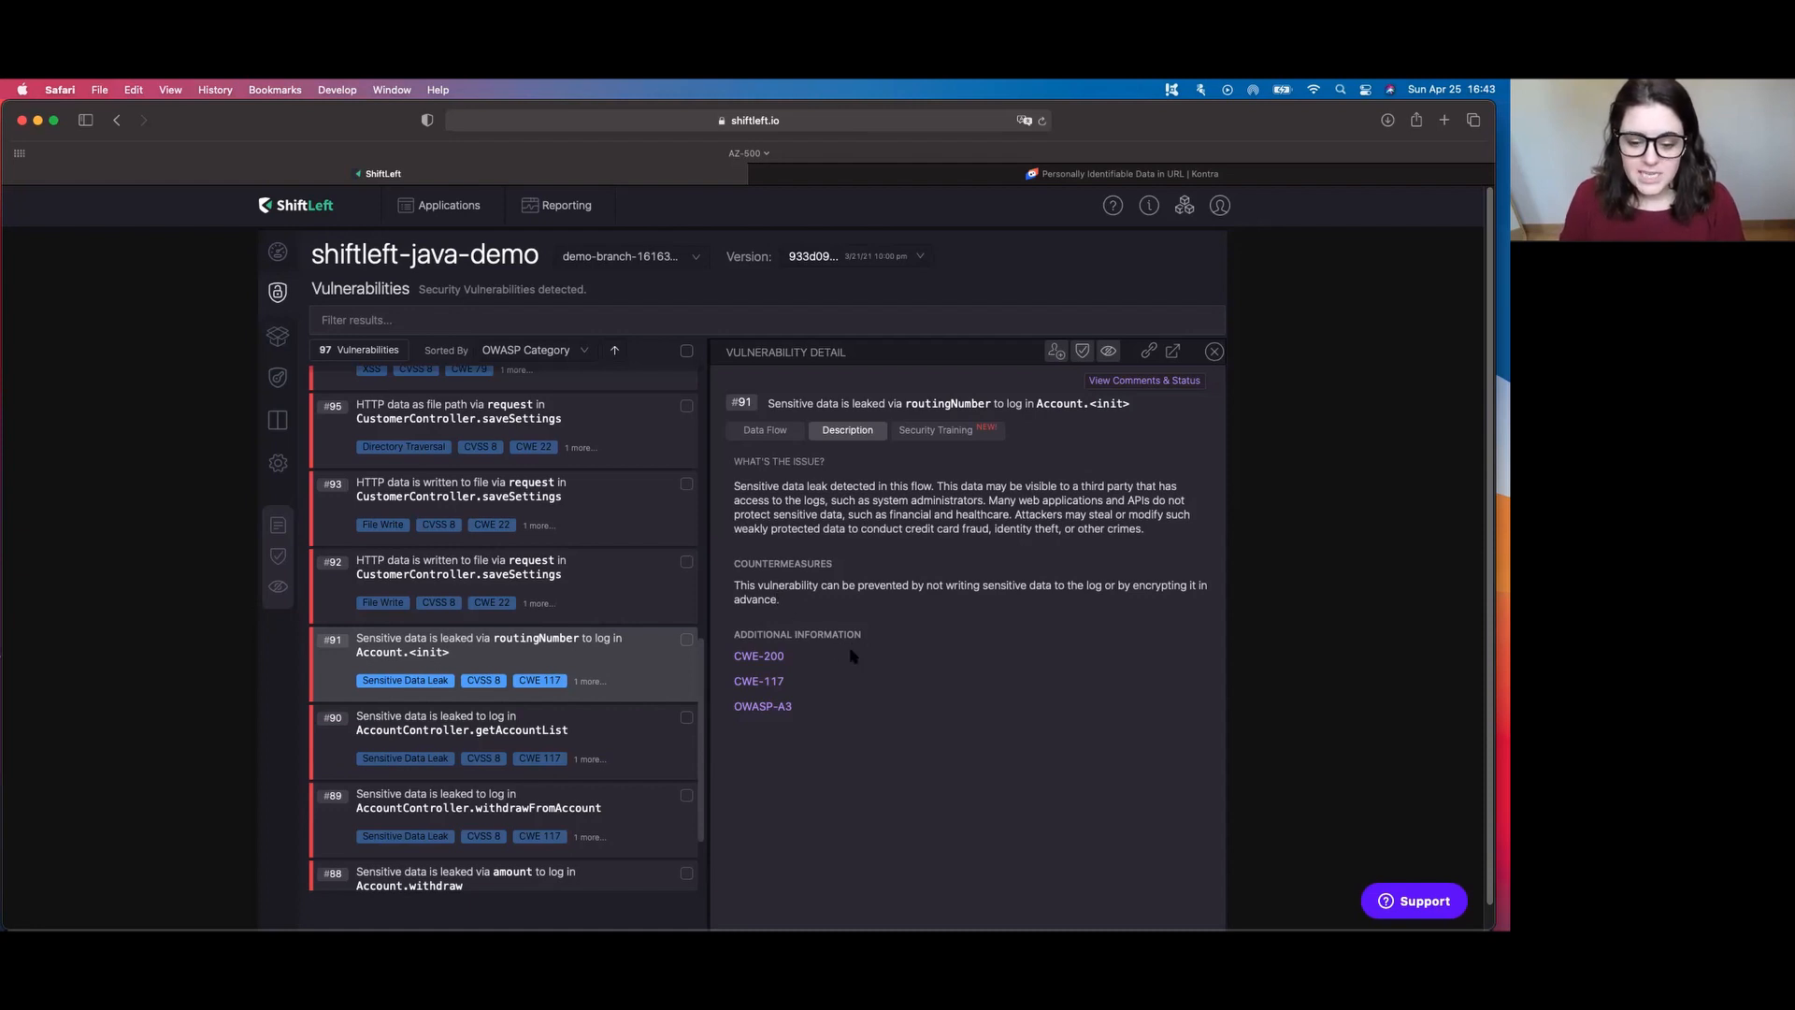
pyautogui.moveTo(860, 712)
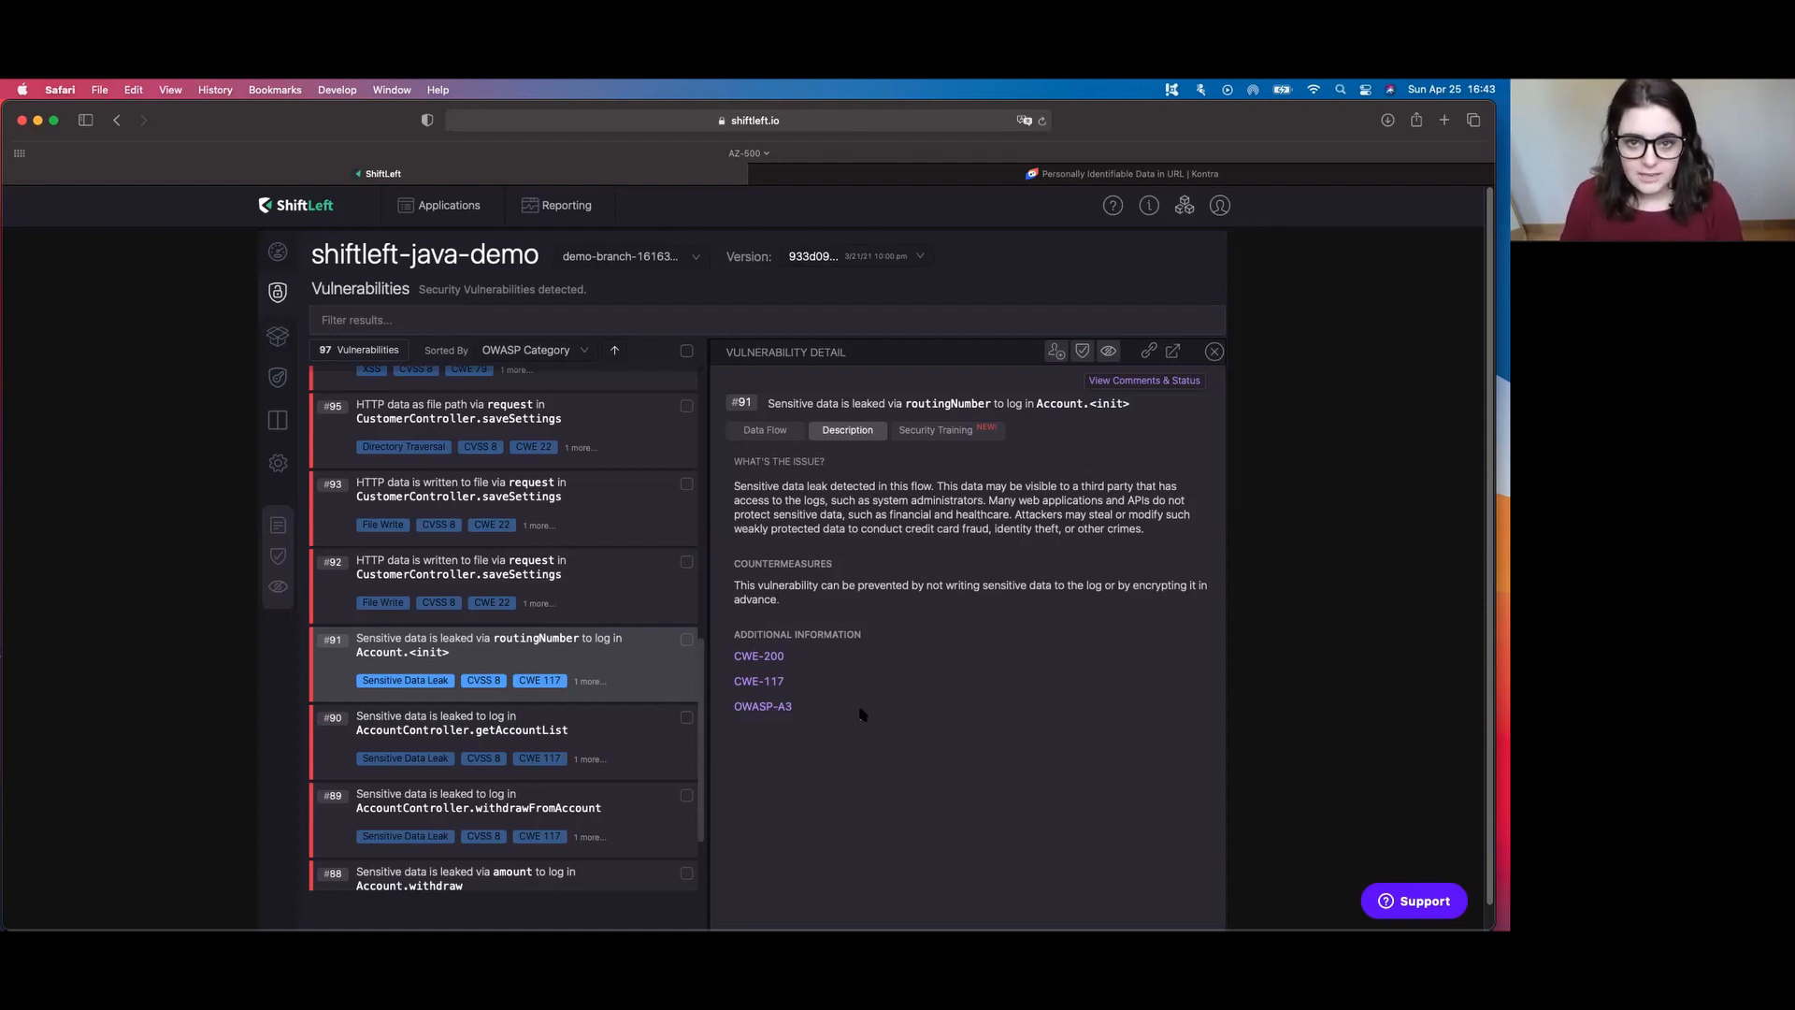
pyautogui.moveTo(834, 711)
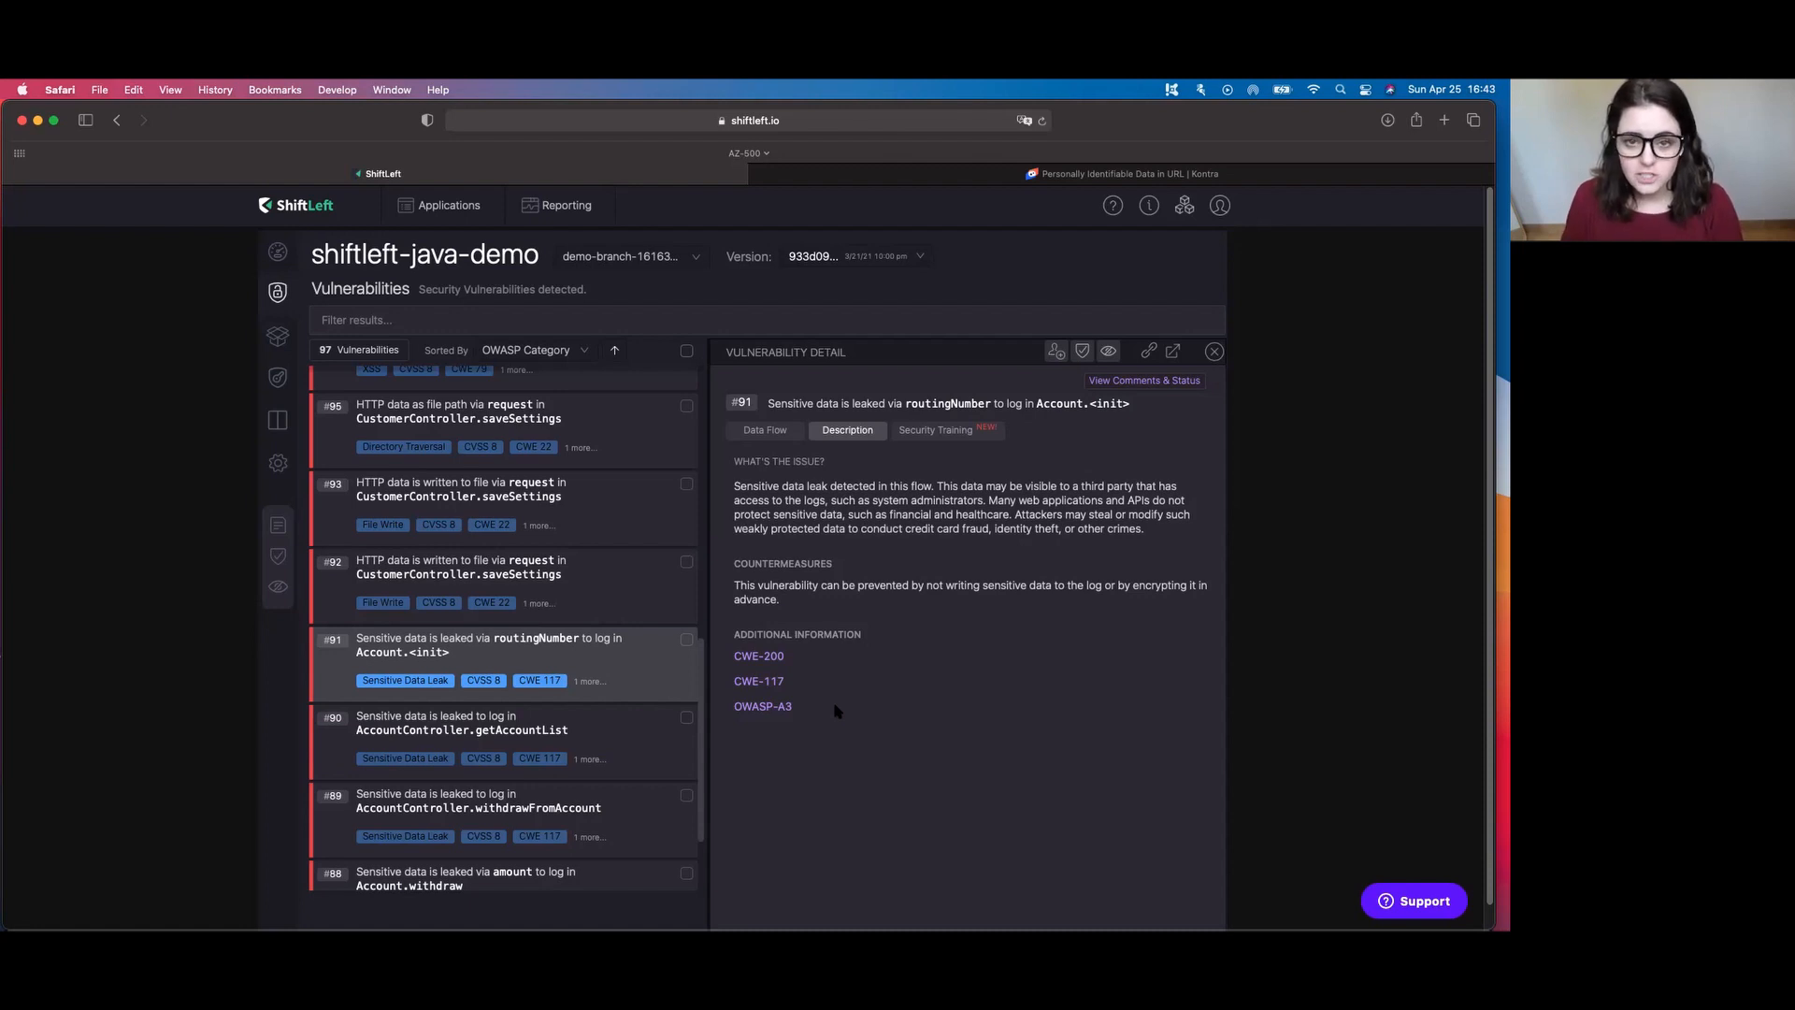
pyautogui.moveTo(767, 707)
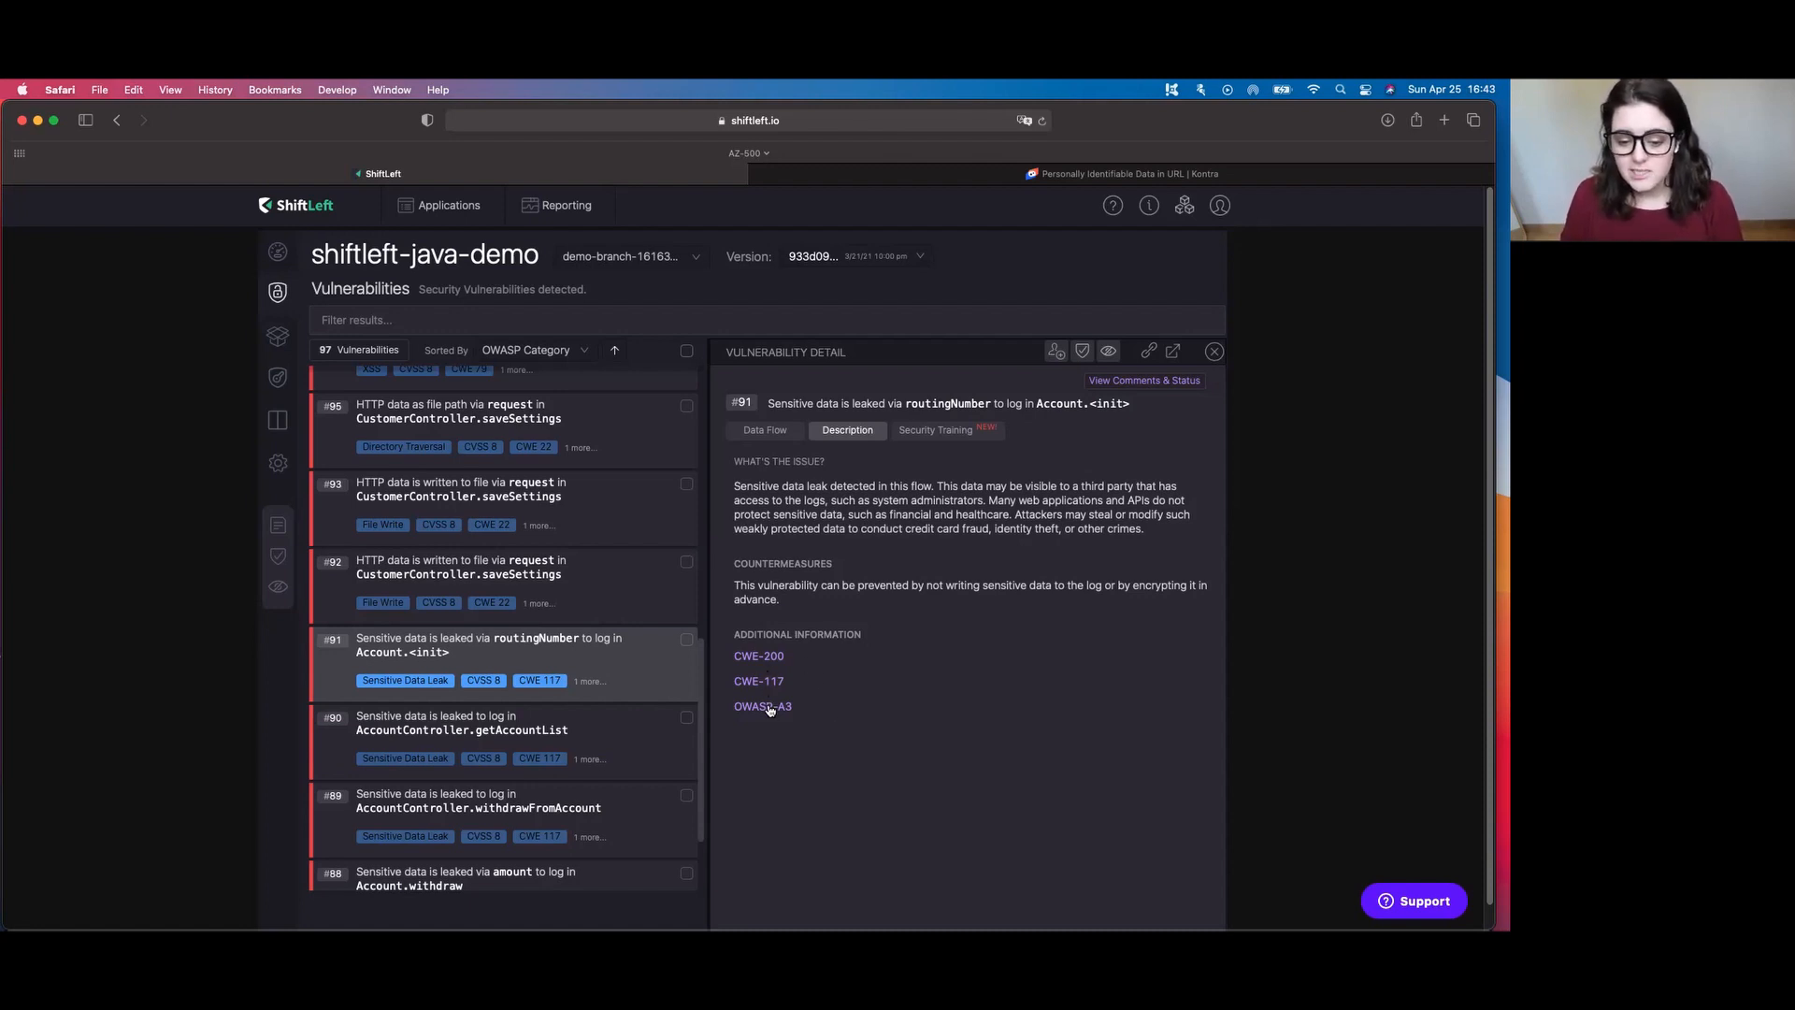
pyautogui.moveTo(811, 740)
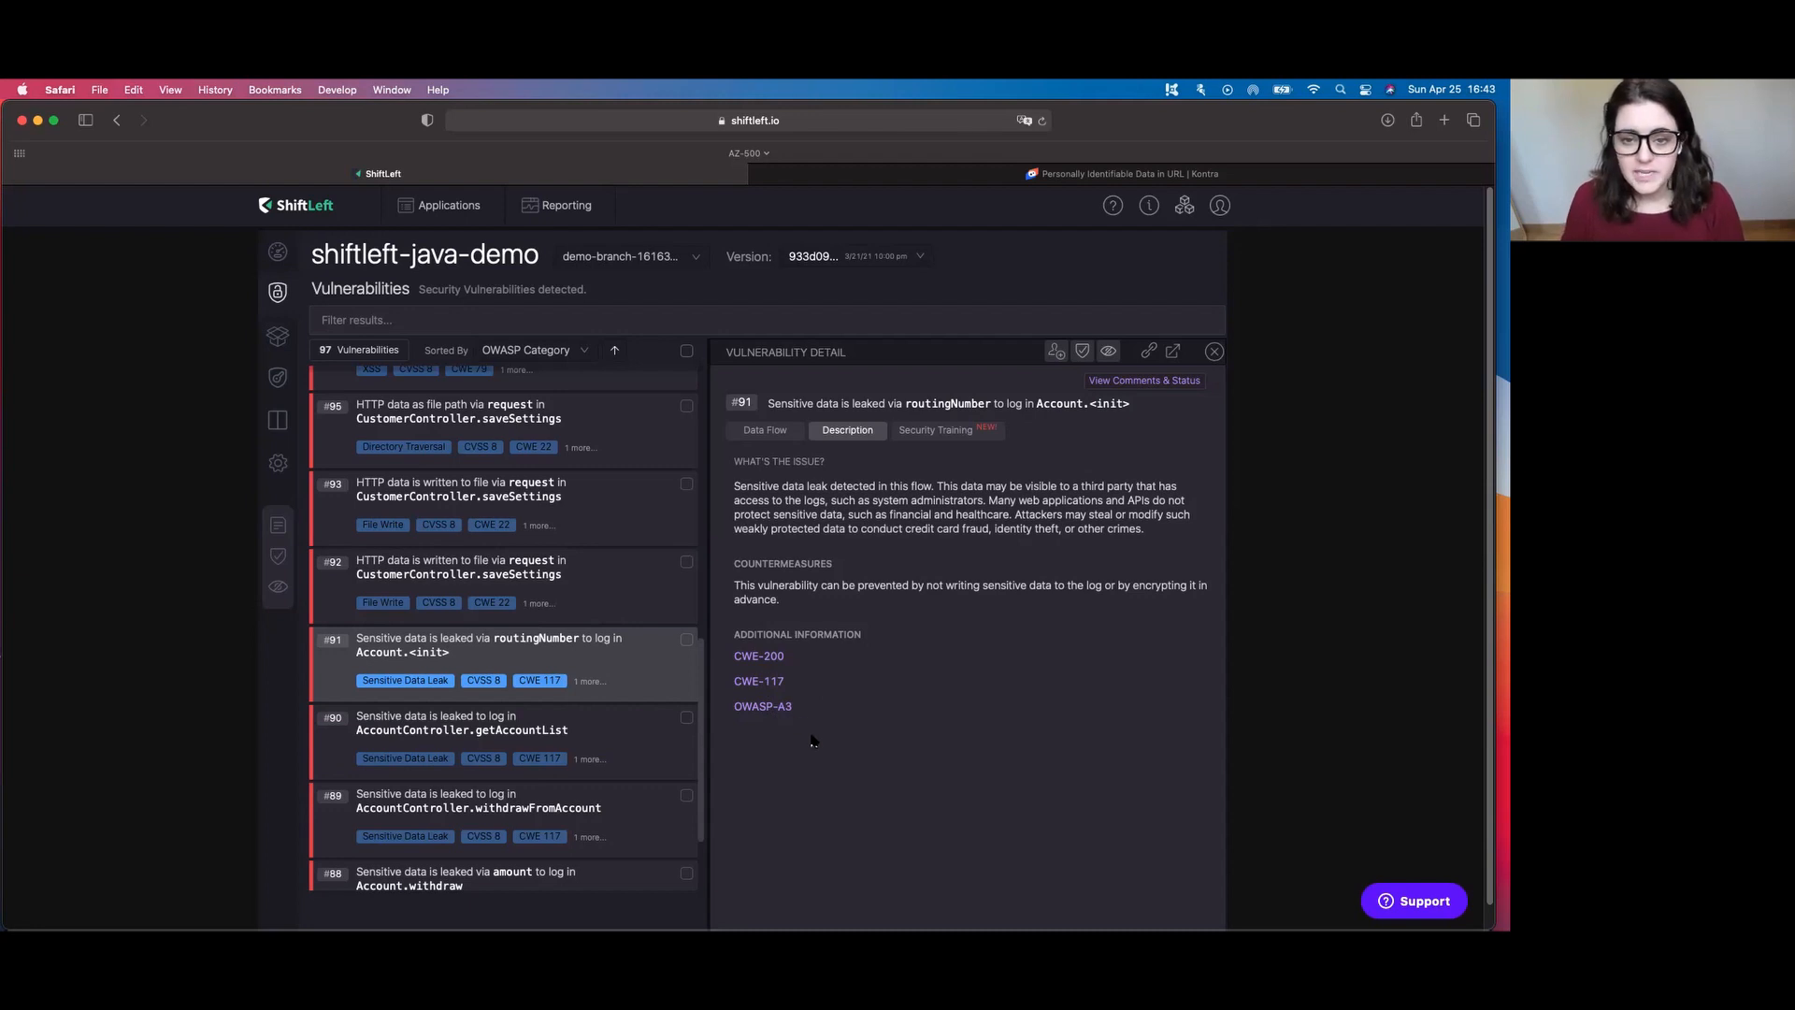
pyautogui.moveTo(718, 698)
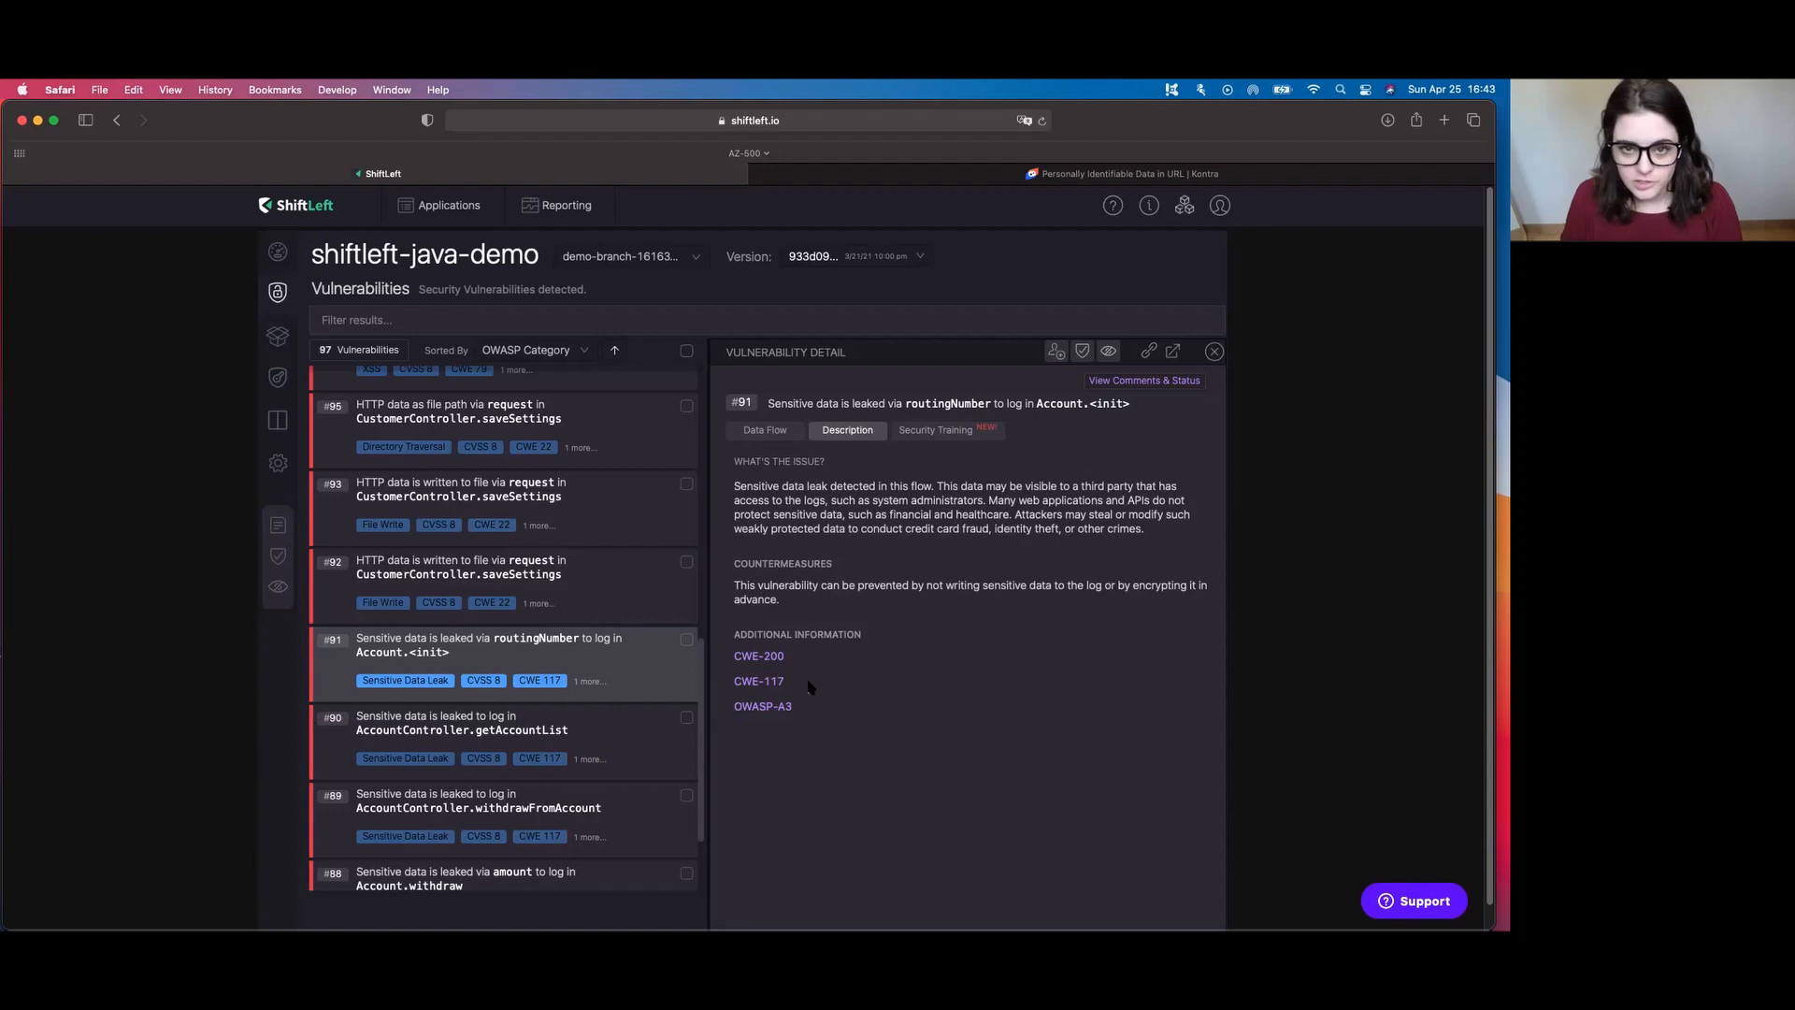
pyautogui.moveTo(804, 656)
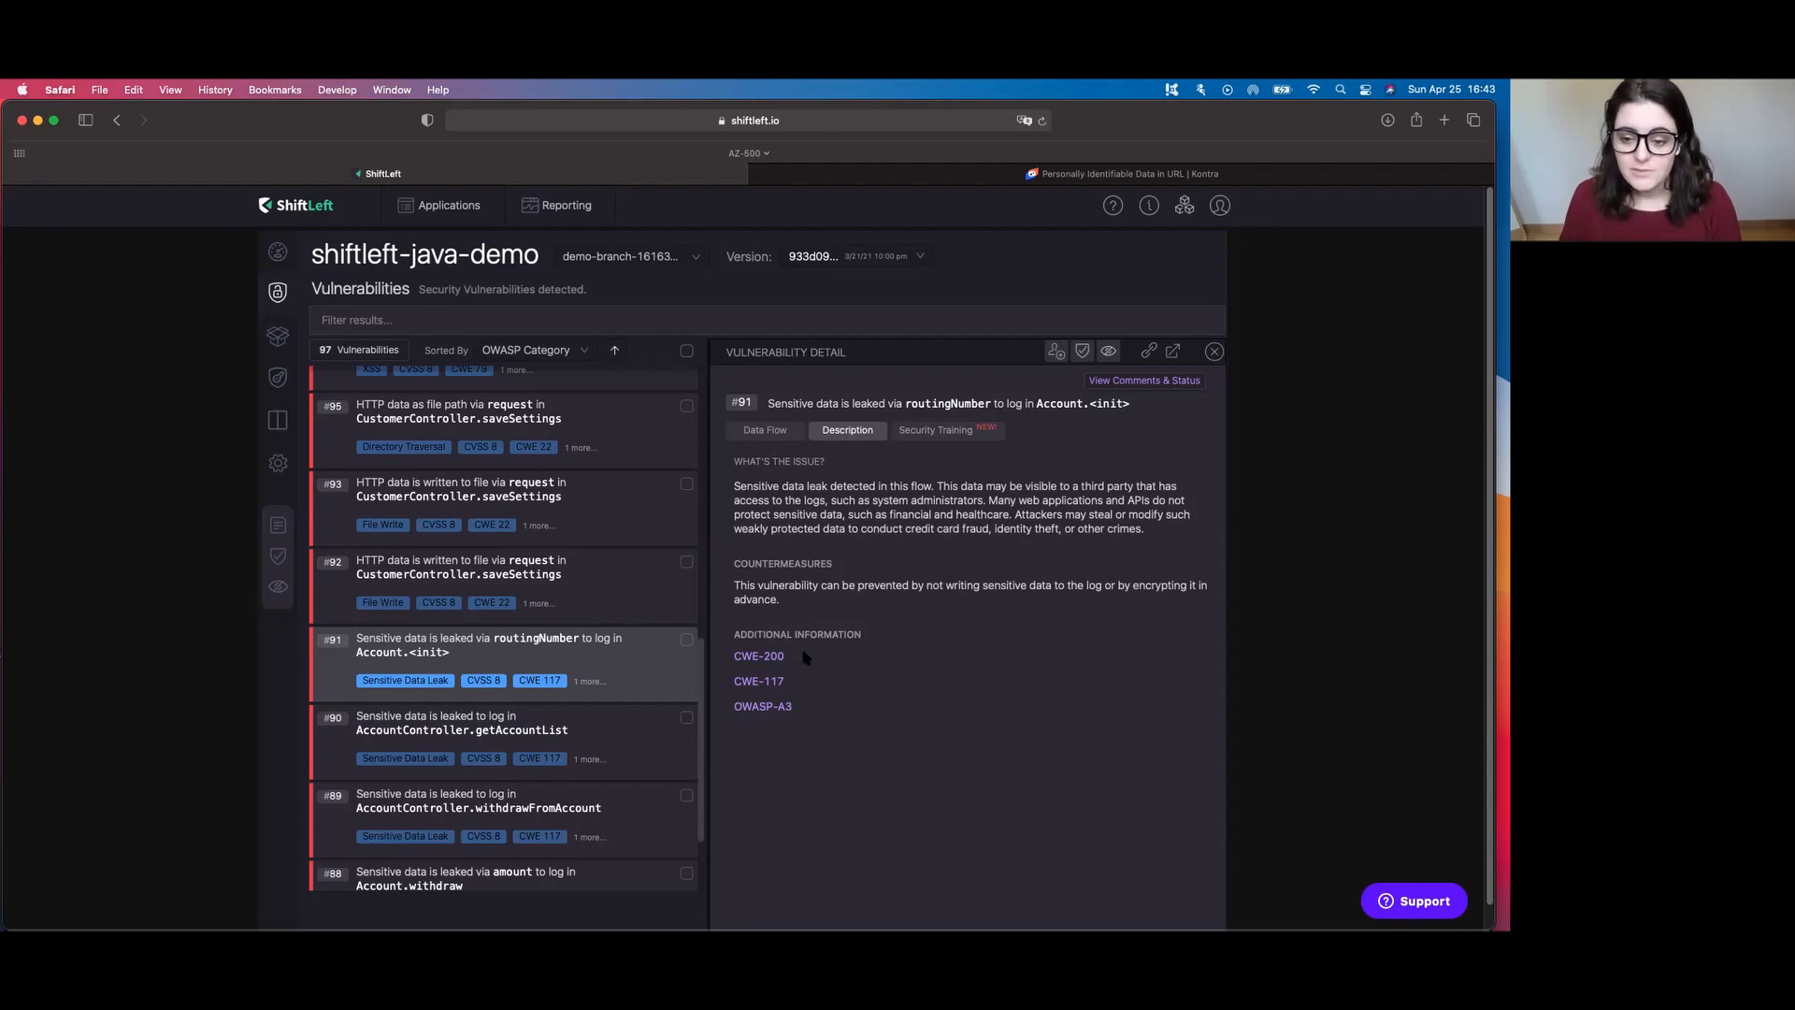
pyautogui.moveTo(1082, 529)
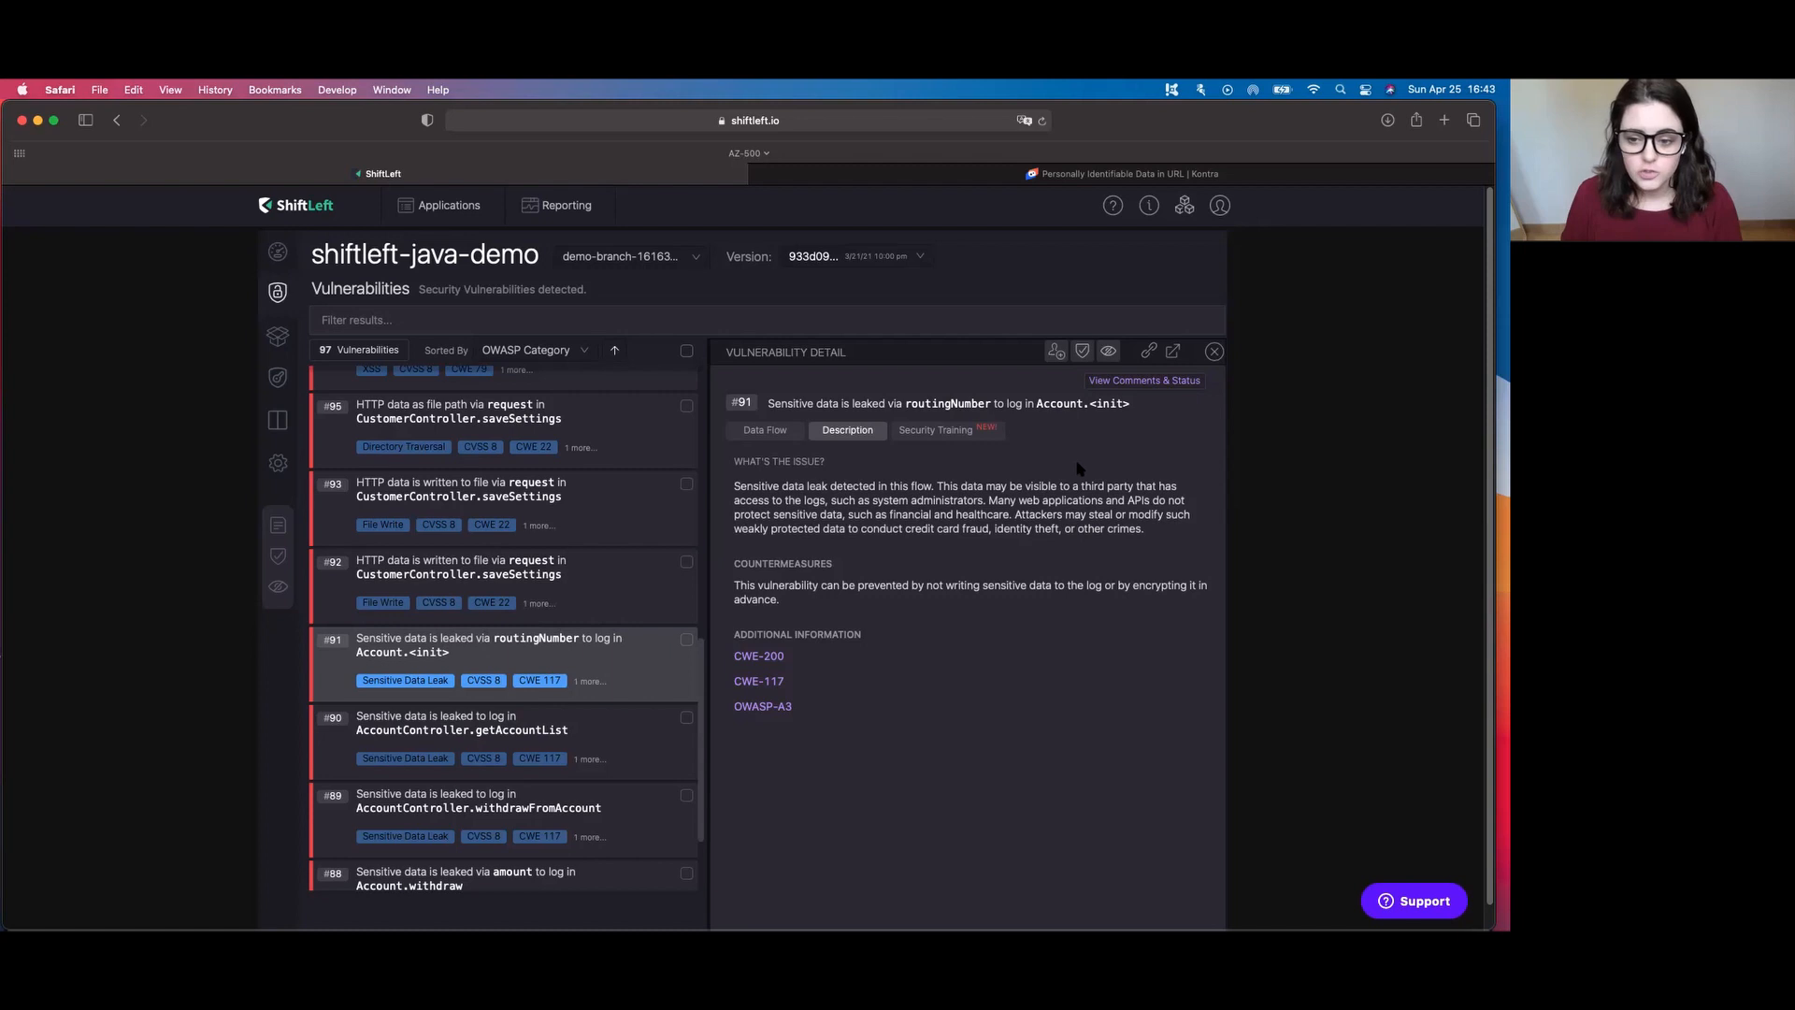
pyautogui.moveTo(1055, 350)
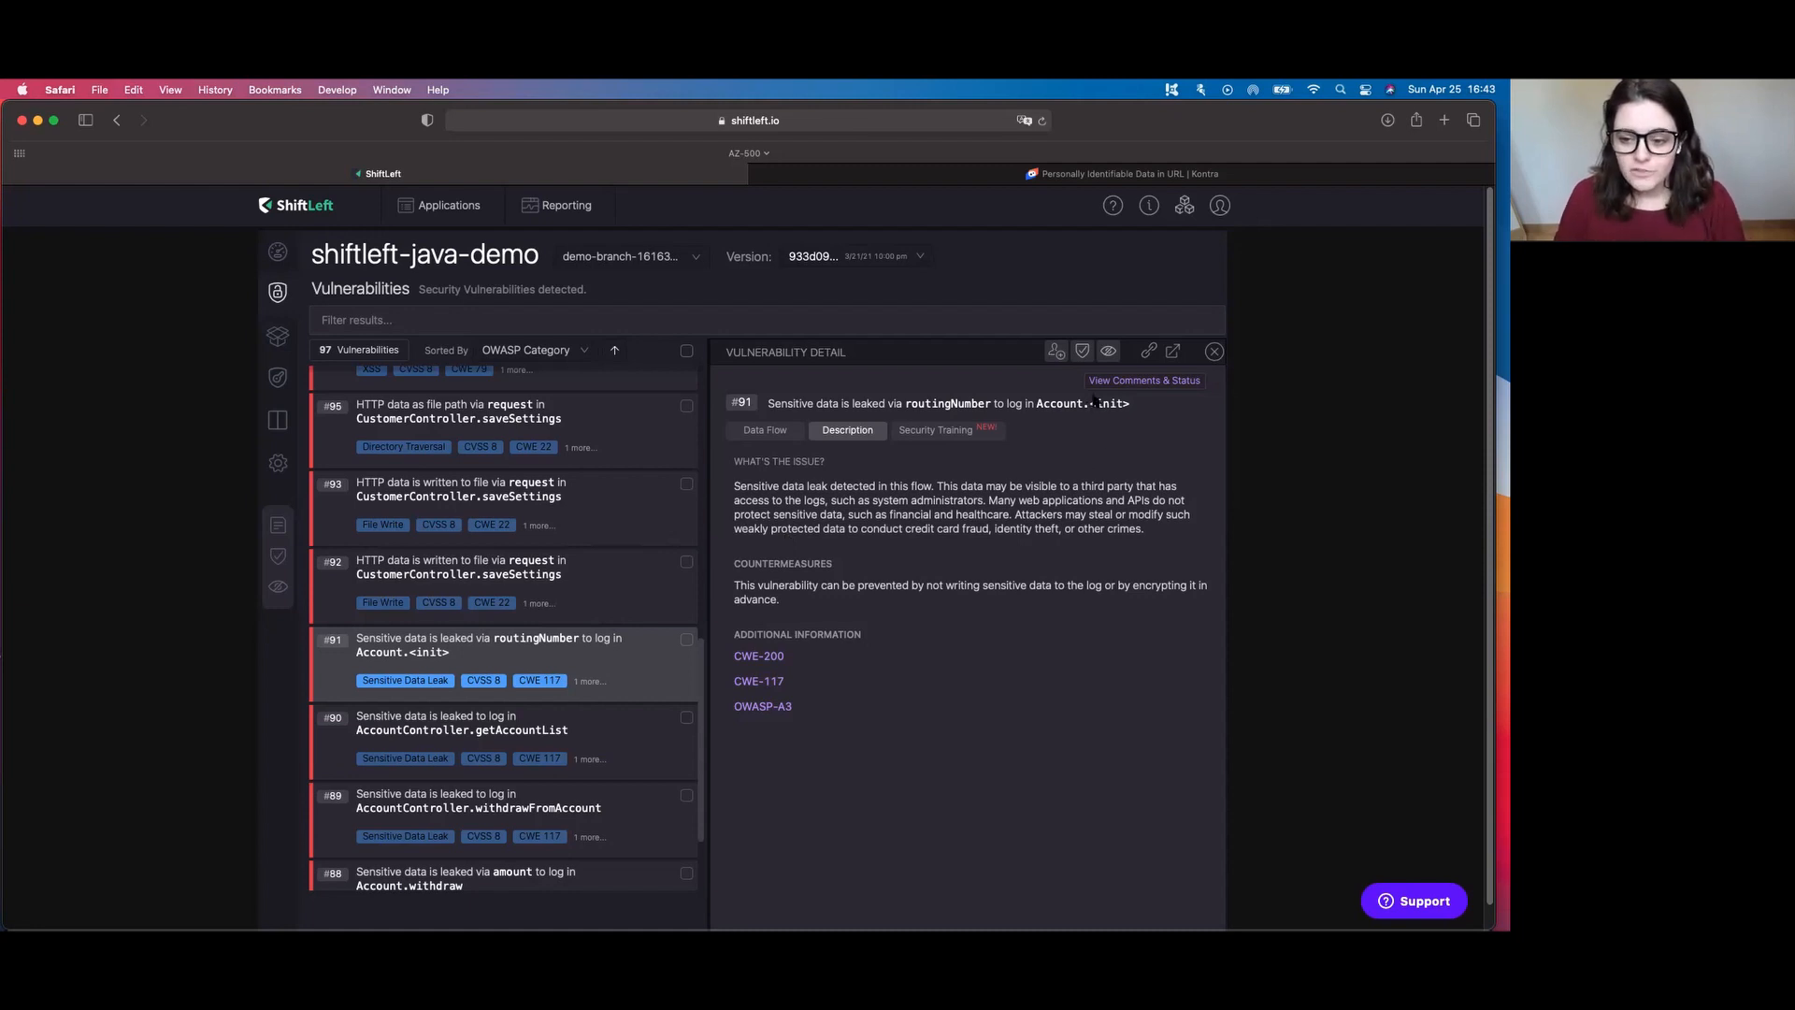
pyautogui.moveTo(1106, 351)
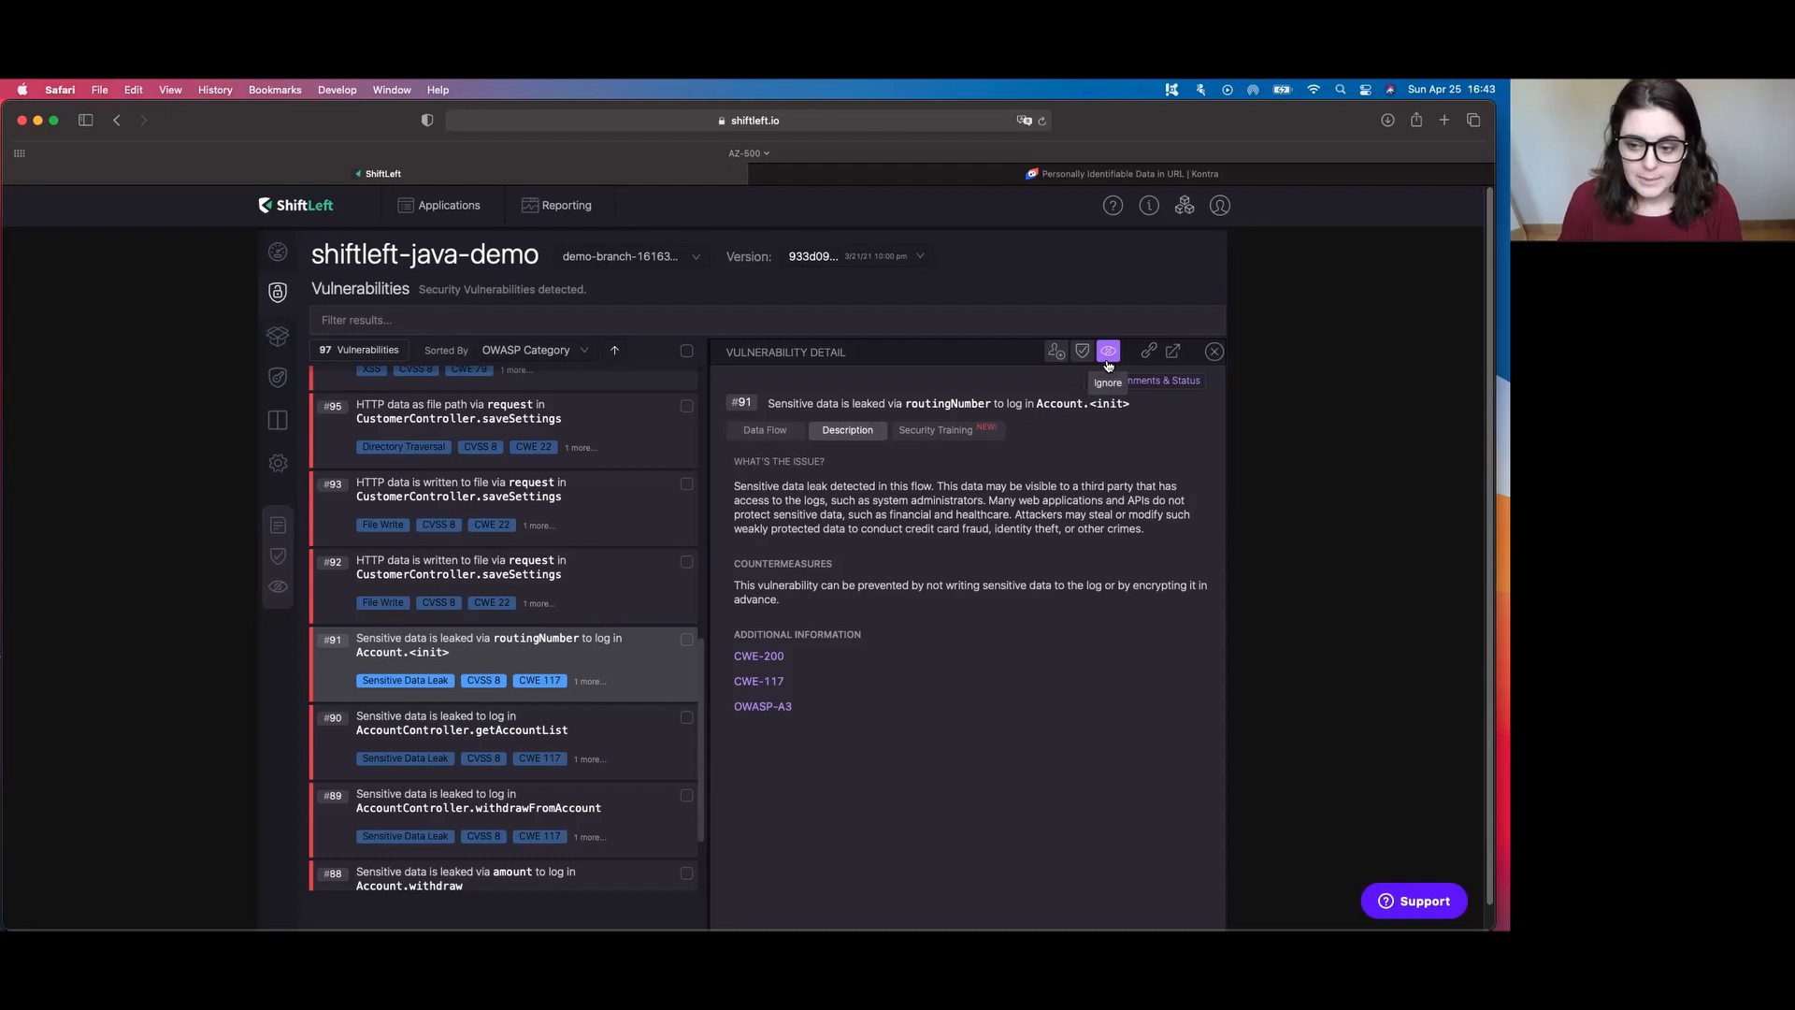
pyautogui.moveTo(1107, 350)
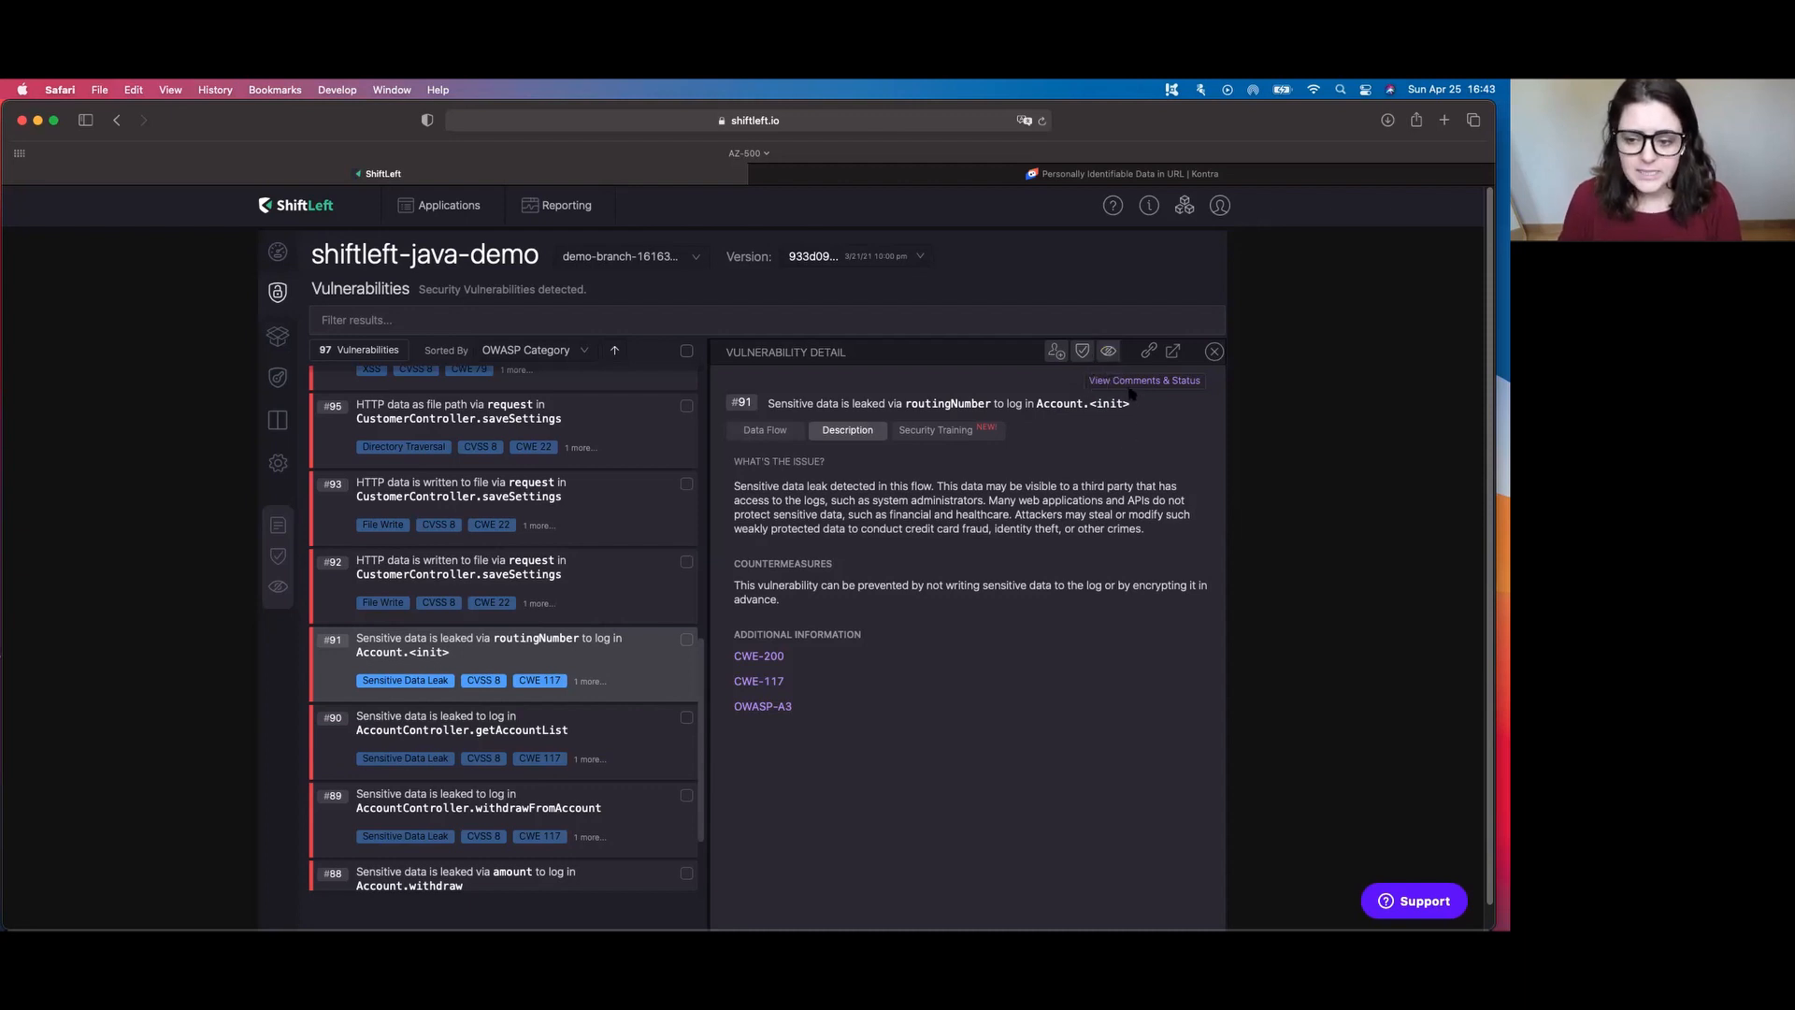
# - Show the empty comments and status history for finding #91
pyautogui.click(1105, 351)
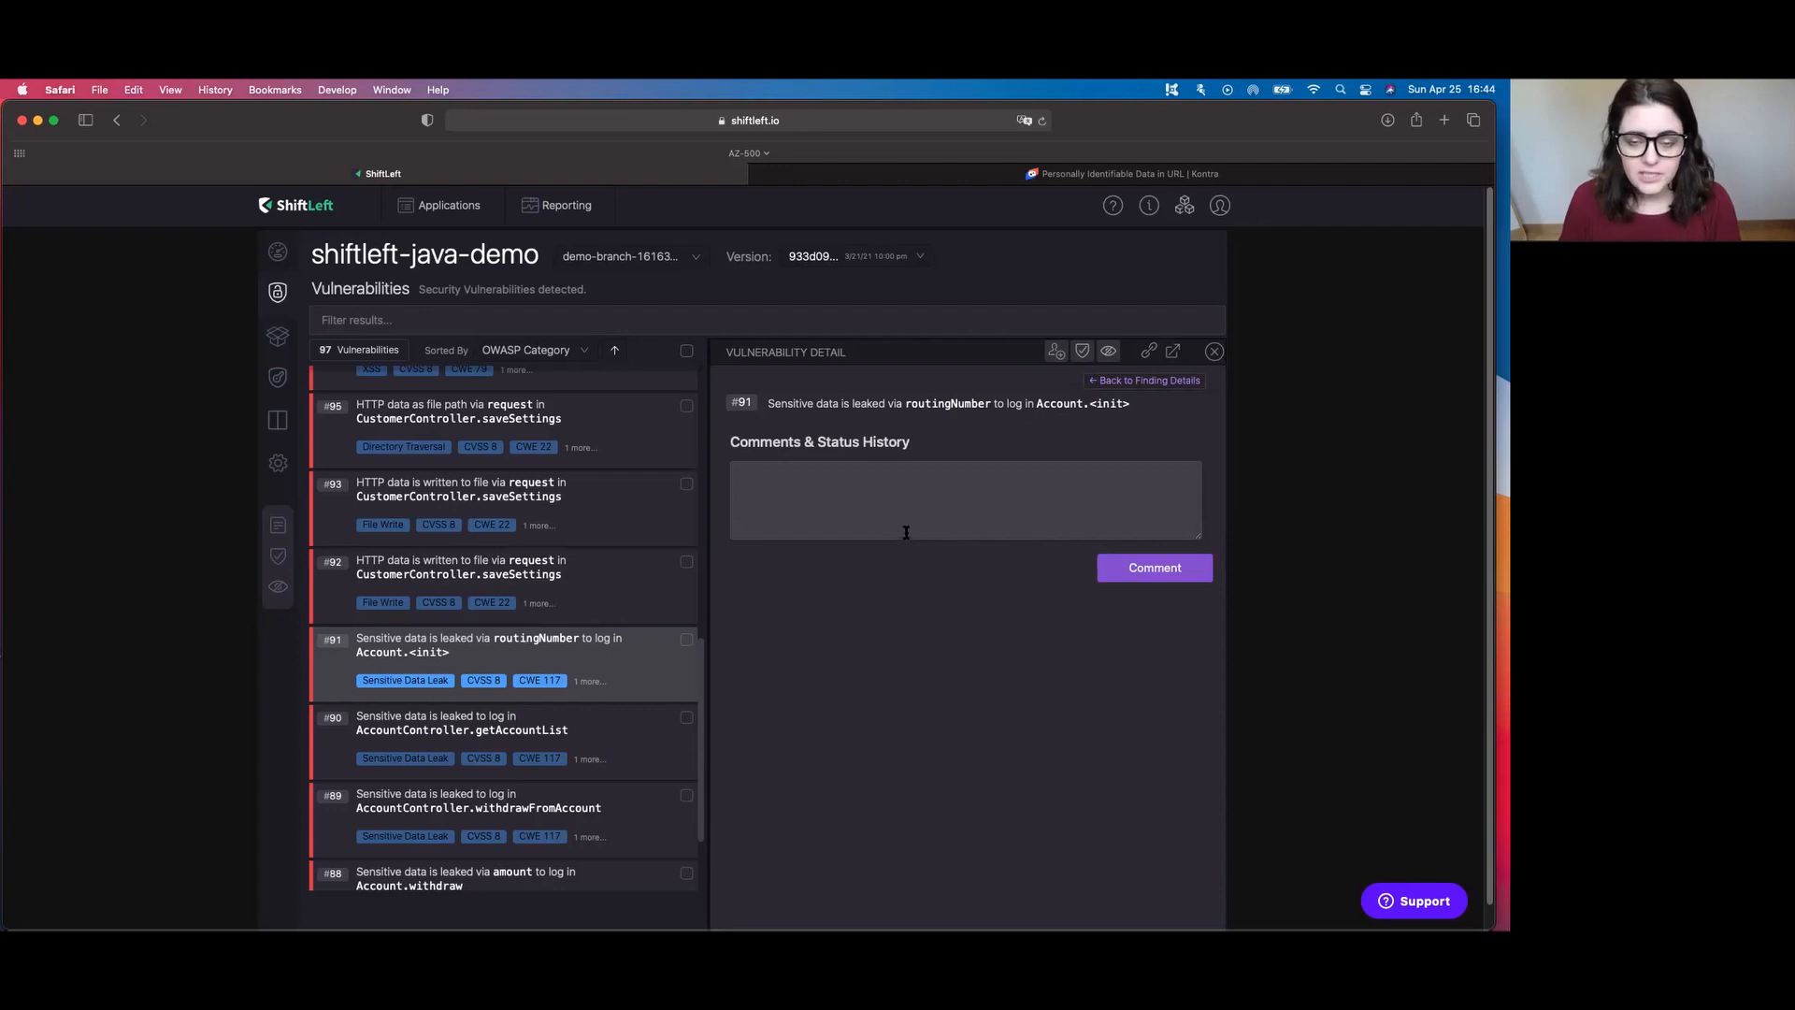
pyautogui.moveTo(916, 480)
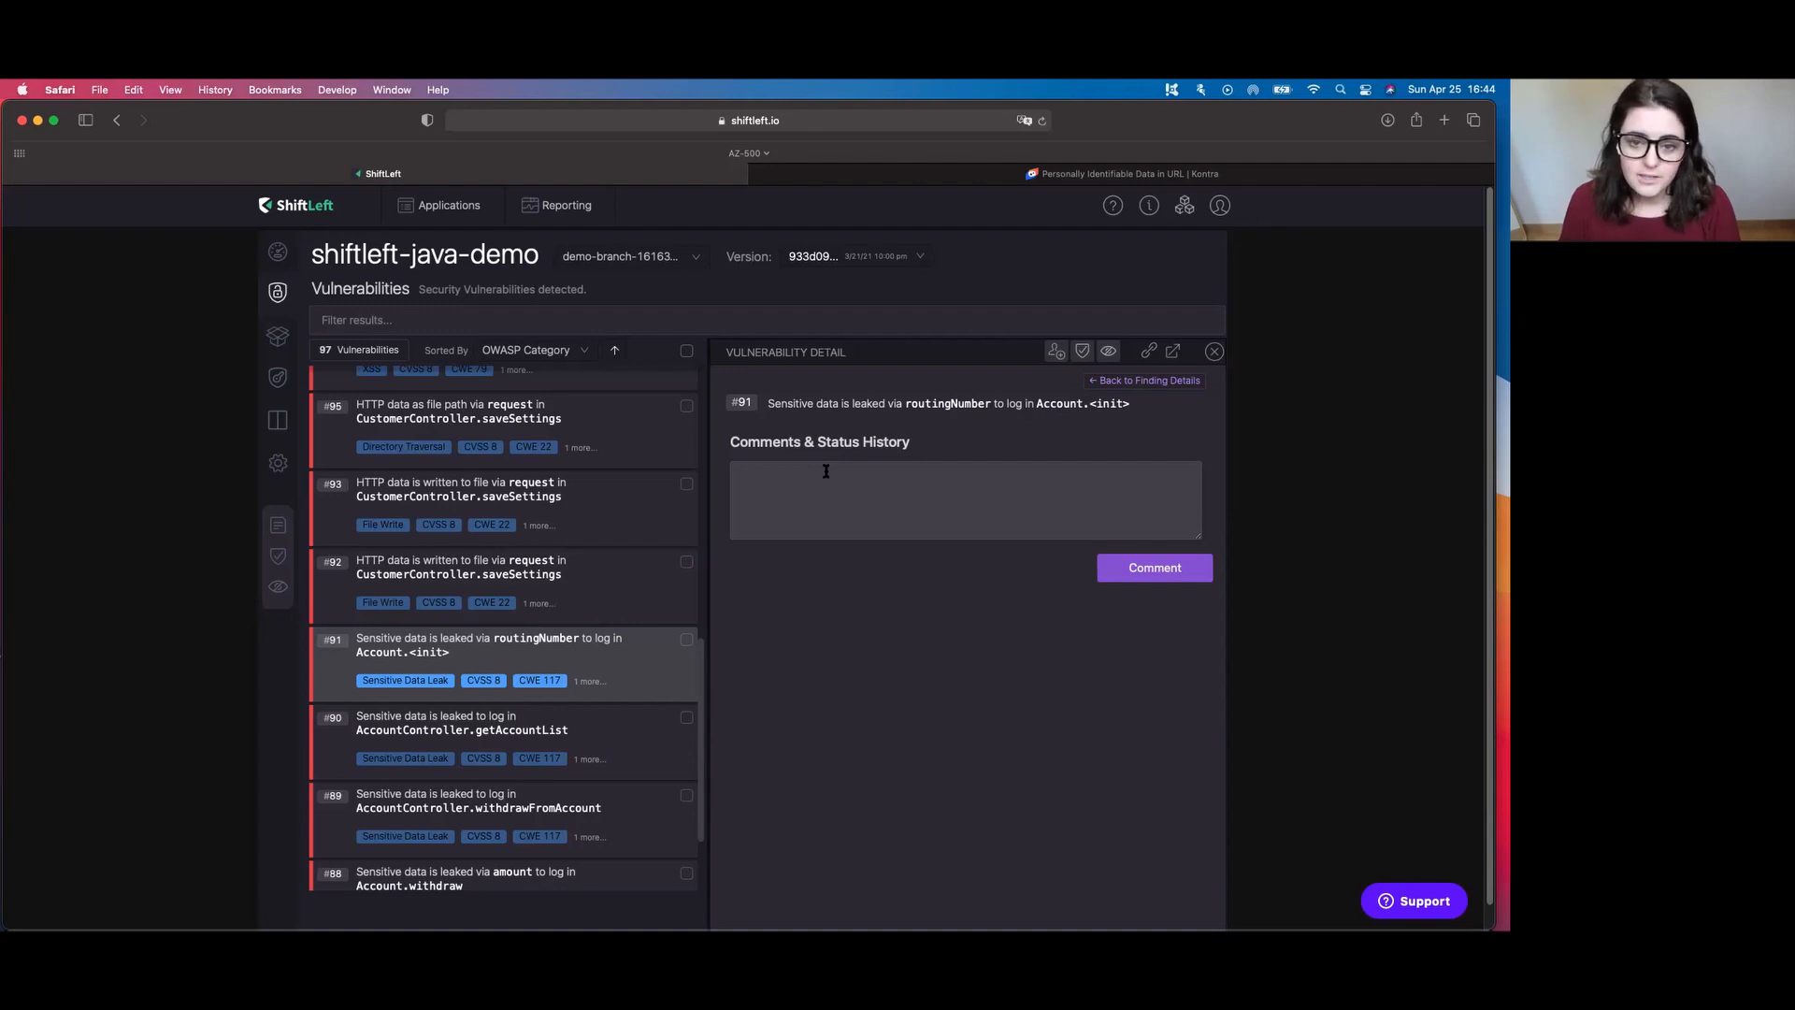
pyautogui.moveTo(1135, 410)
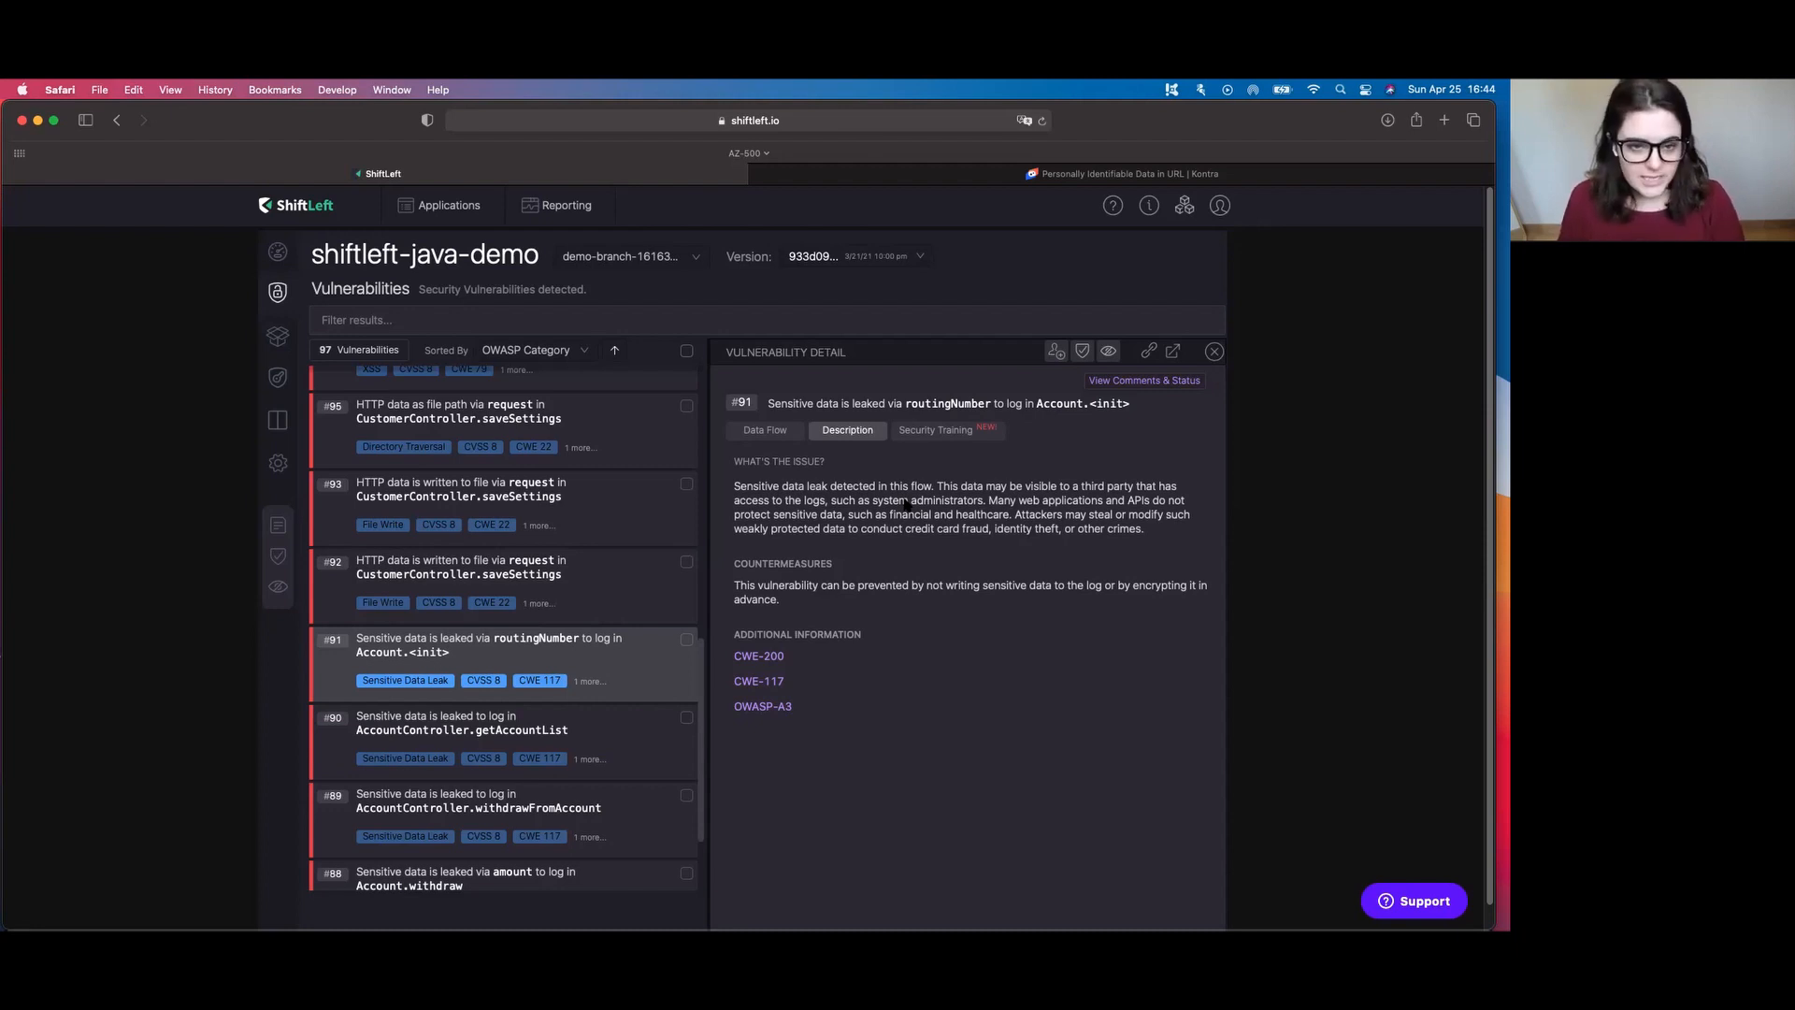
pyautogui.moveTo(991, 269)
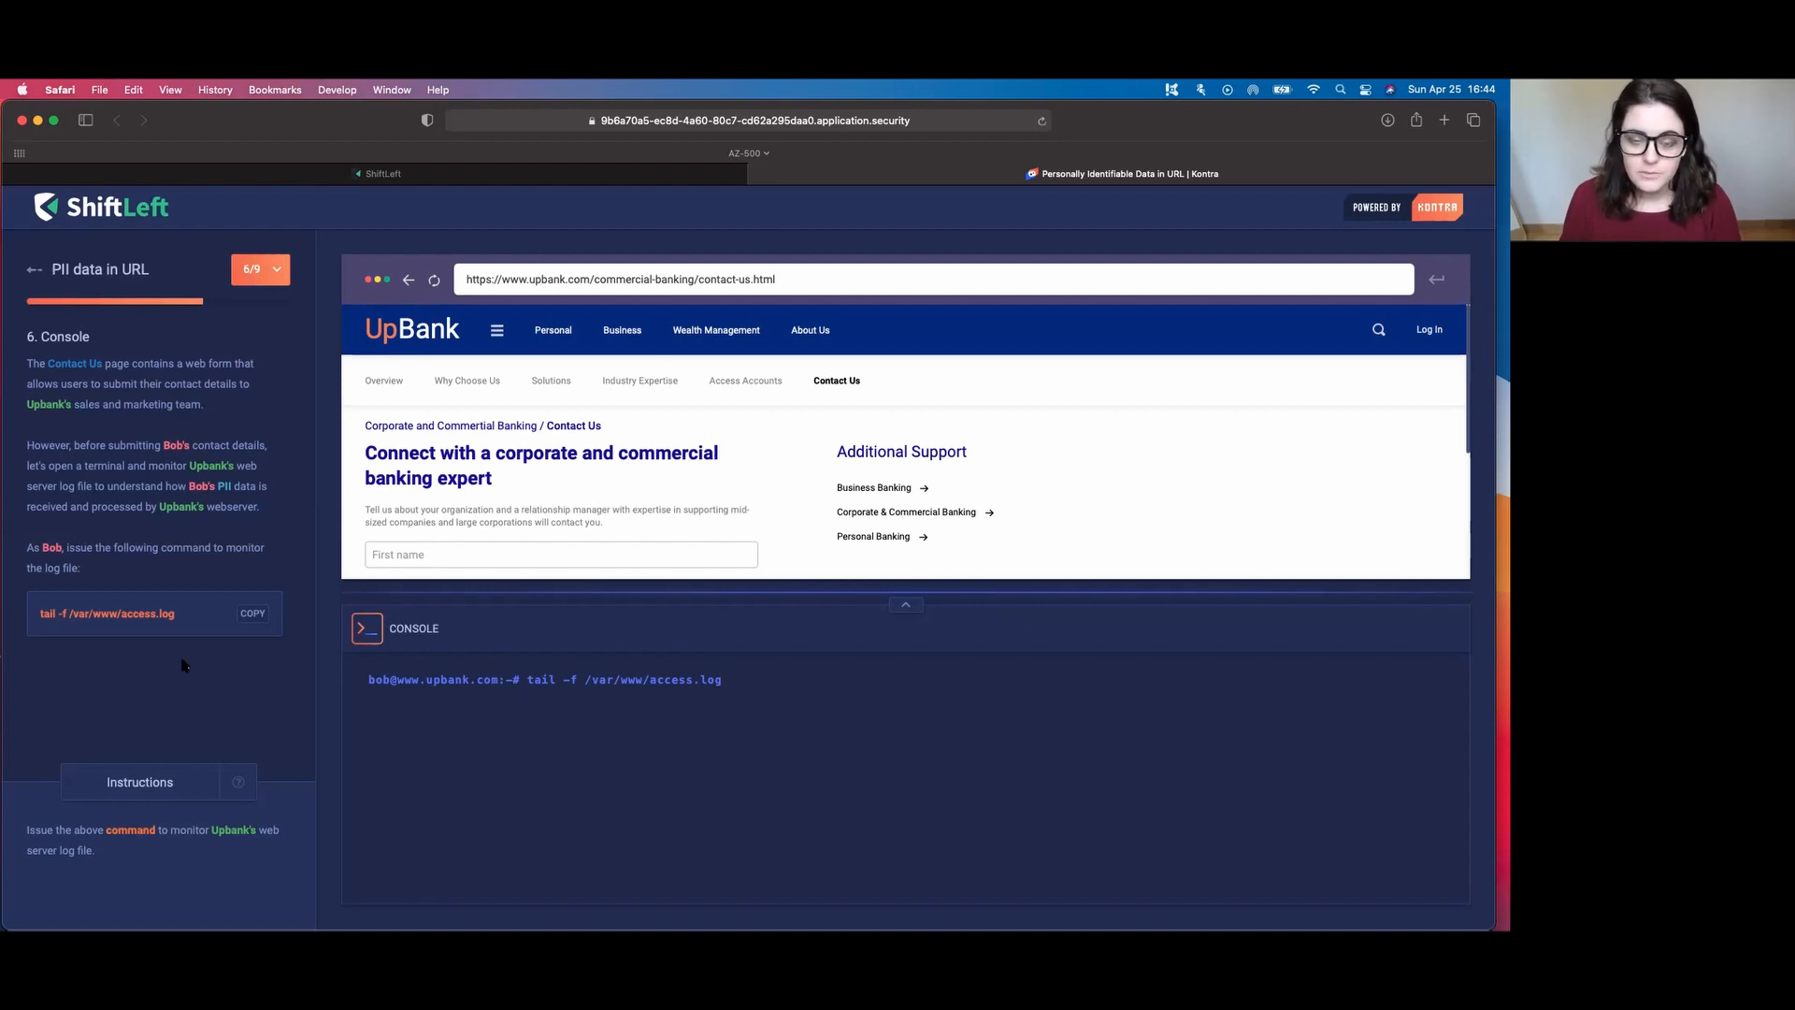
pyautogui.moveTo(208, 680)
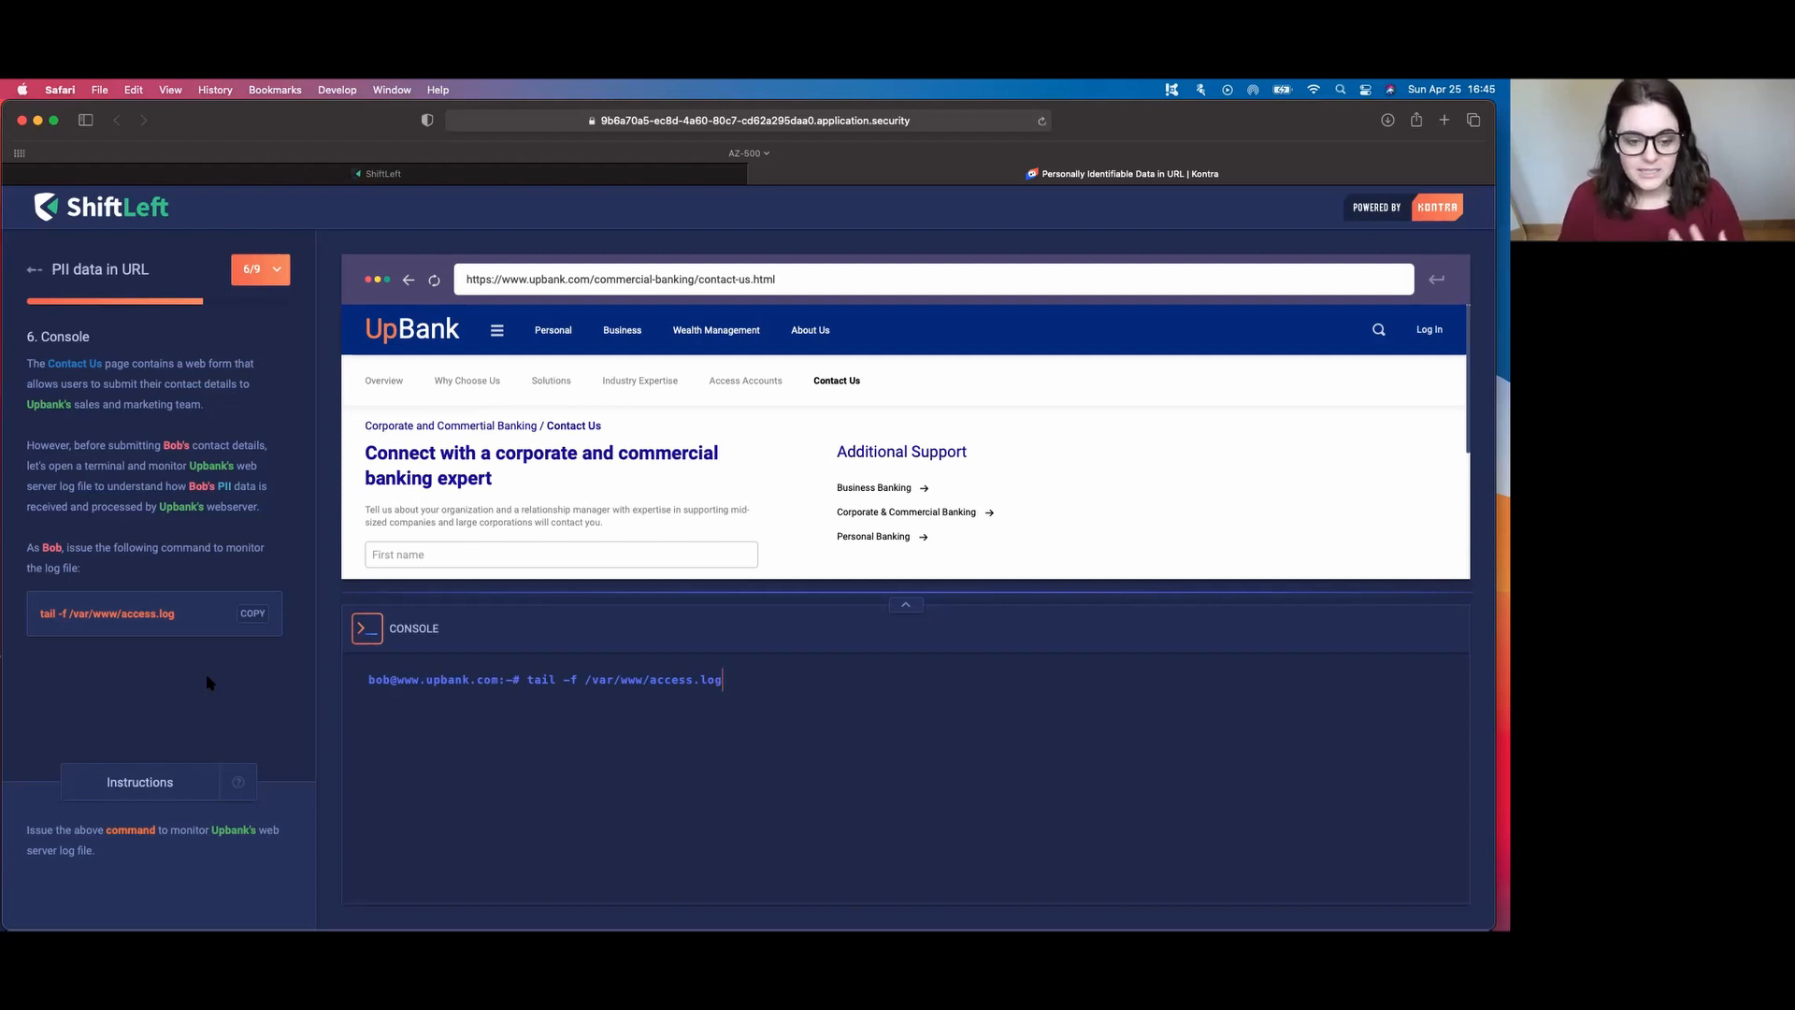
pyautogui.moveTo(775, 714)
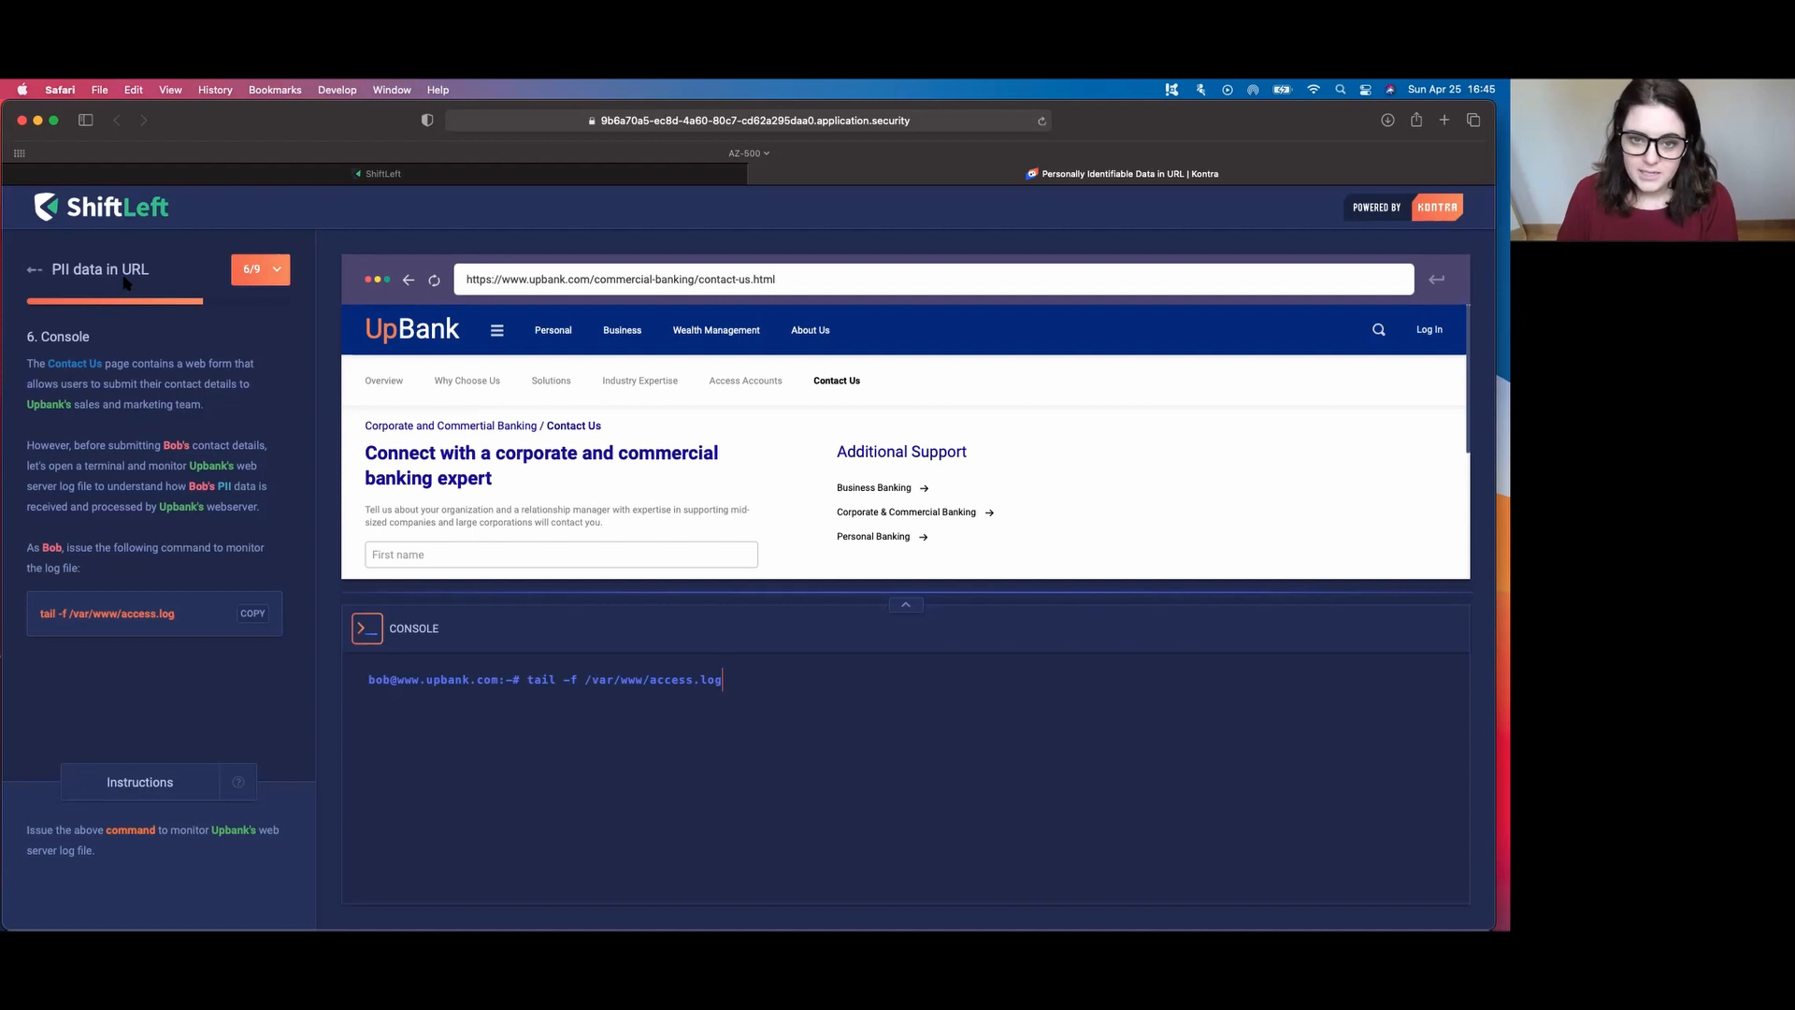
pyautogui.moveTo(419, 630)
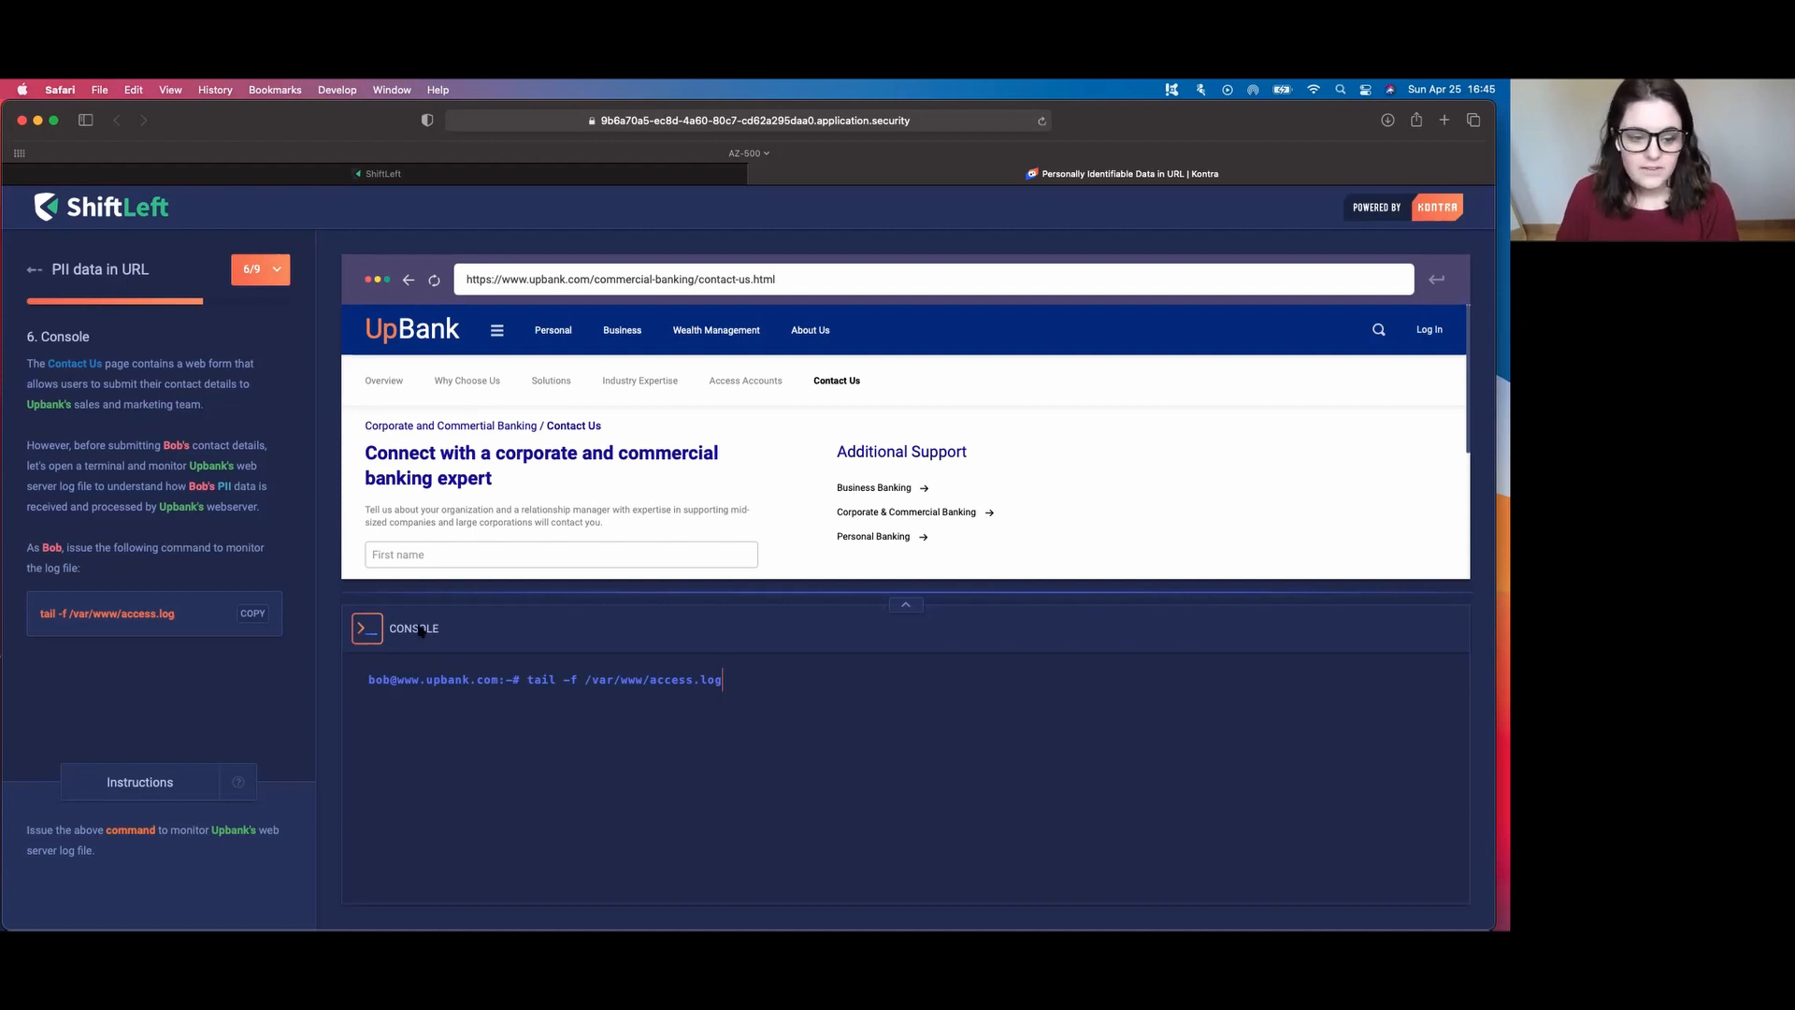
pyautogui.moveTo(723, 748)
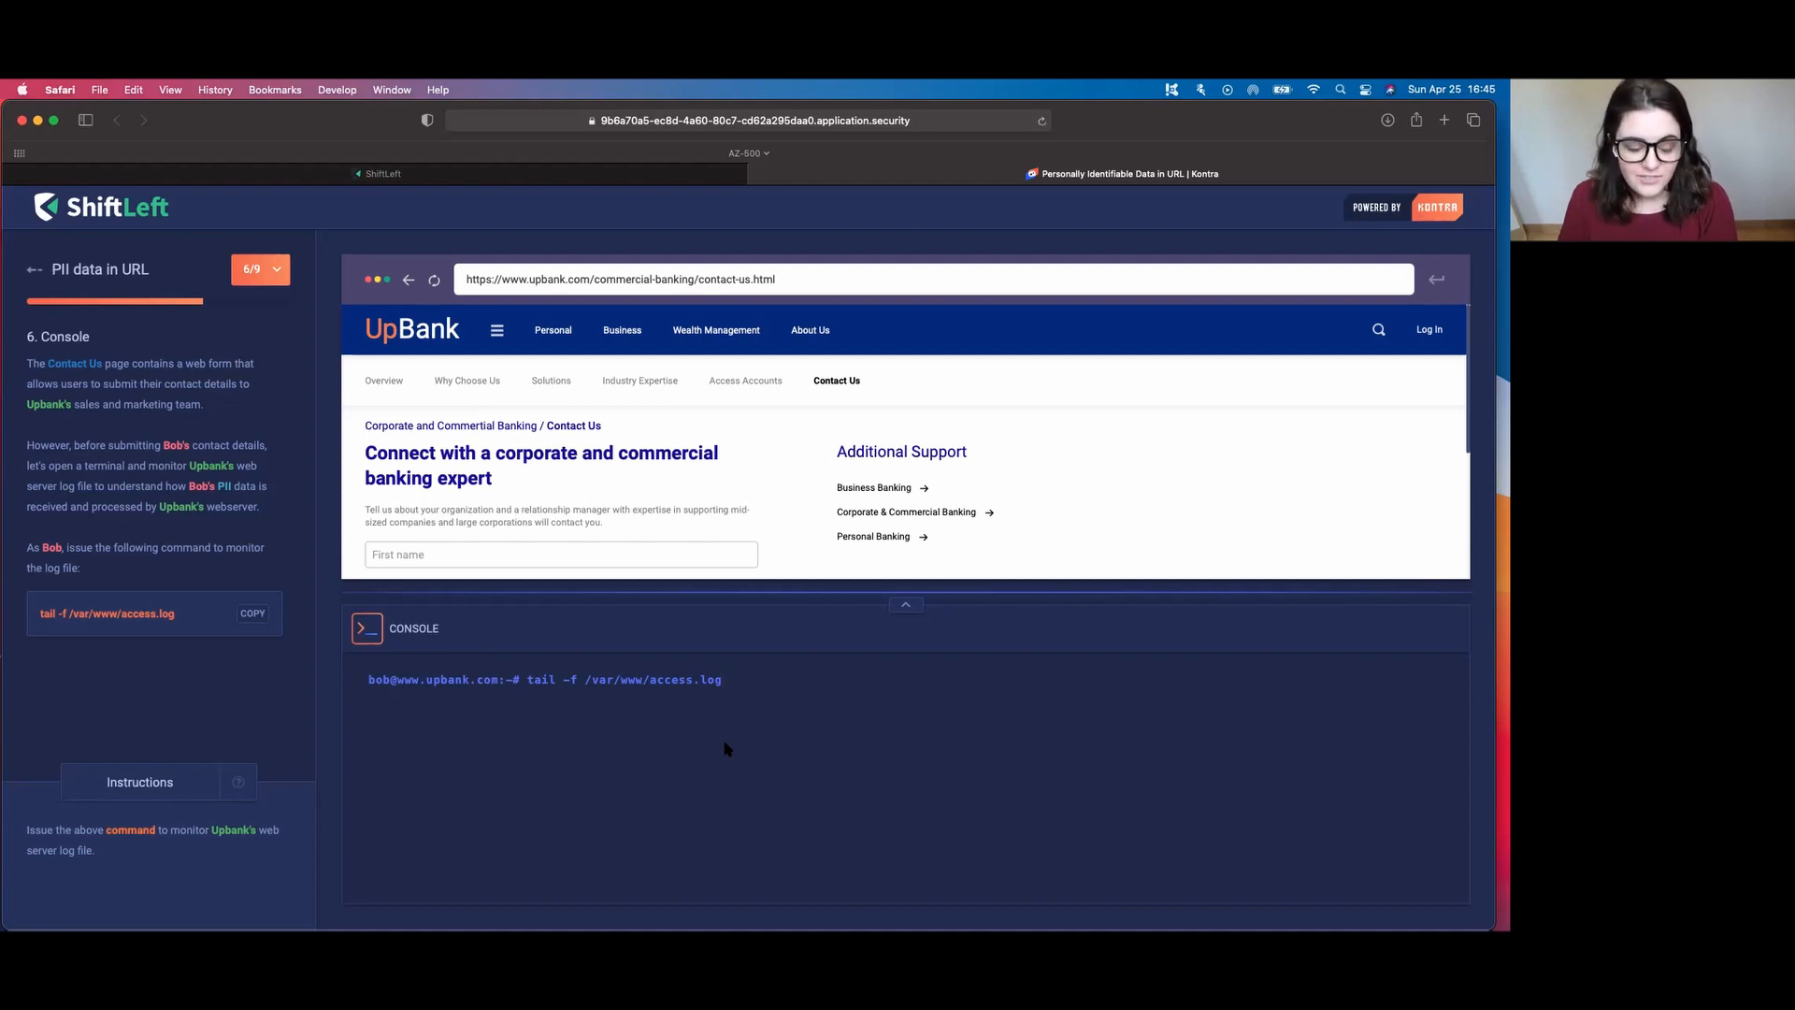
pyautogui.moveTo(323, 716)
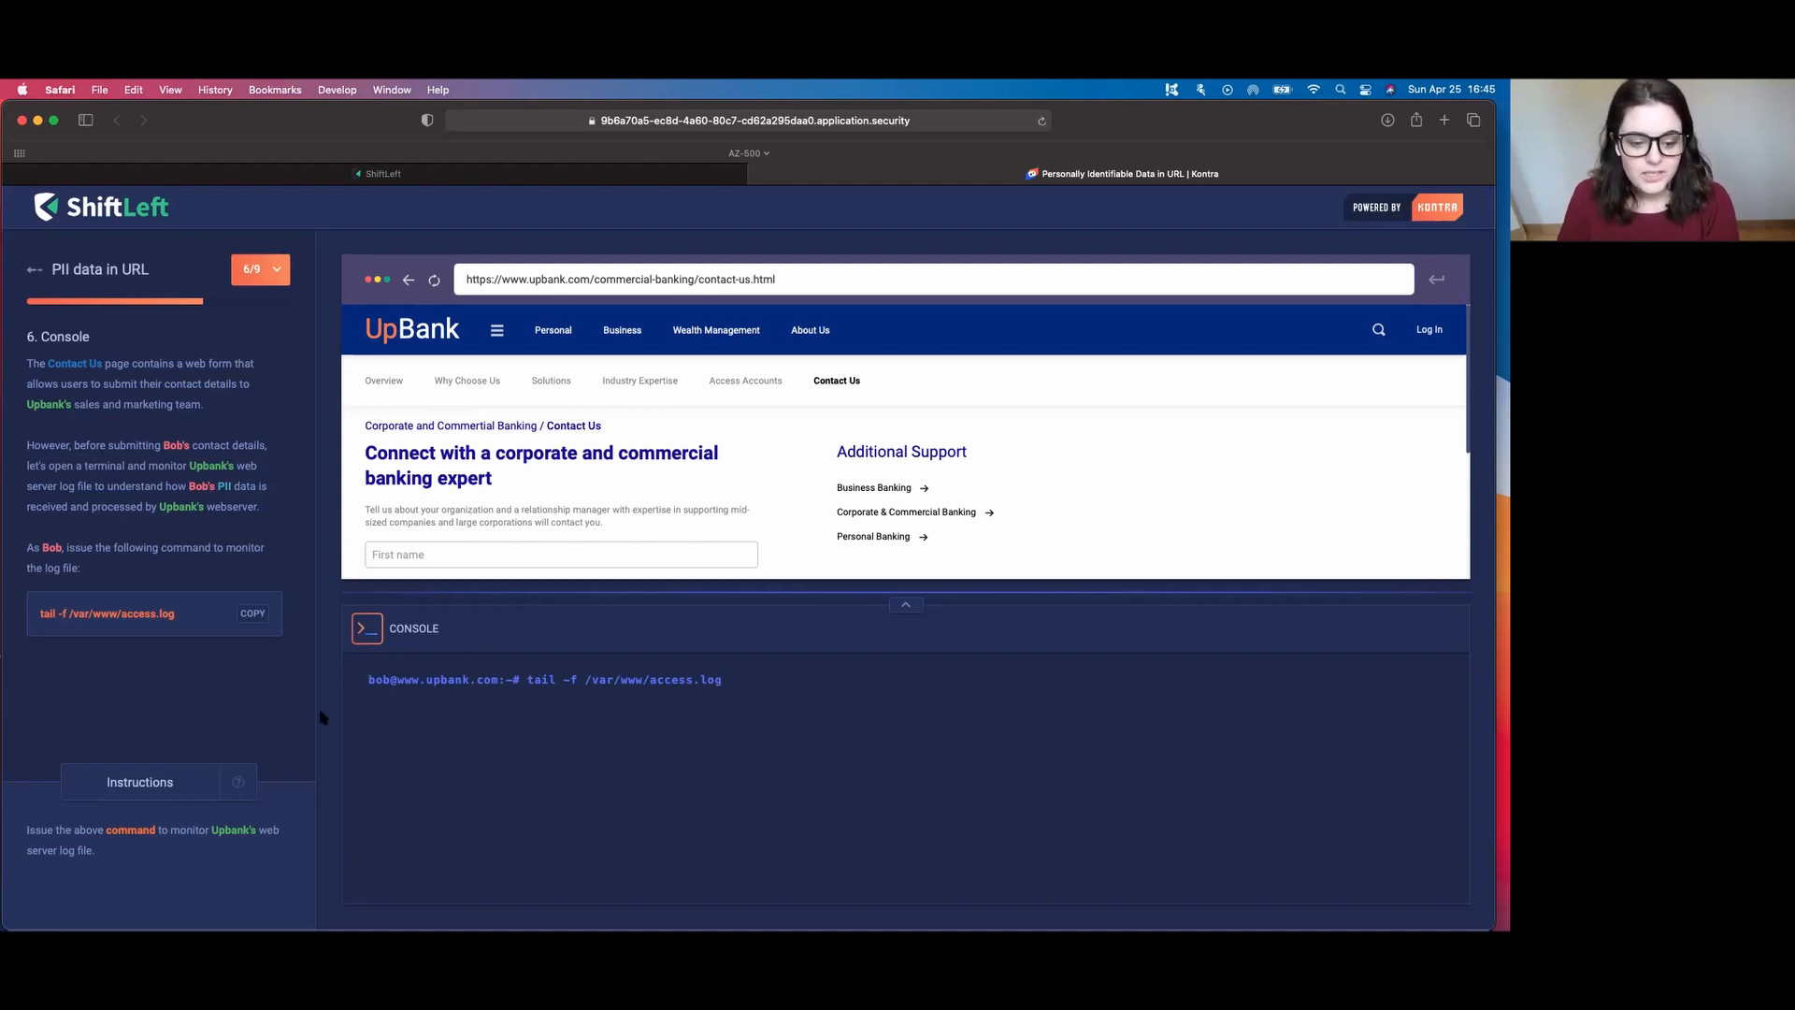
pyautogui.moveTo(662, 753)
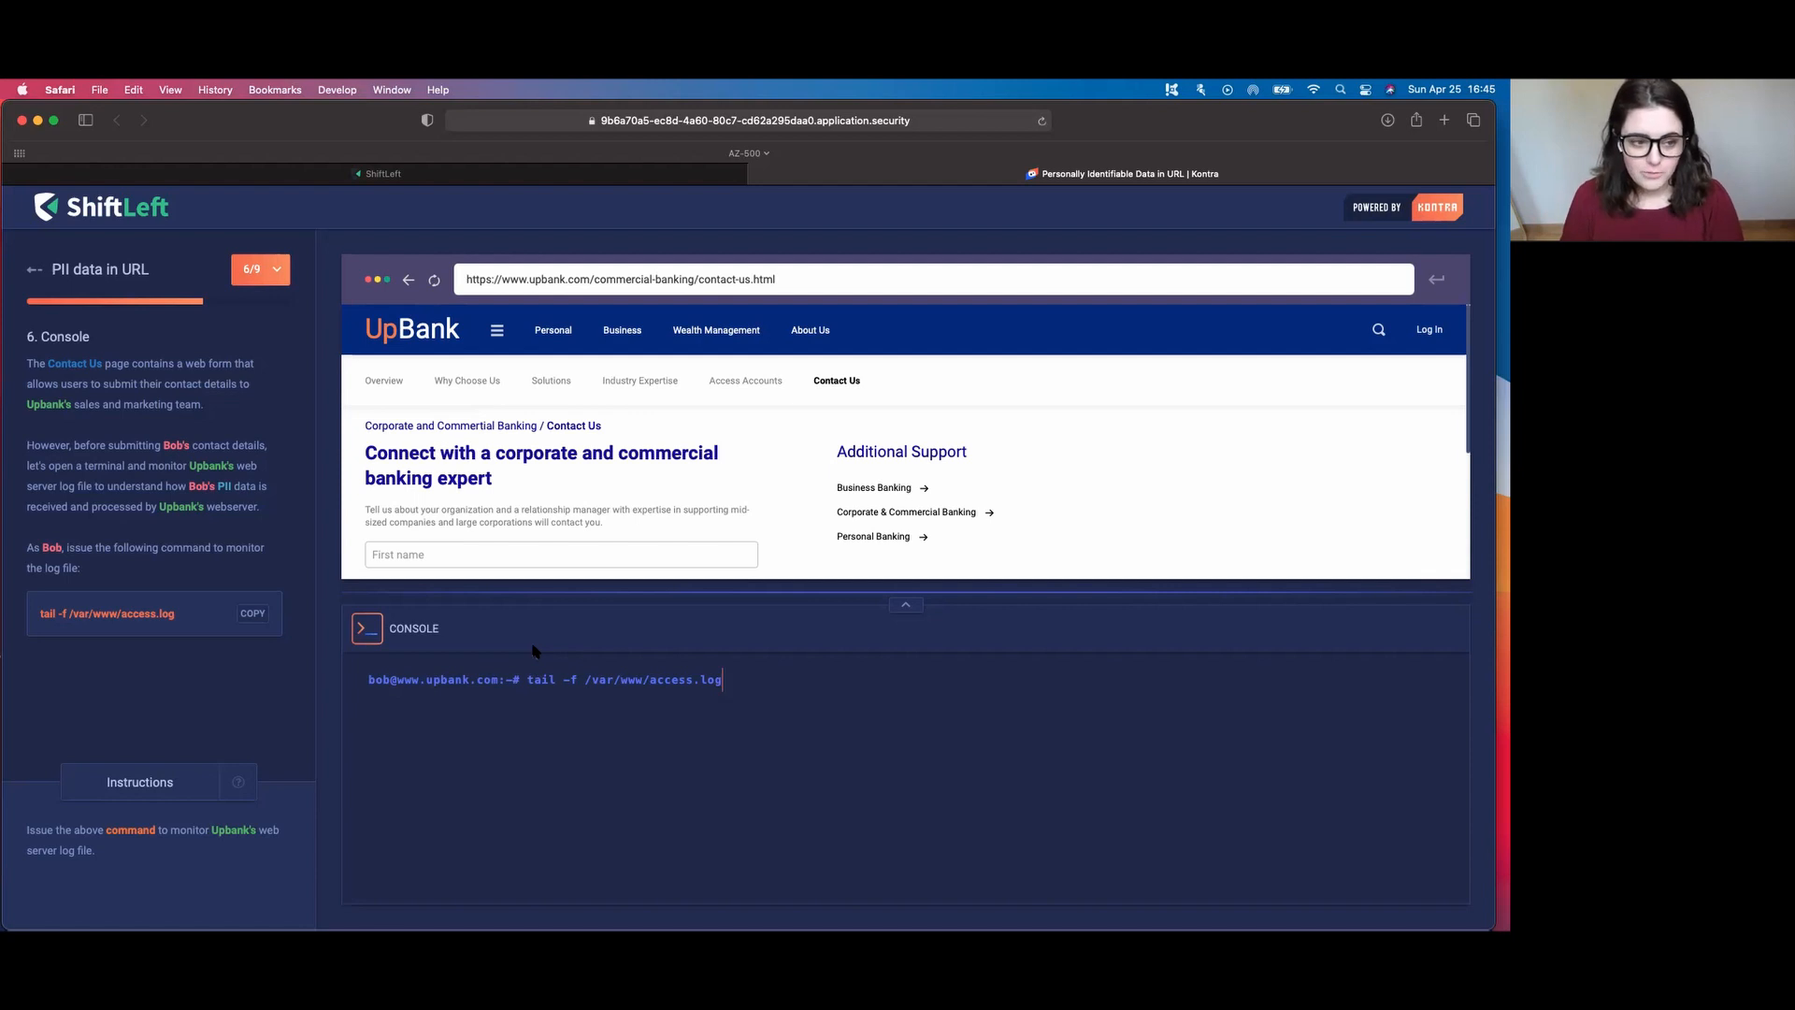
pyautogui.moveTo(639, 664)
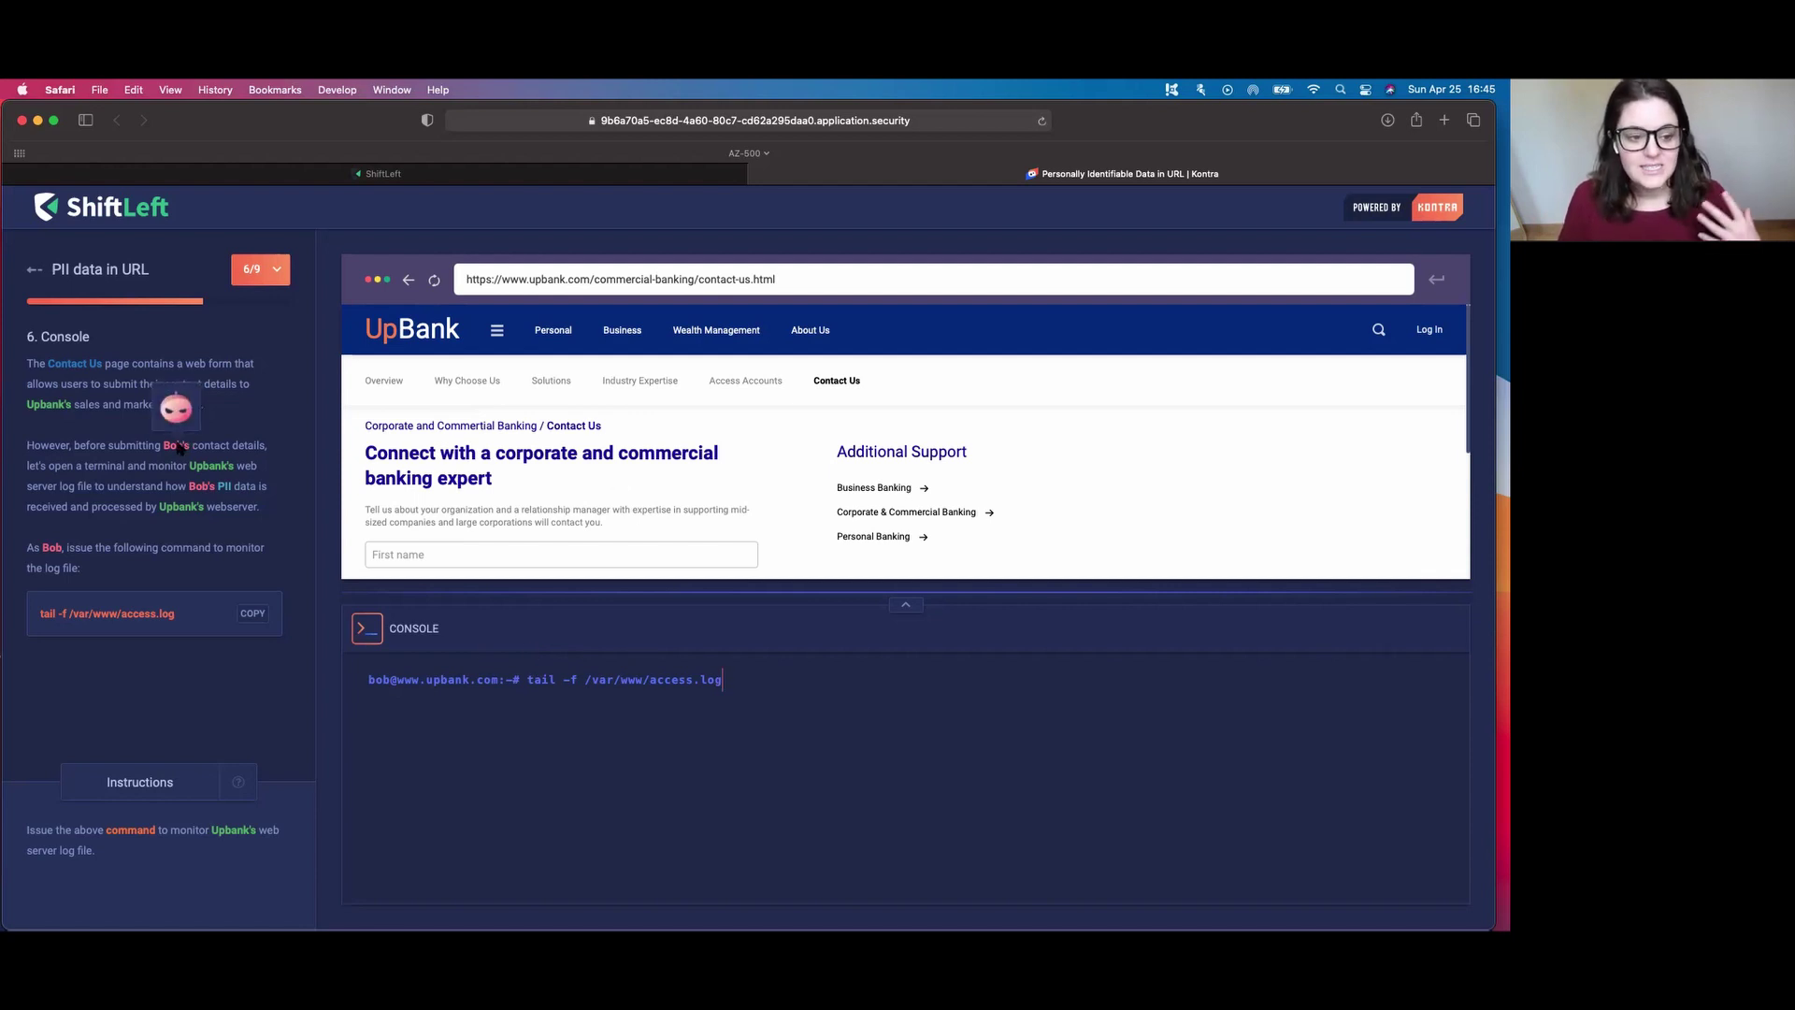
pyautogui.moveTo(170, 824)
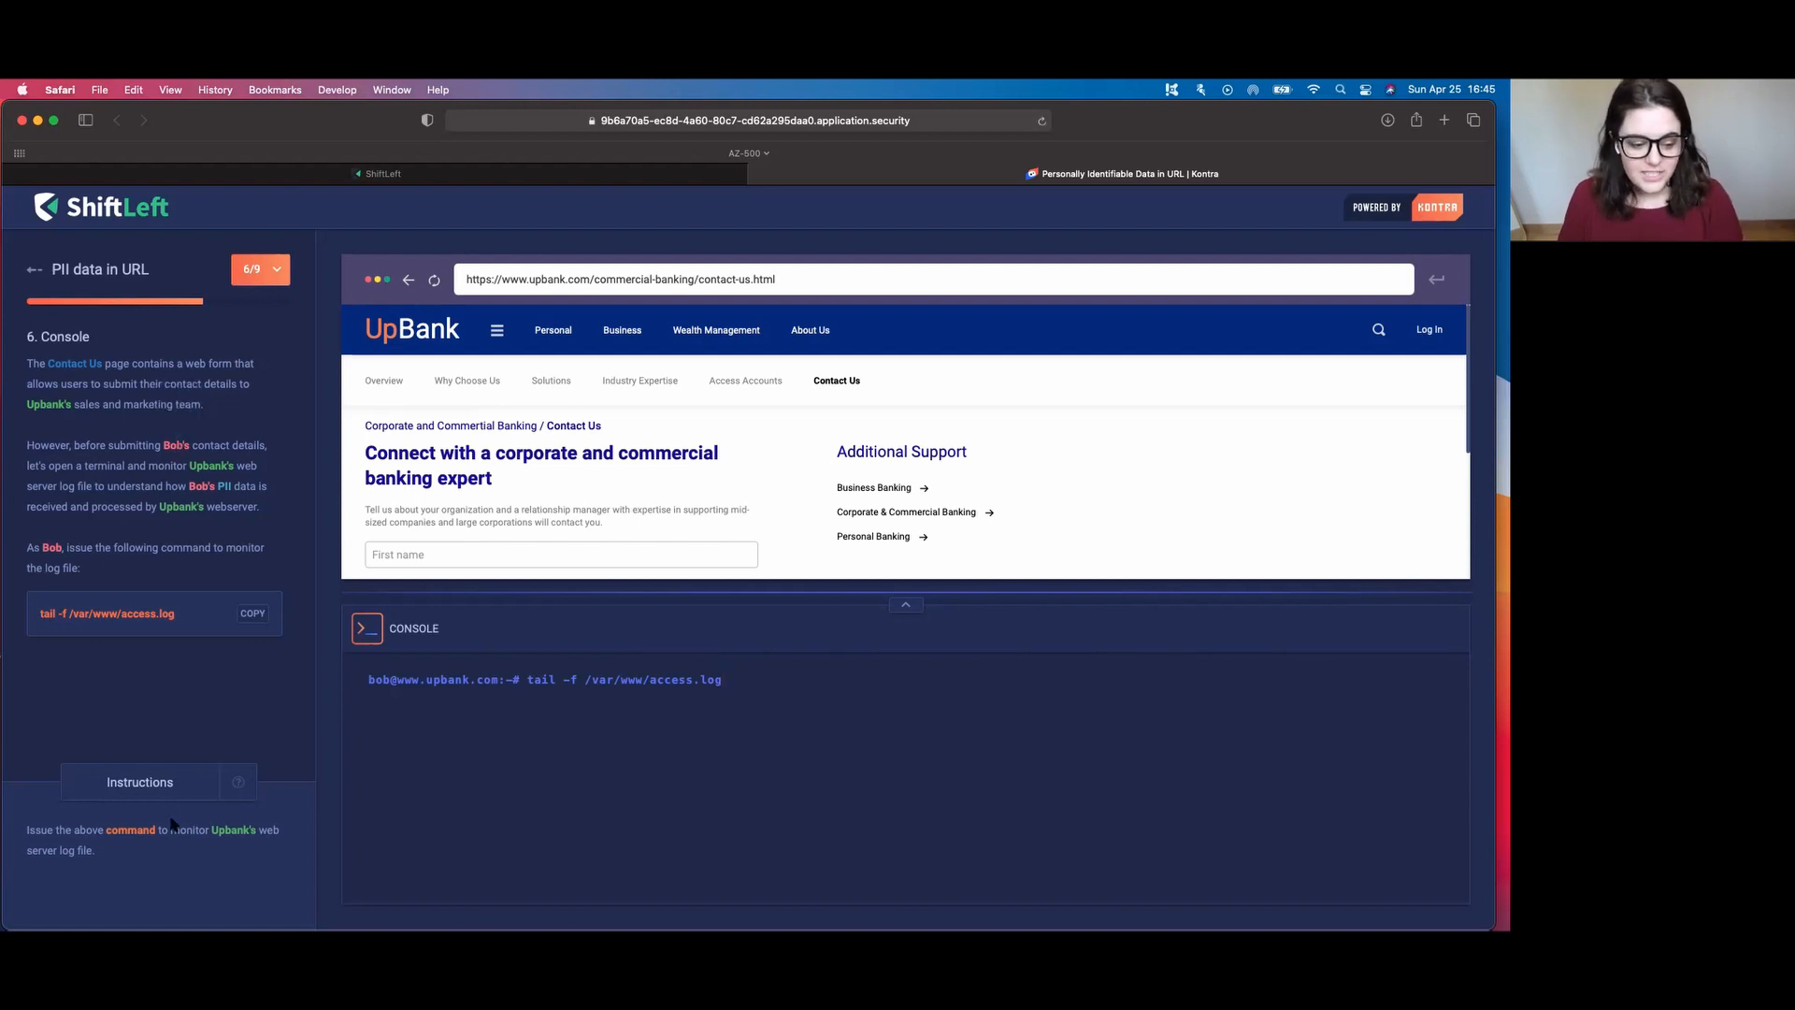
# - Place 'tail -f /var/www/access.log' in the lab console ready to run
pyautogui.click(252, 613)
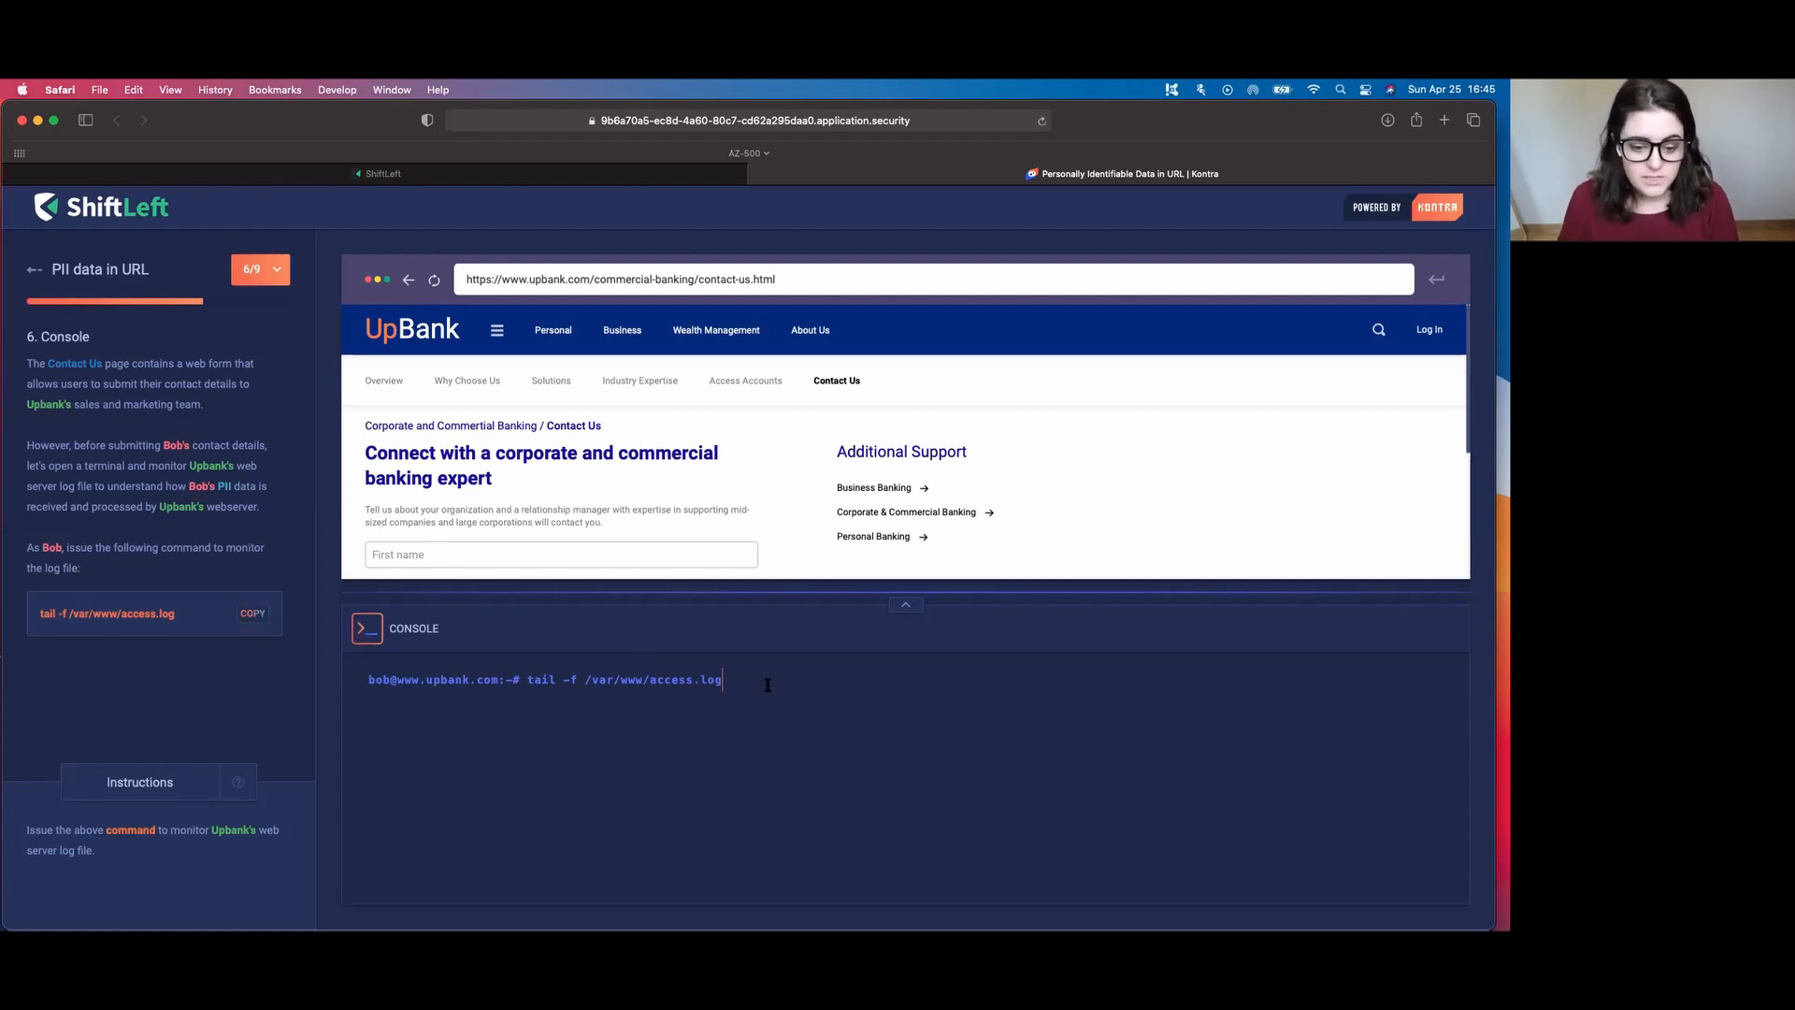
# - Run the access log tail command and advance to step 7, Submit Details
pyautogui.press('Return')
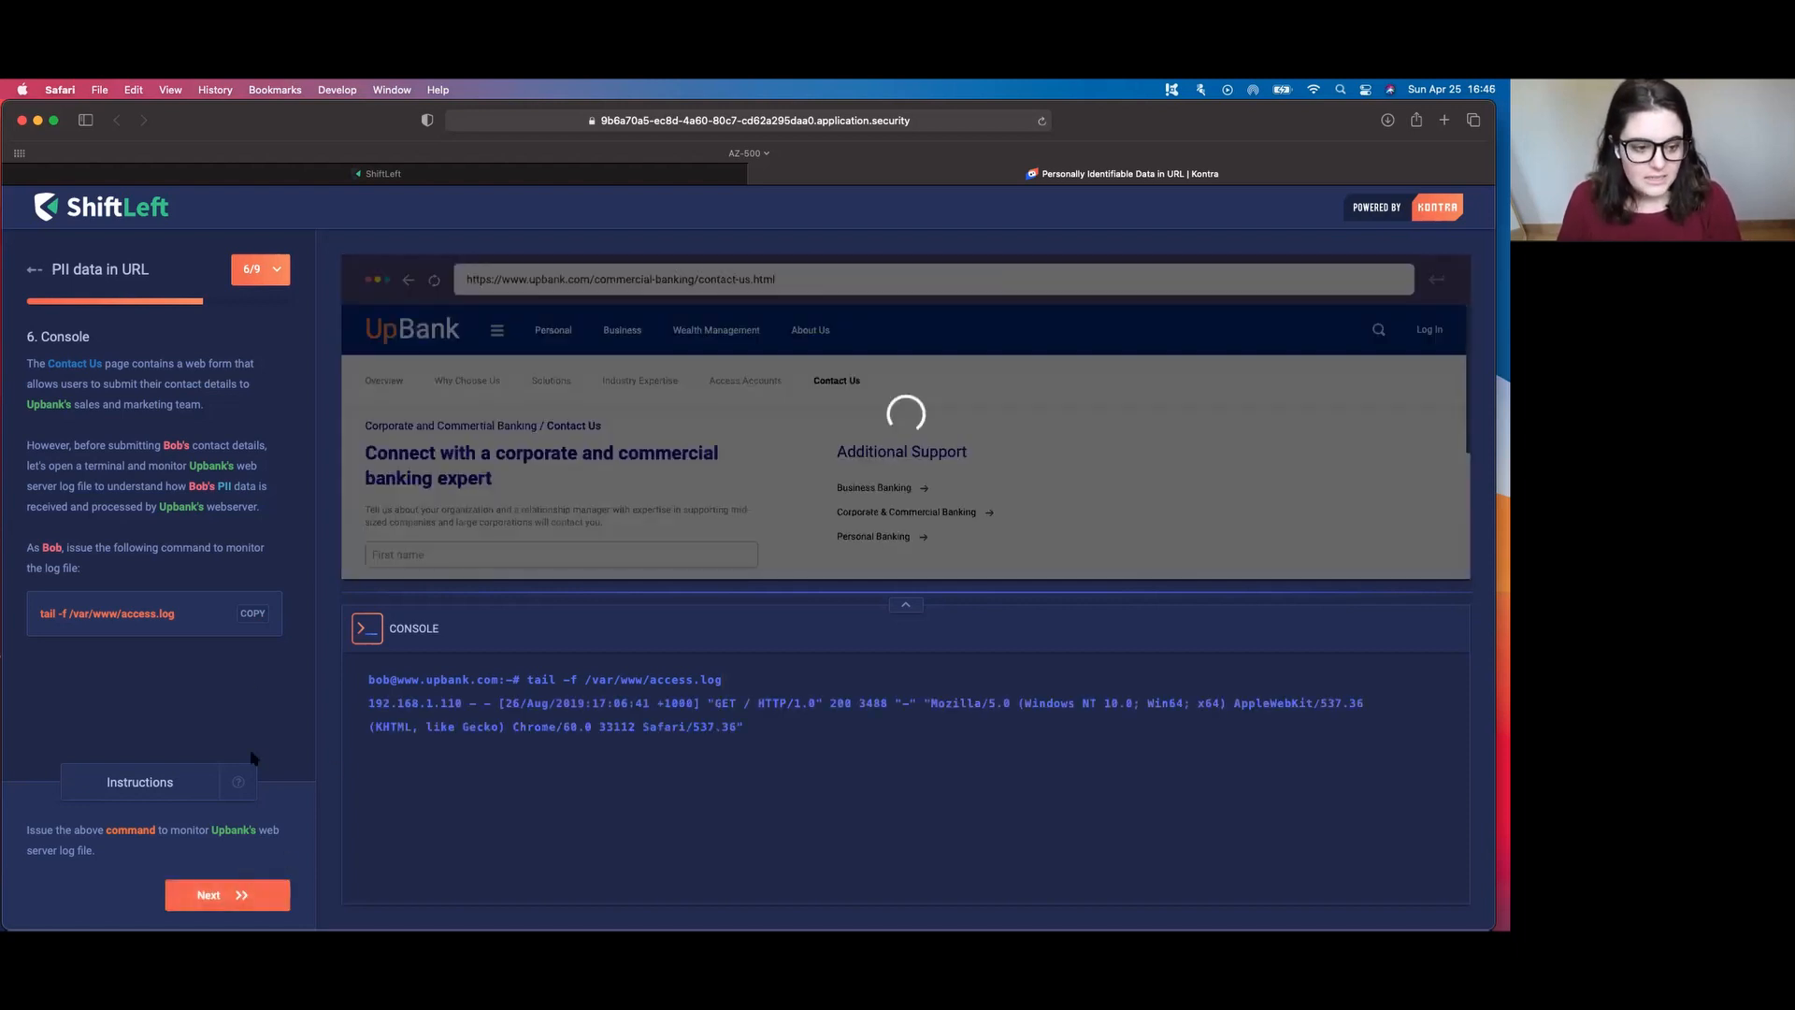
pyautogui.click(226, 893)
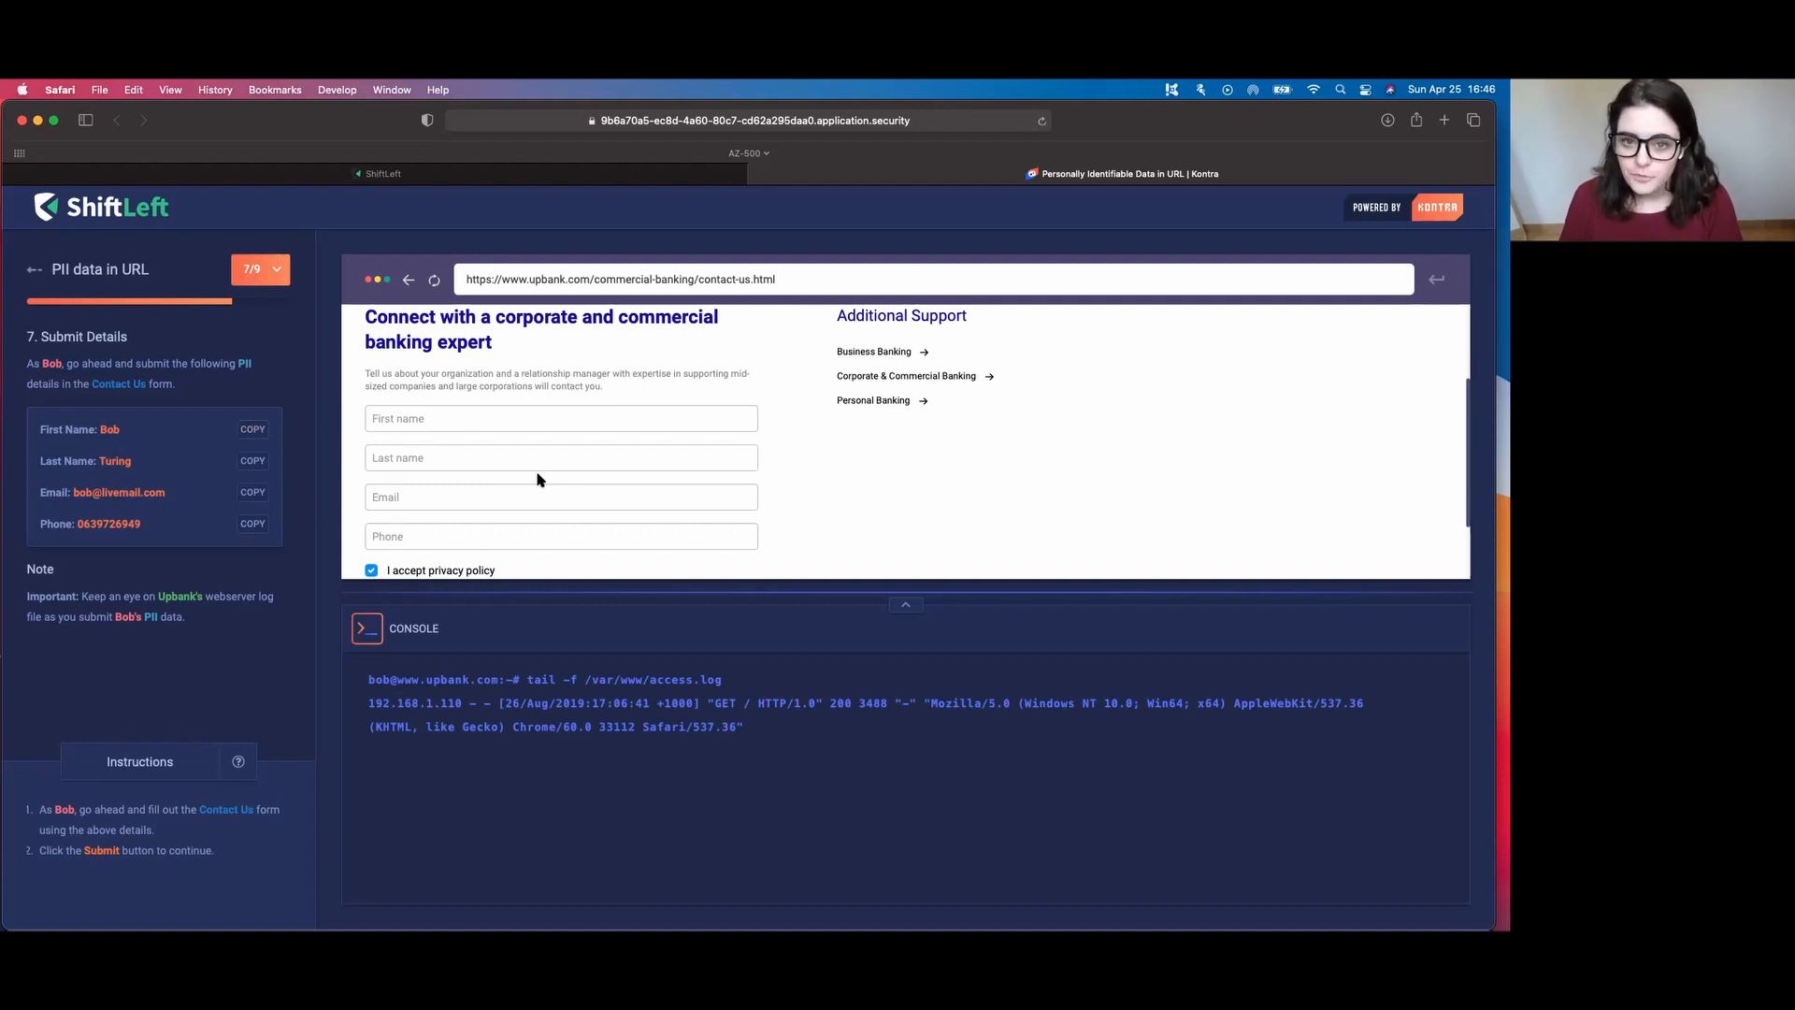
pyautogui.moveTo(146, 625)
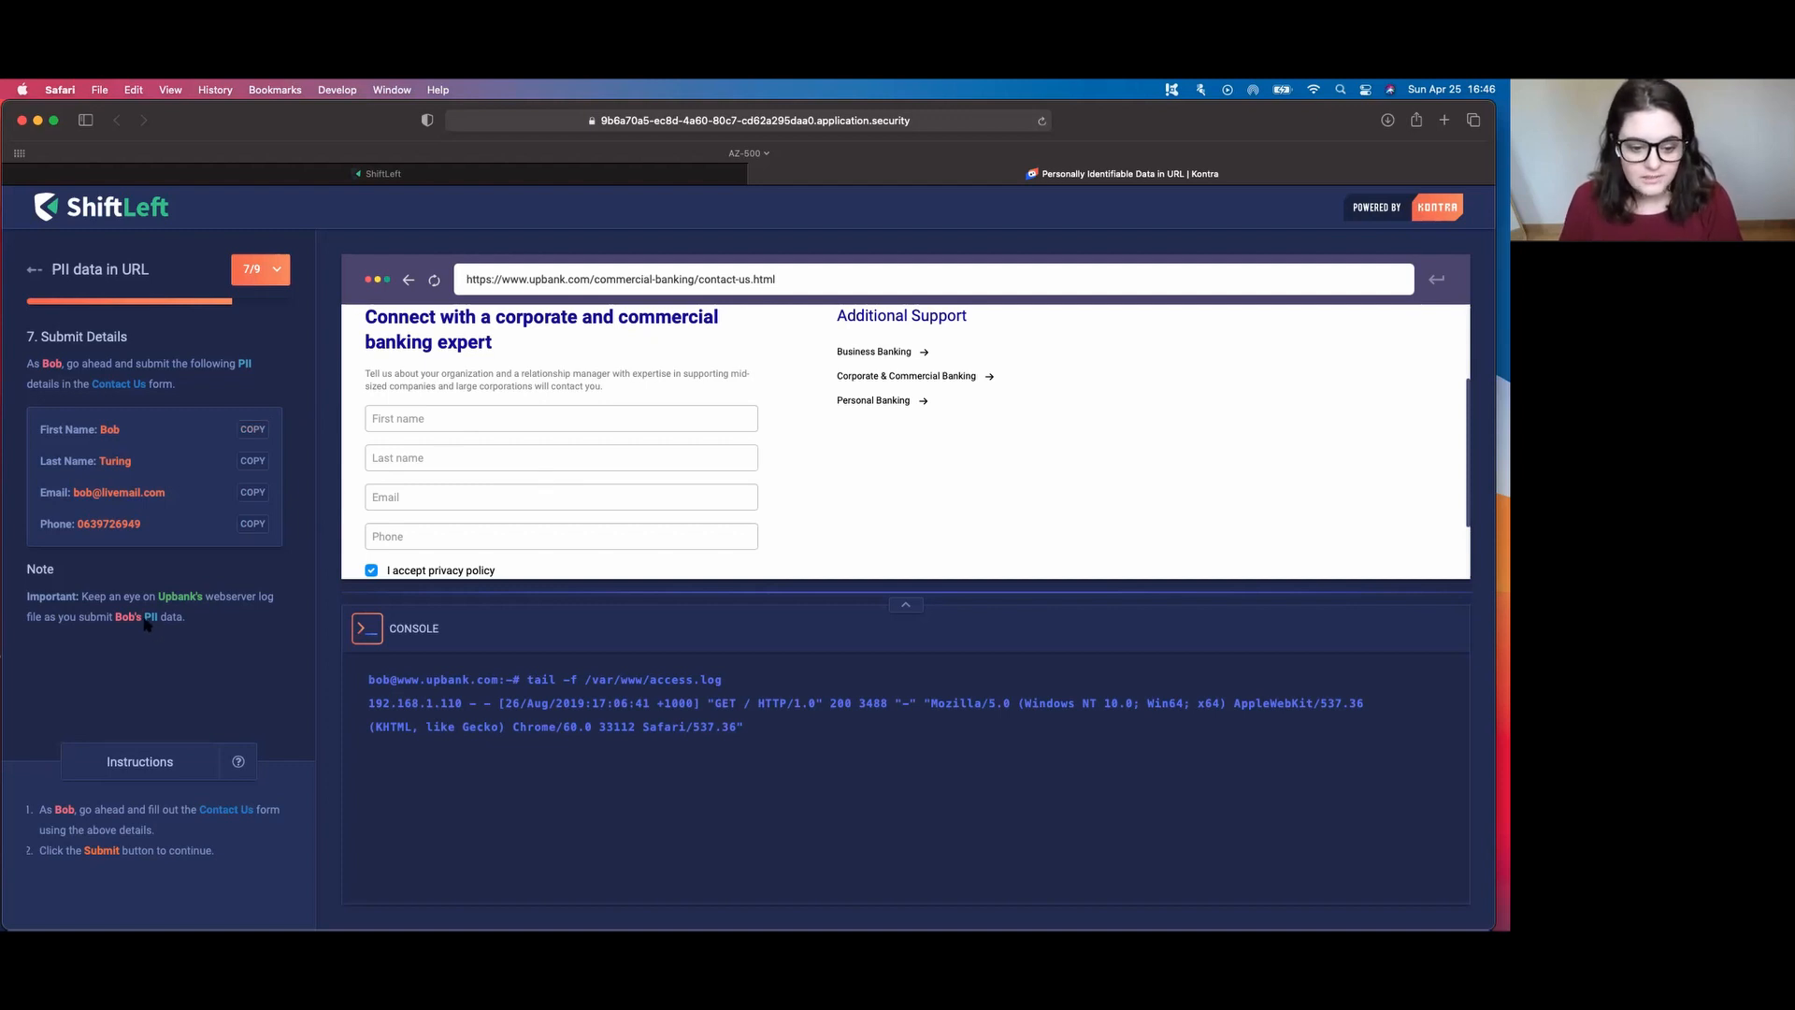
pyautogui.moveTo(238, 684)
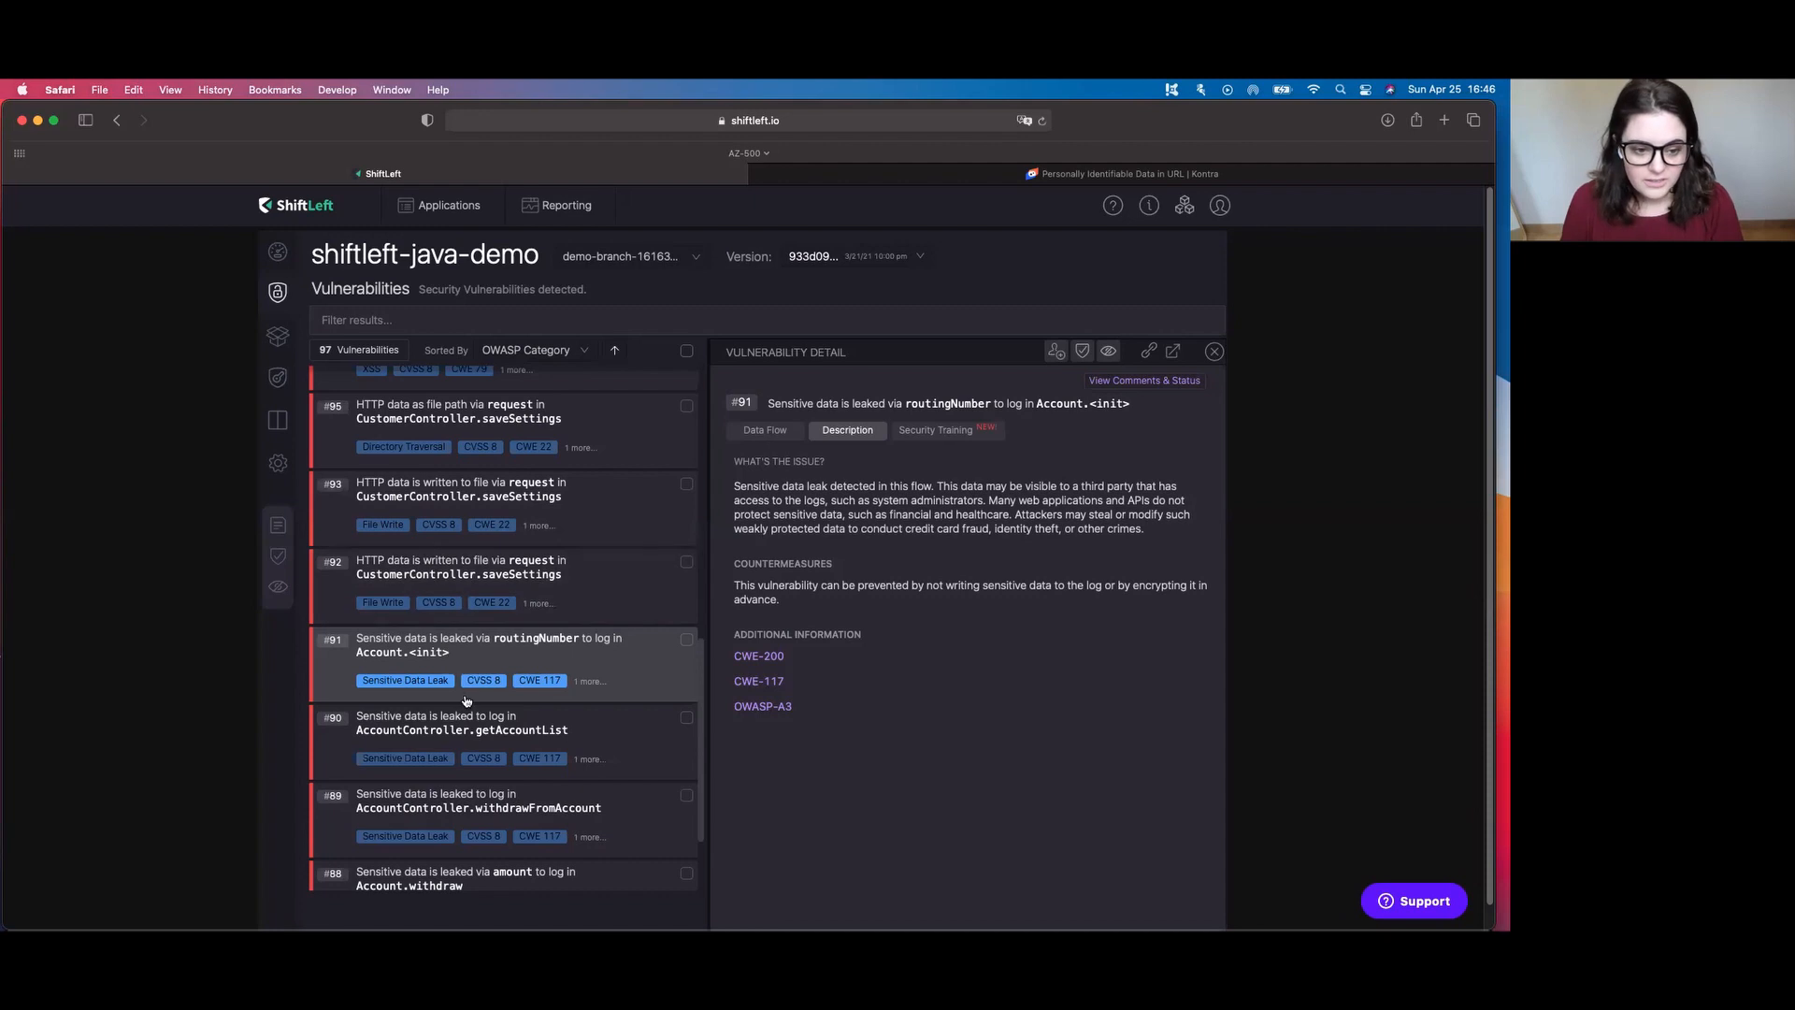
# - Open vulnerability #68, socialSecurityNum to HTML in CustomerController.debug, on its Data Flow view
pyautogui.scroll(3)
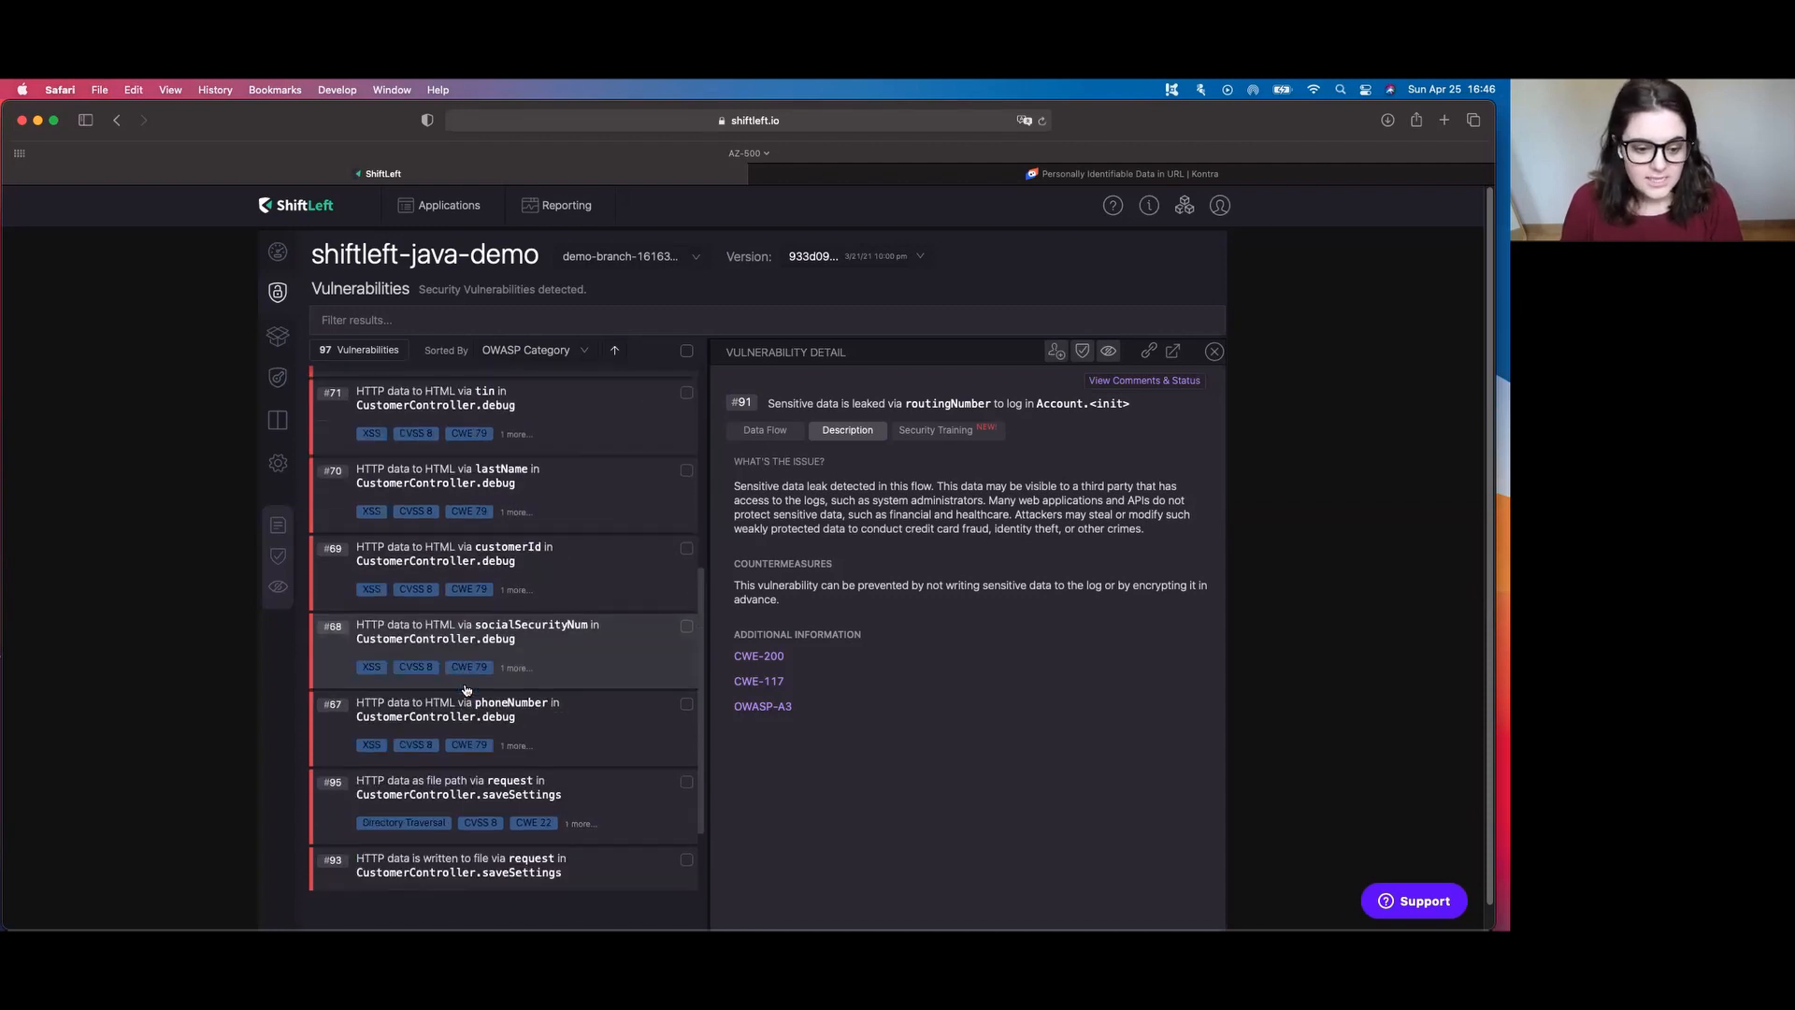
pyautogui.click(503, 630)
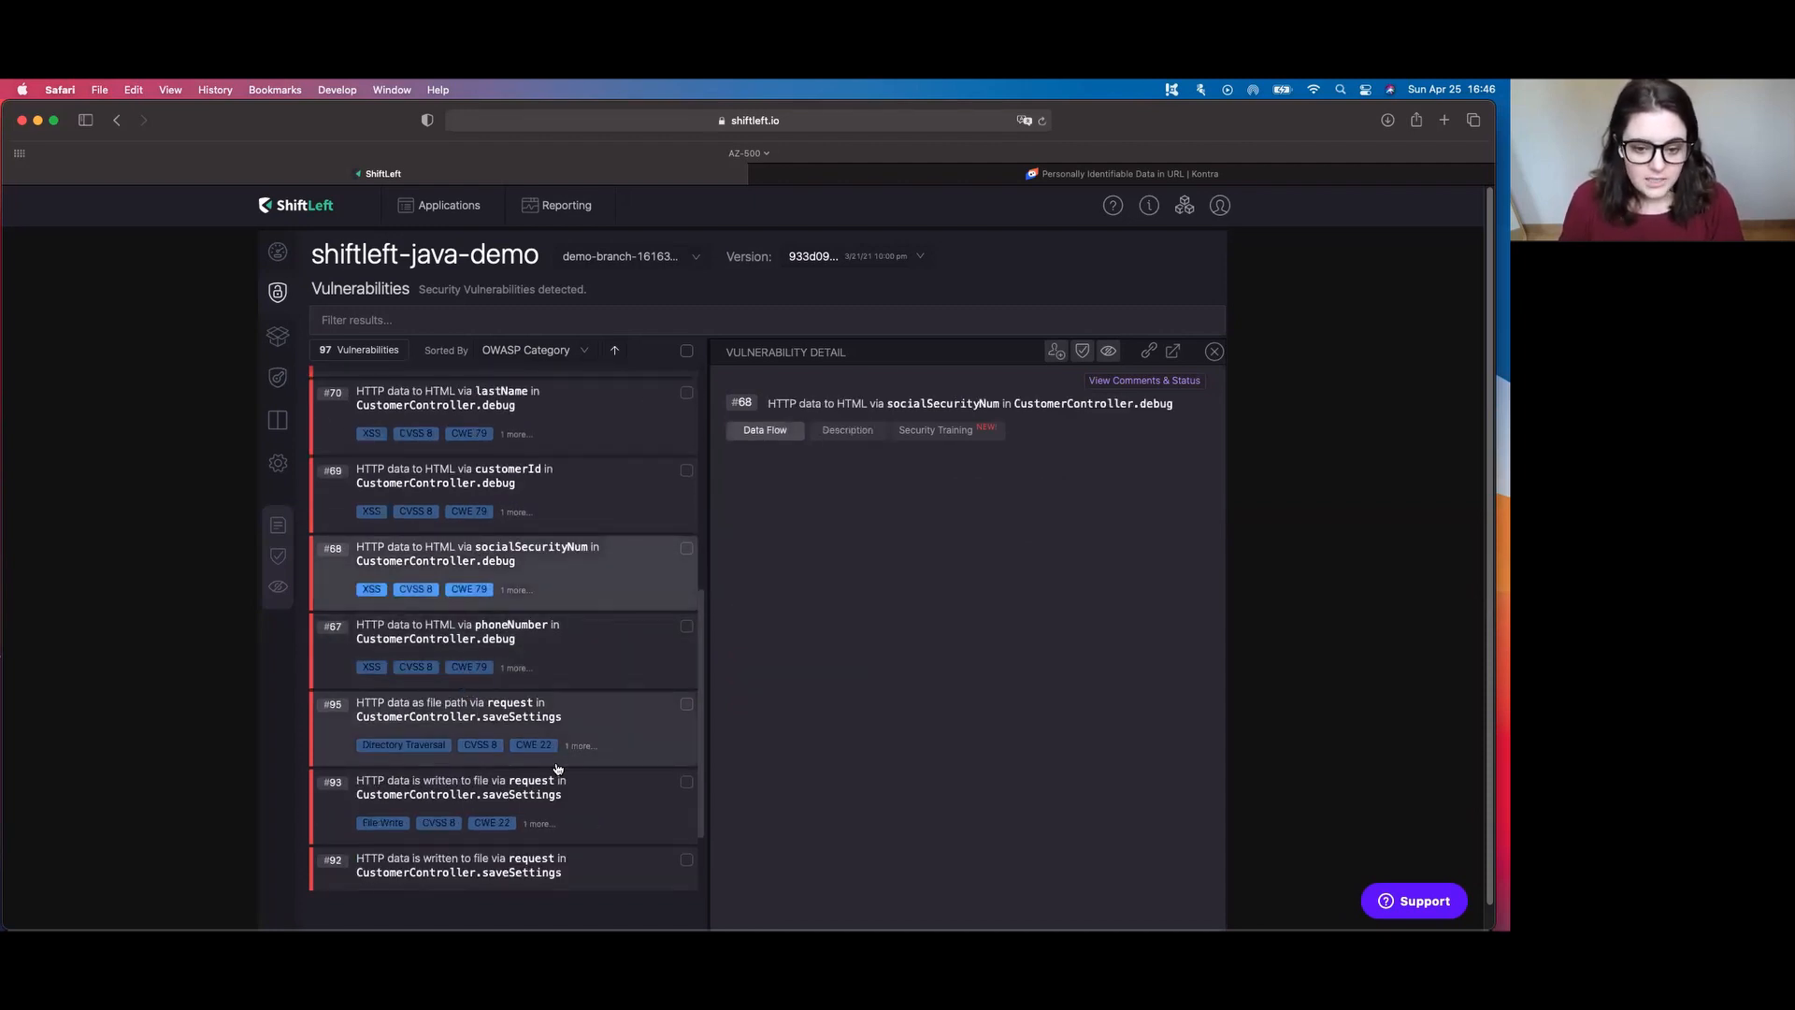
pyautogui.click(763, 430)
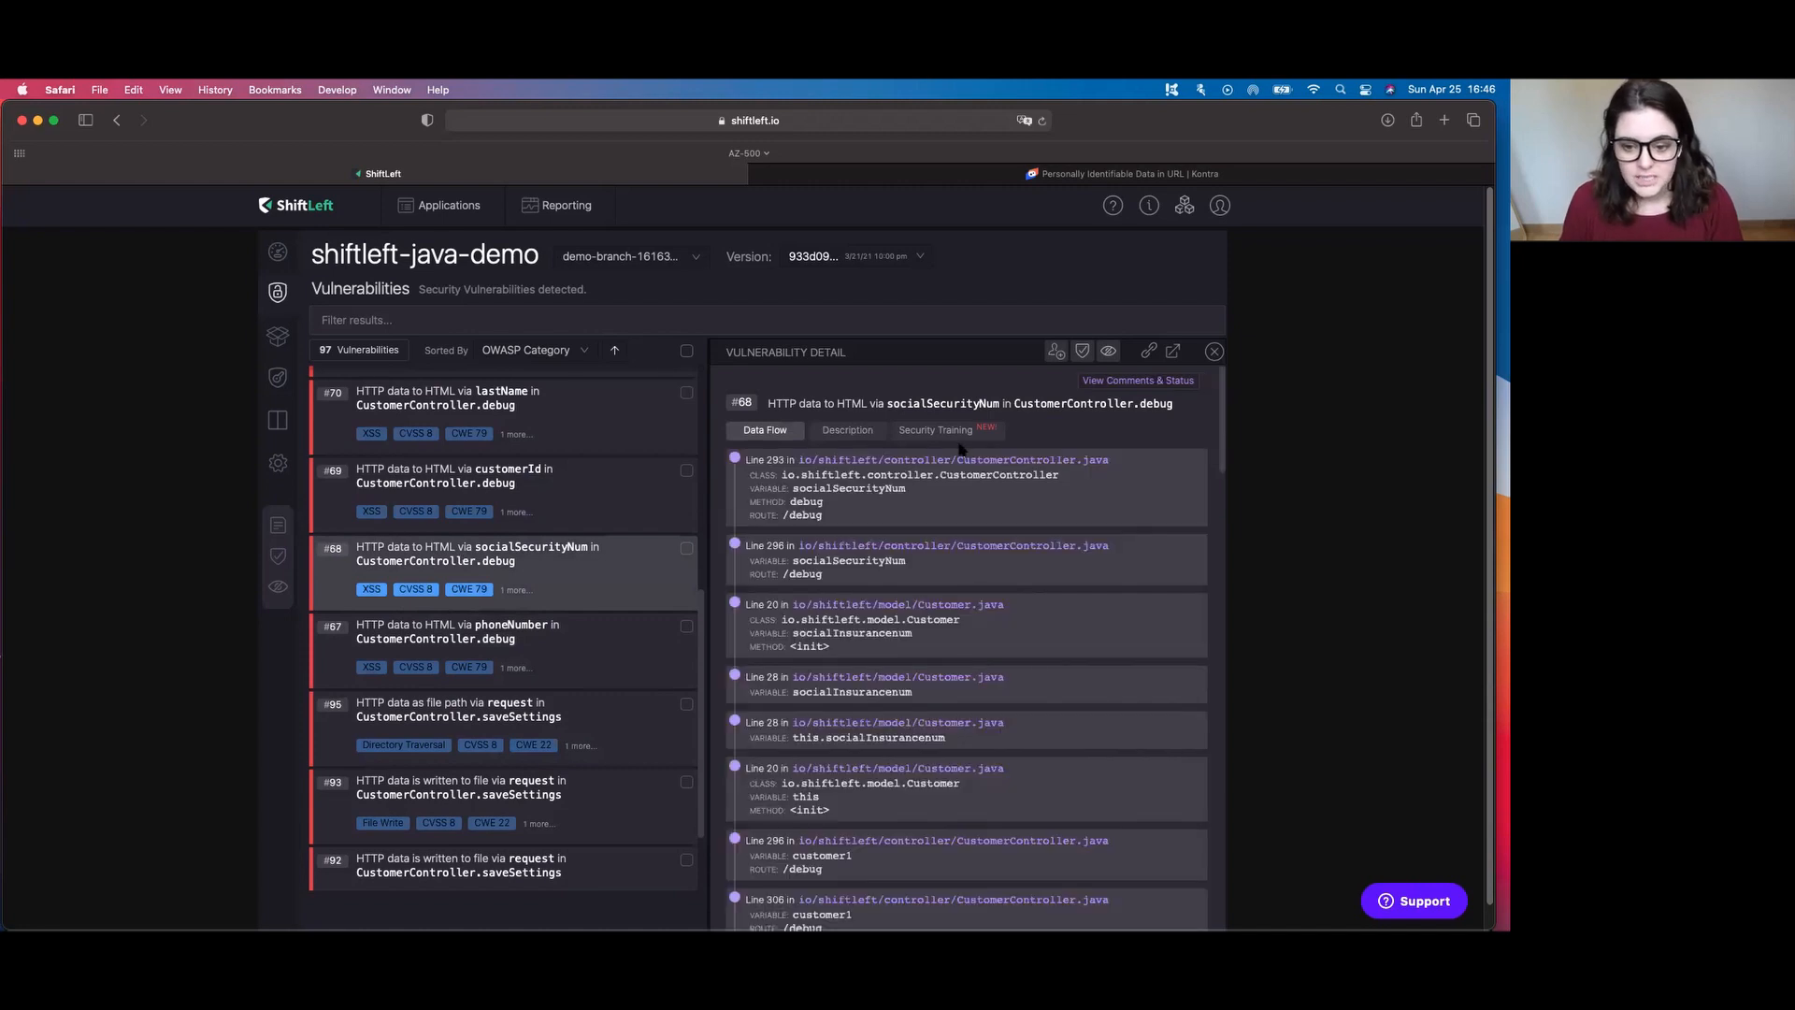
pyautogui.click(1443, 120)
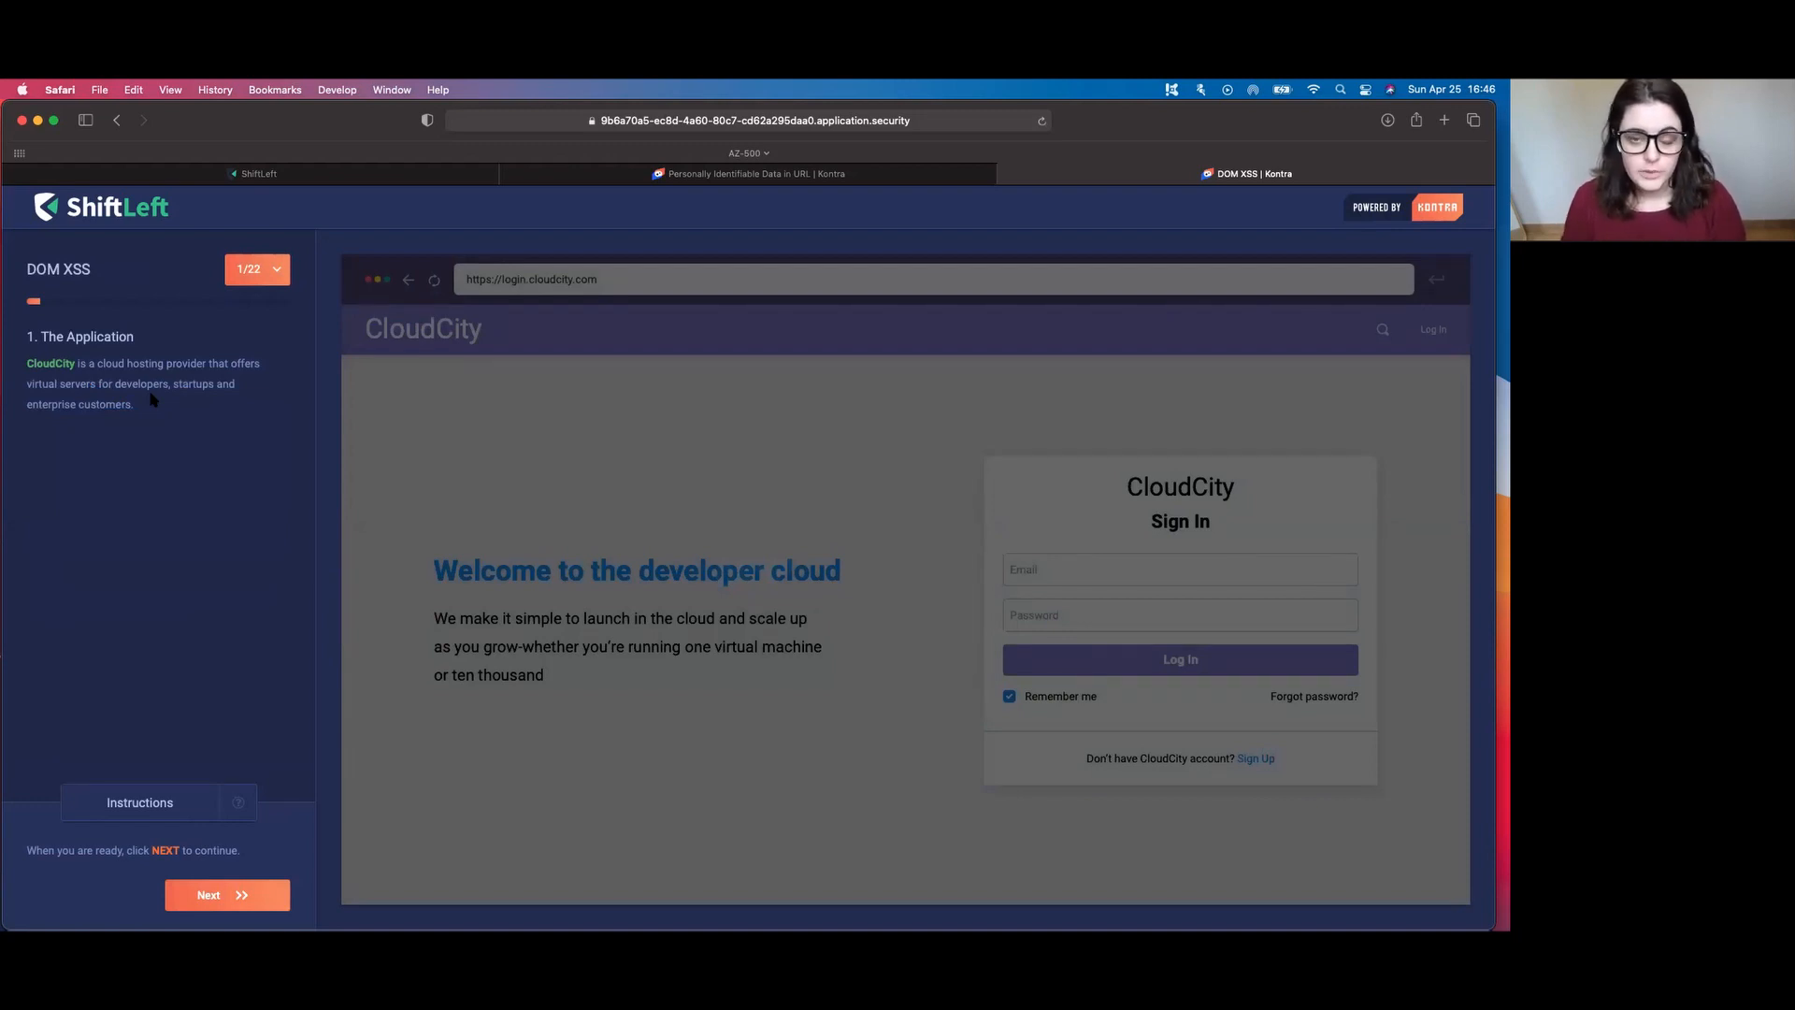
pyautogui.moveTo(172, 436)
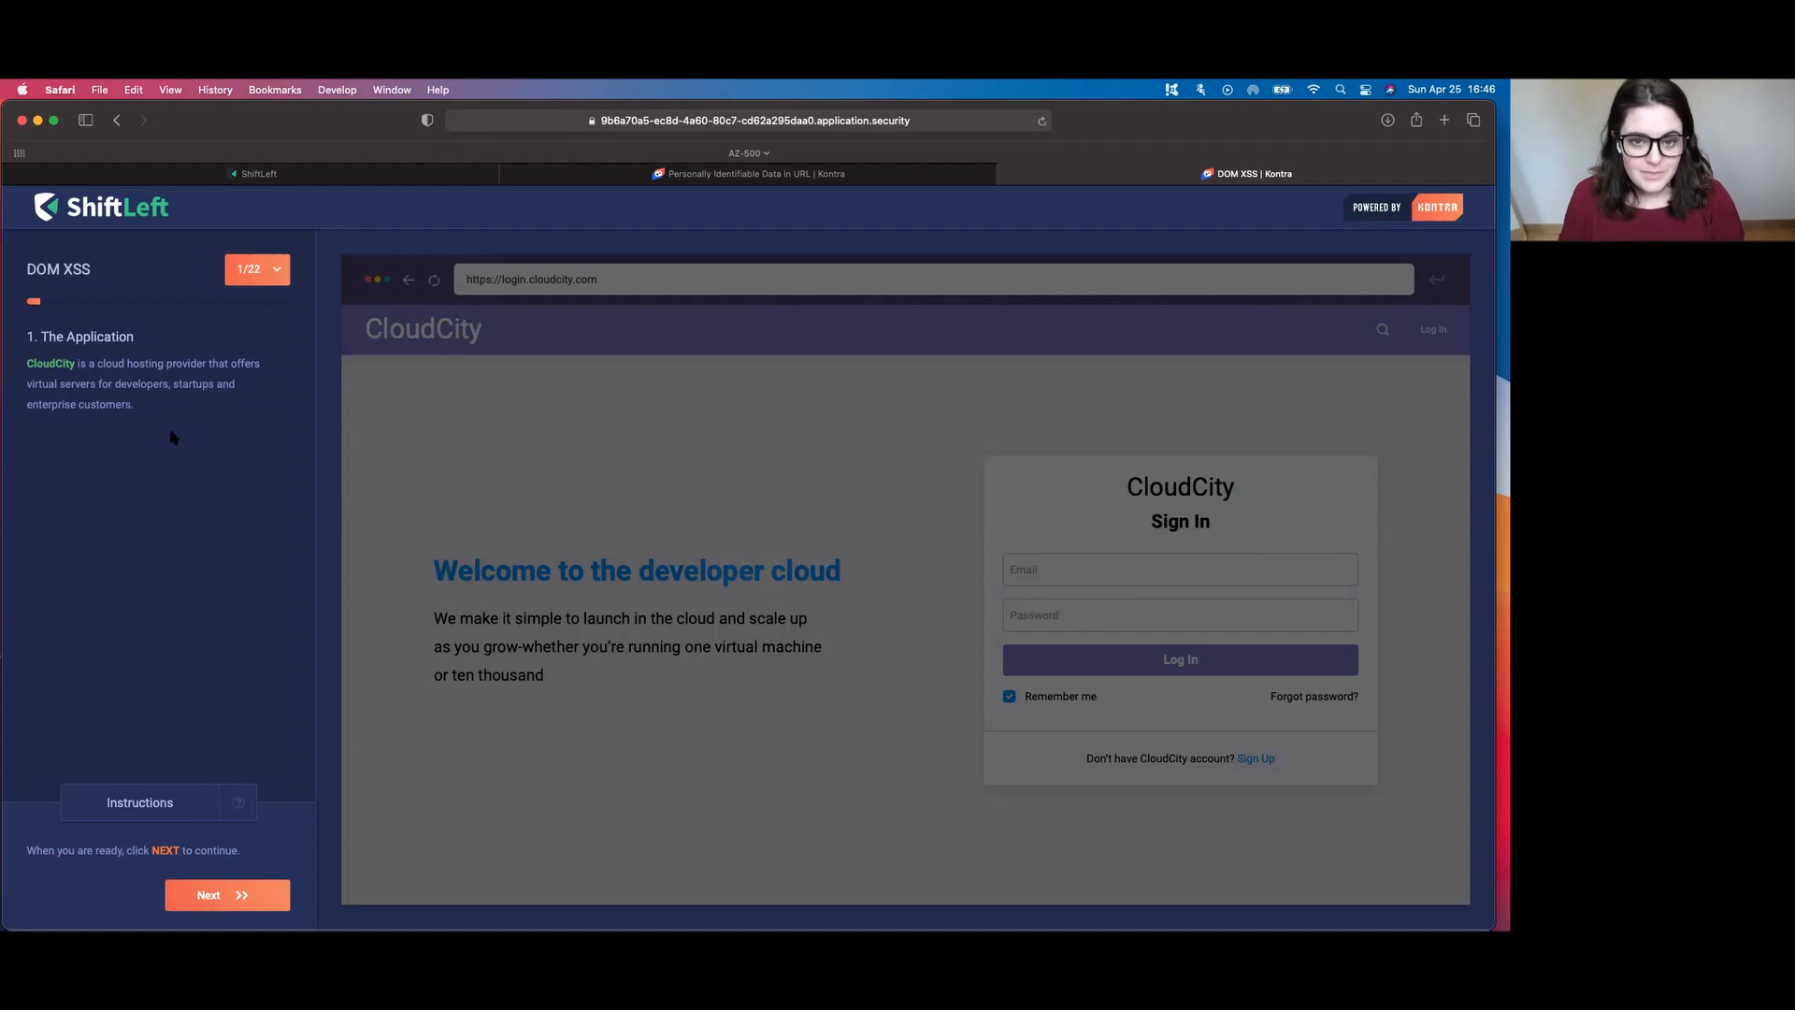
pyautogui.moveTo(180, 454)
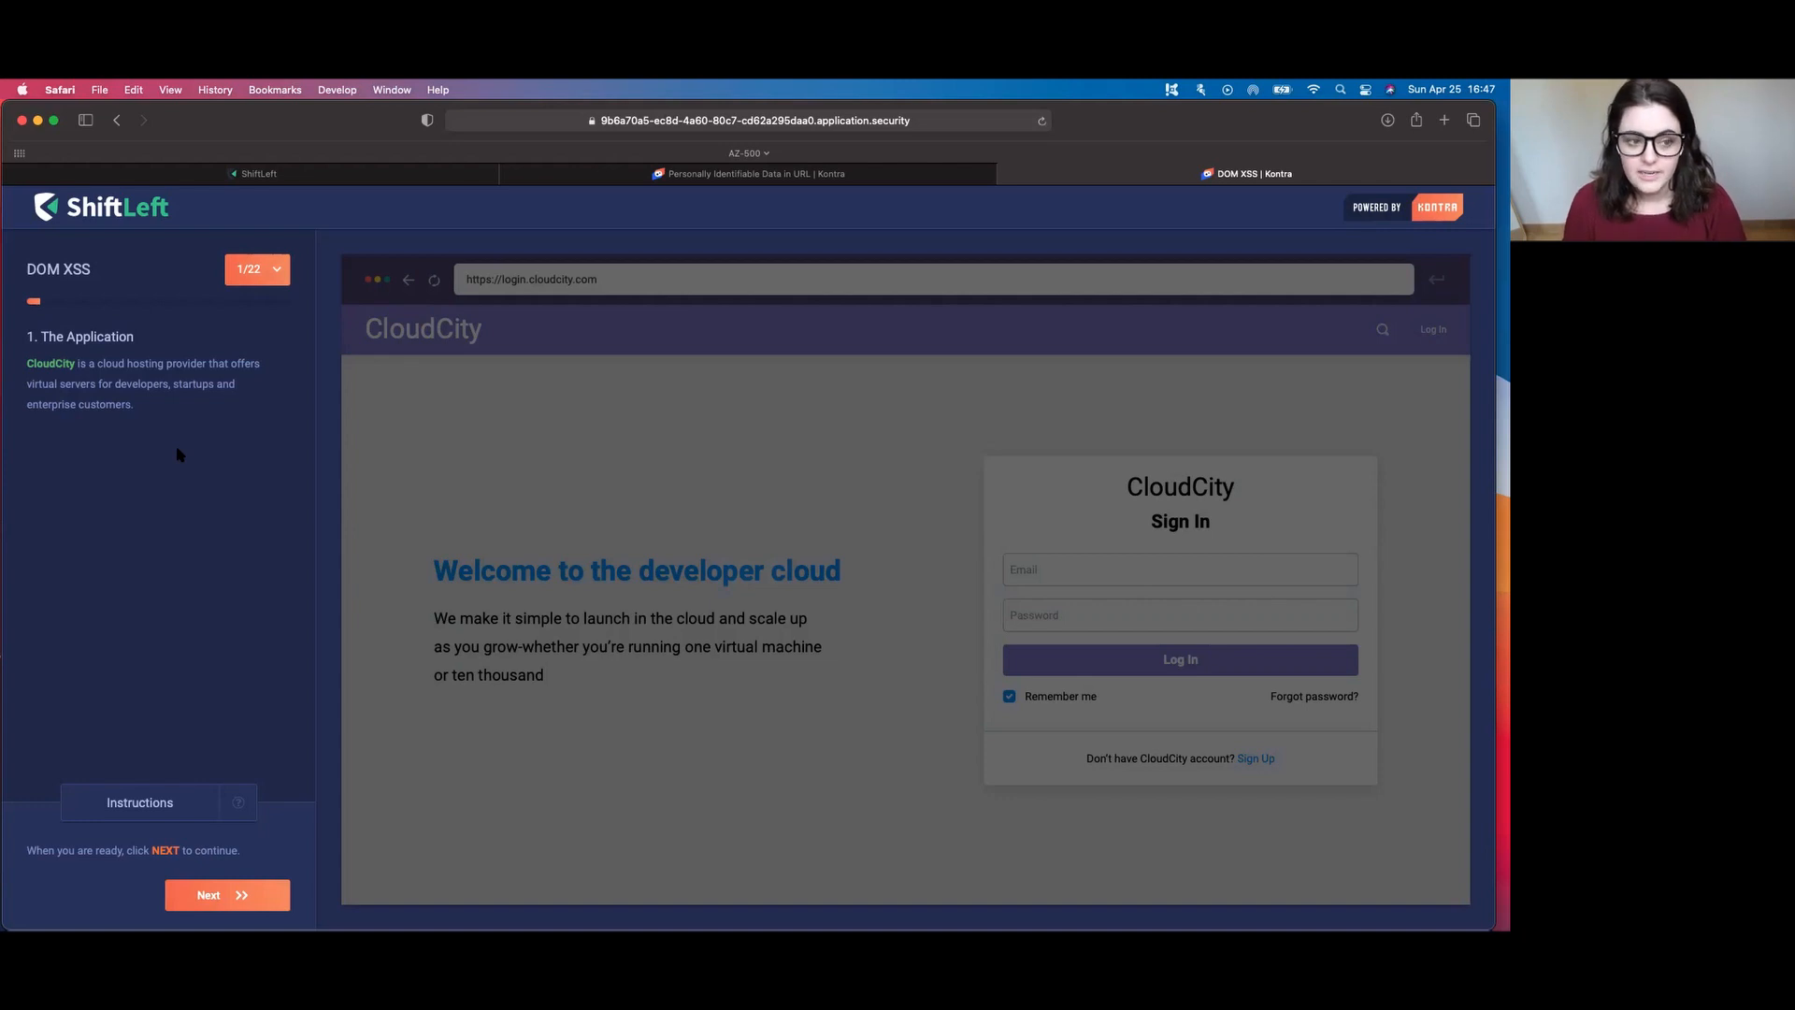
pyautogui.moveTo(74, 277)
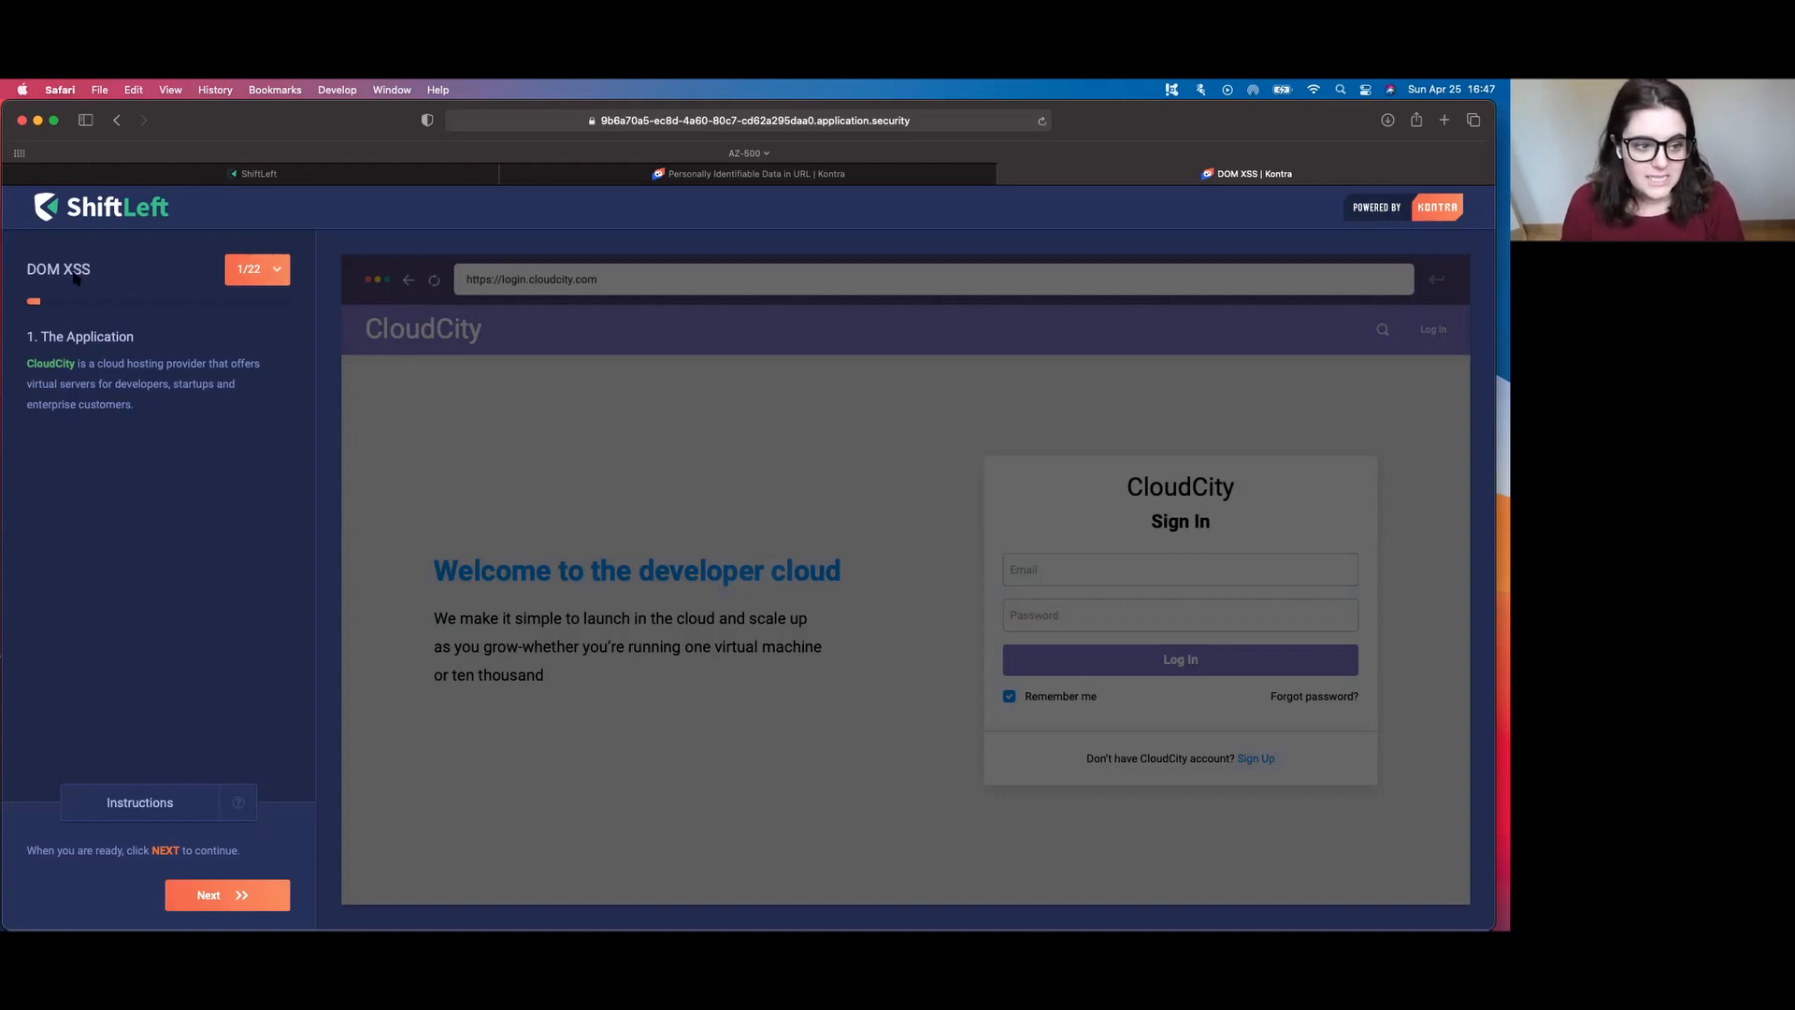
pyautogui.moveTo(265, 697)
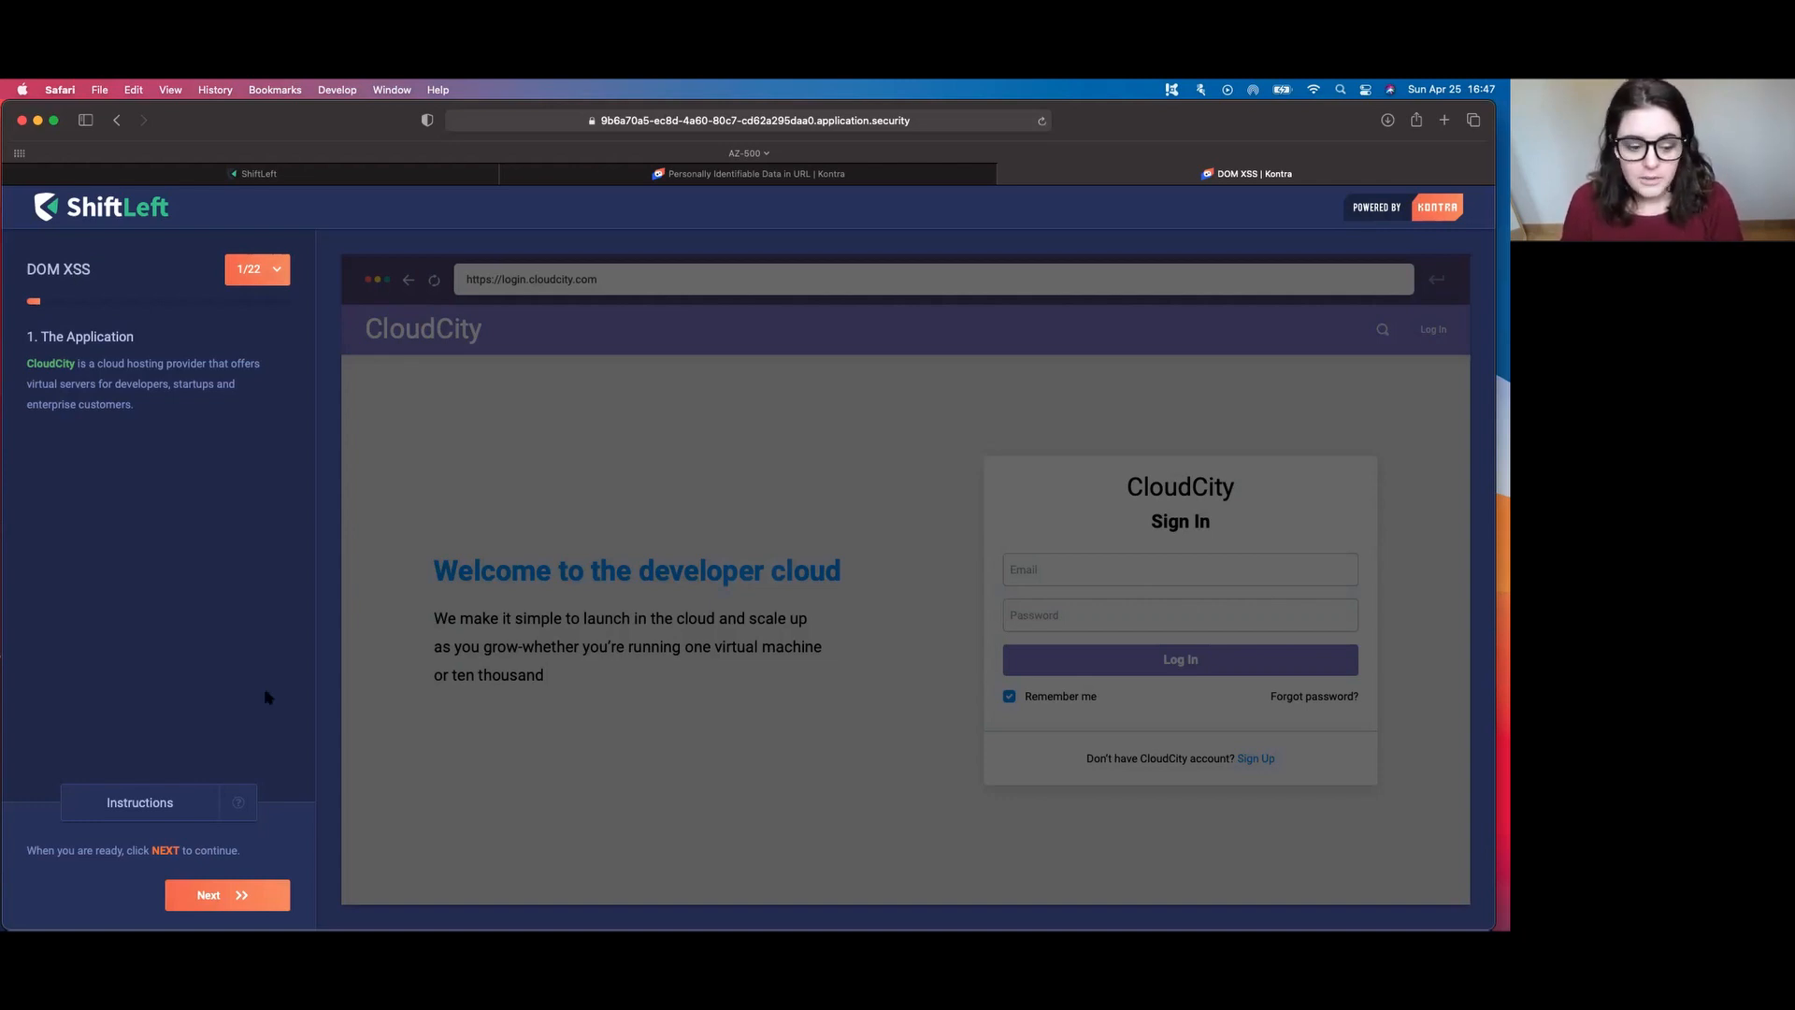
# - Advance the DOM XSS lab from step 1 to step 2 of 22, Penetration Test
pyautogui.click(226, 893)
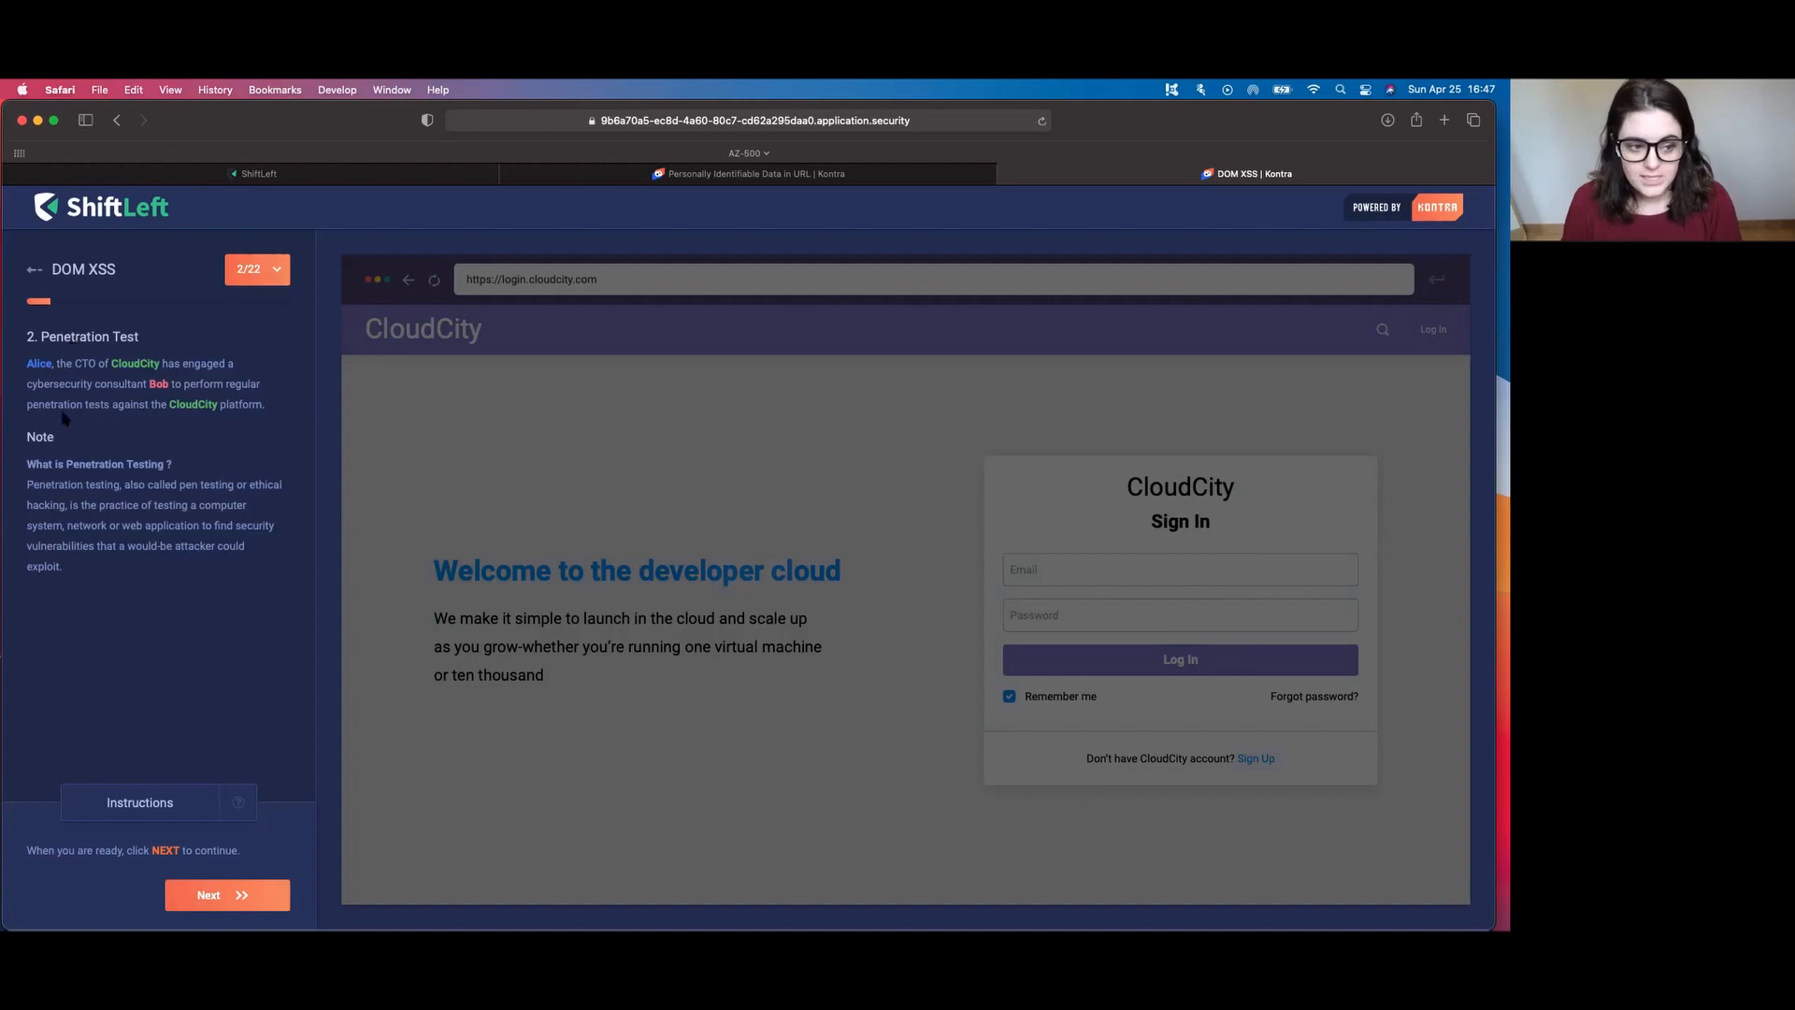
pyautogui.moveTo(180, 675)
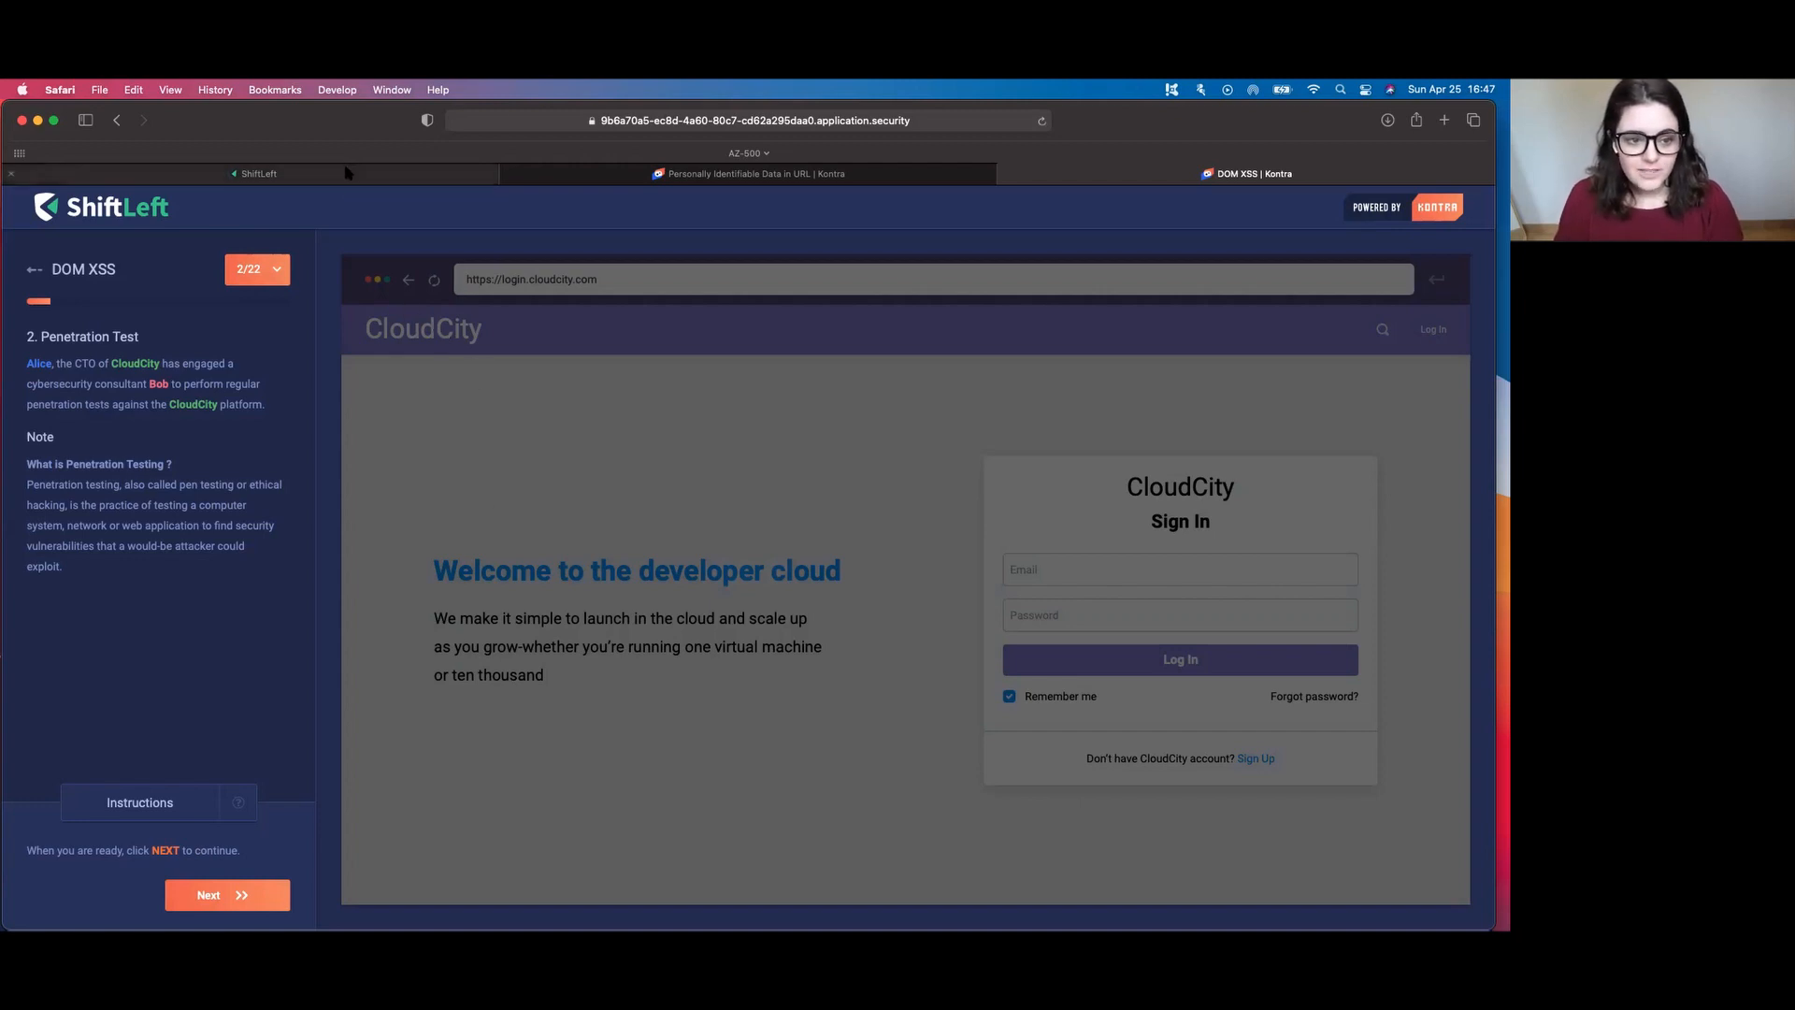
# - Return to the ShiftLeft tab showing vulnerability #68's socialSecurityNum data flow
pyautogui.click(256, 172)
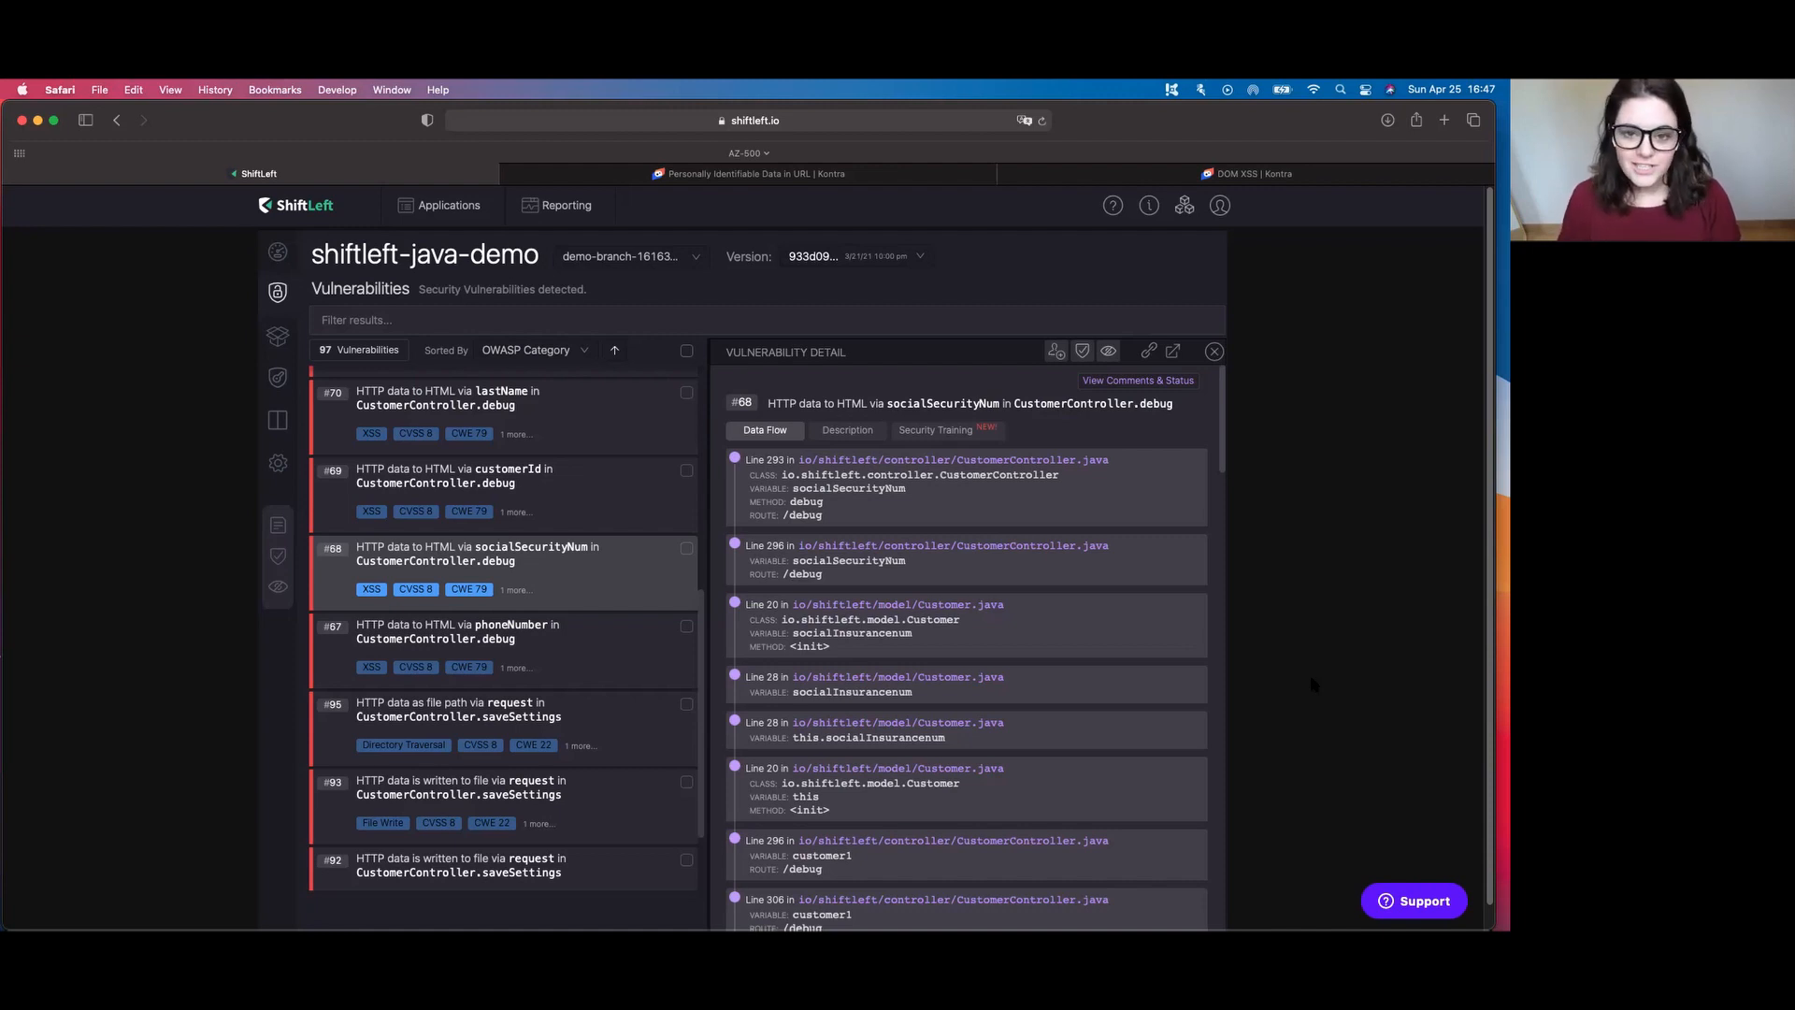
pyautogui.moveTo(168, 675)
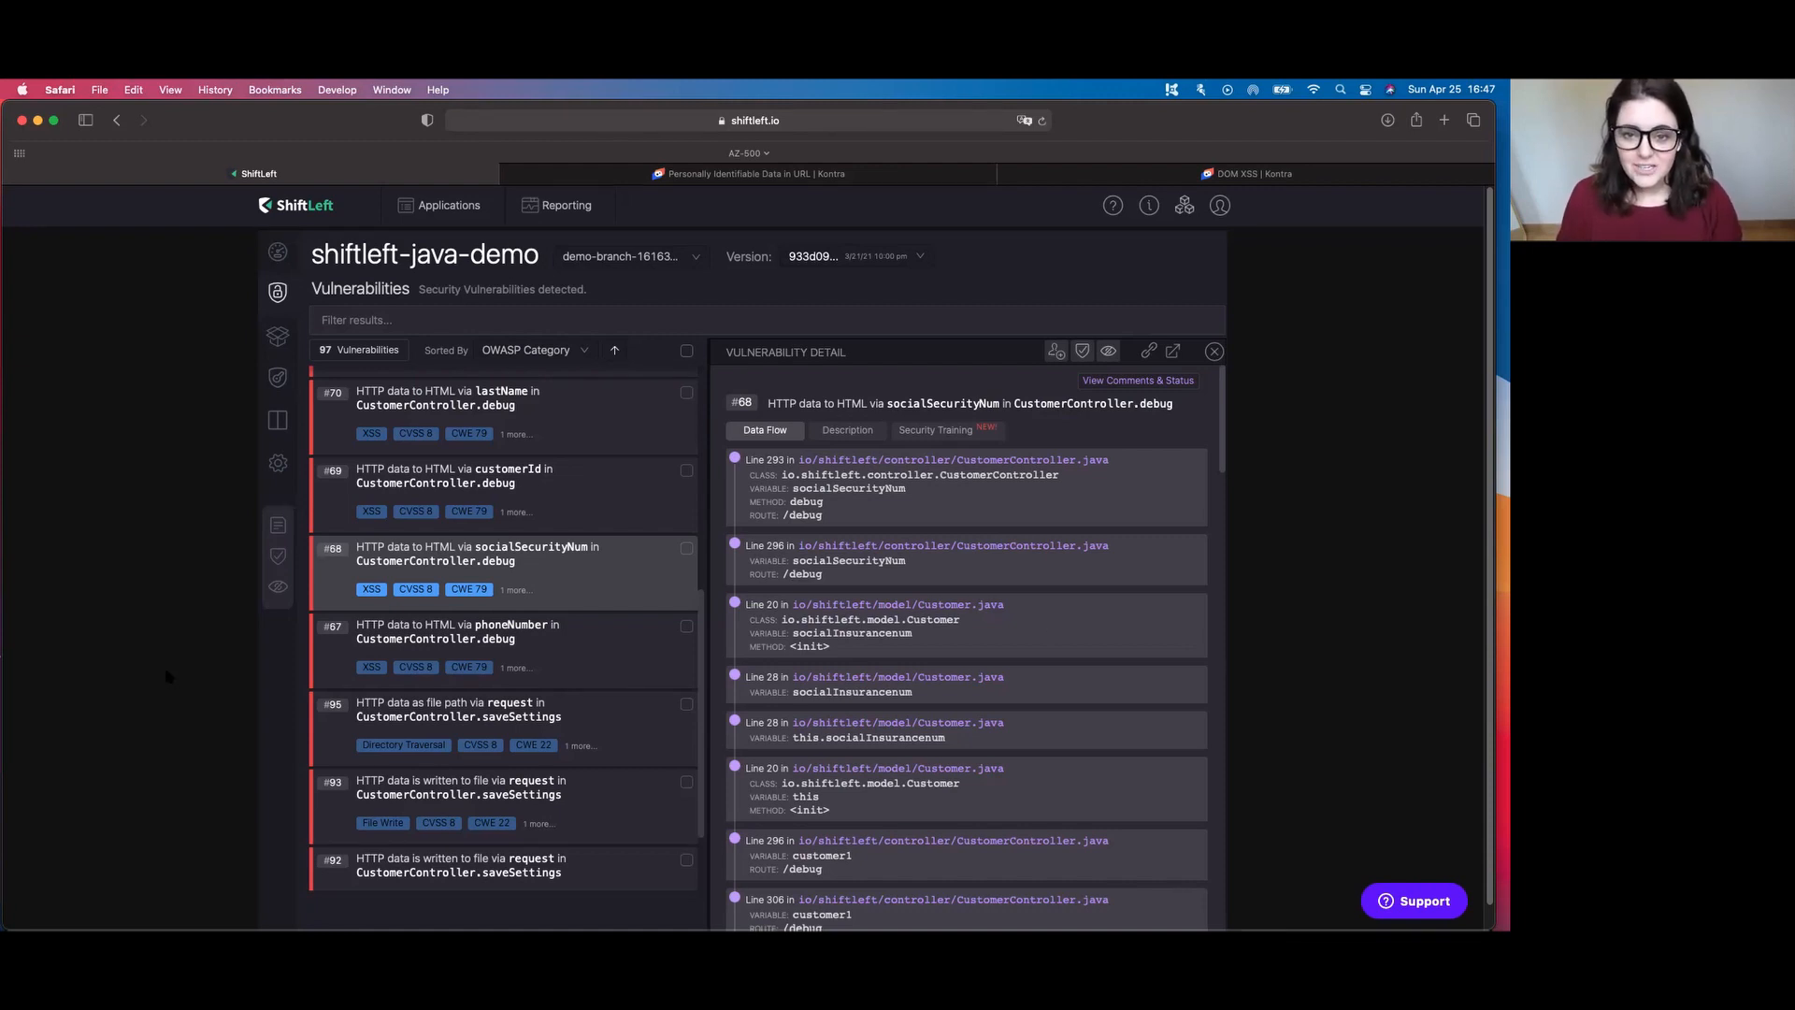